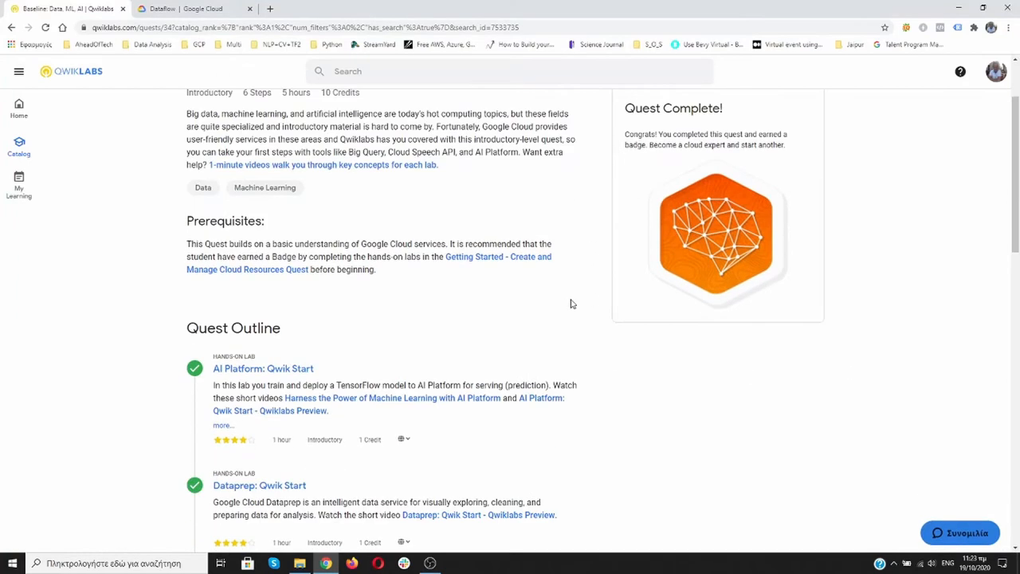
Open the Dataflow: Qwik Start - Templates lab and read through its Overview and Setup
scroll("down", 3)
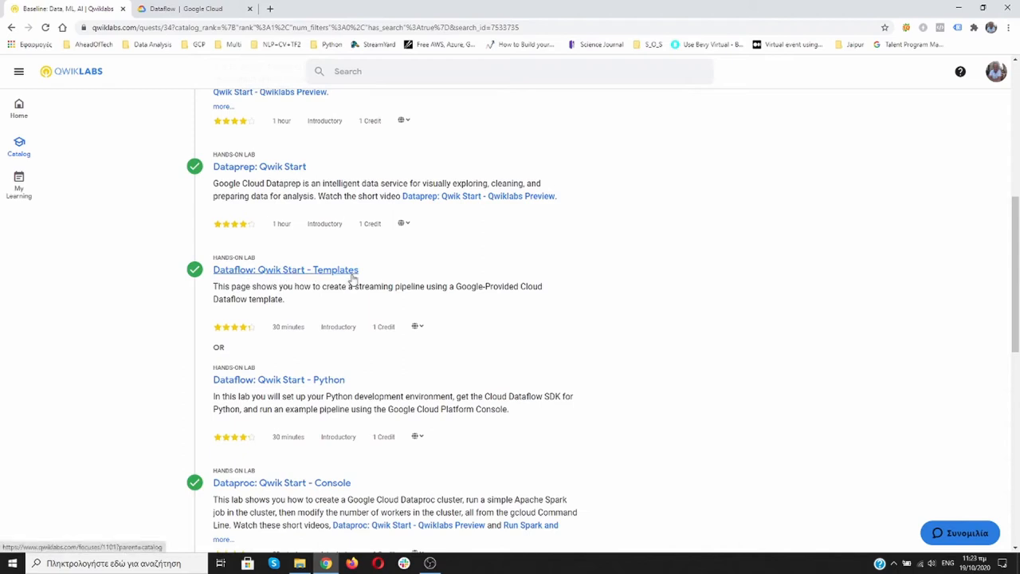
mouse_move(348, 277)
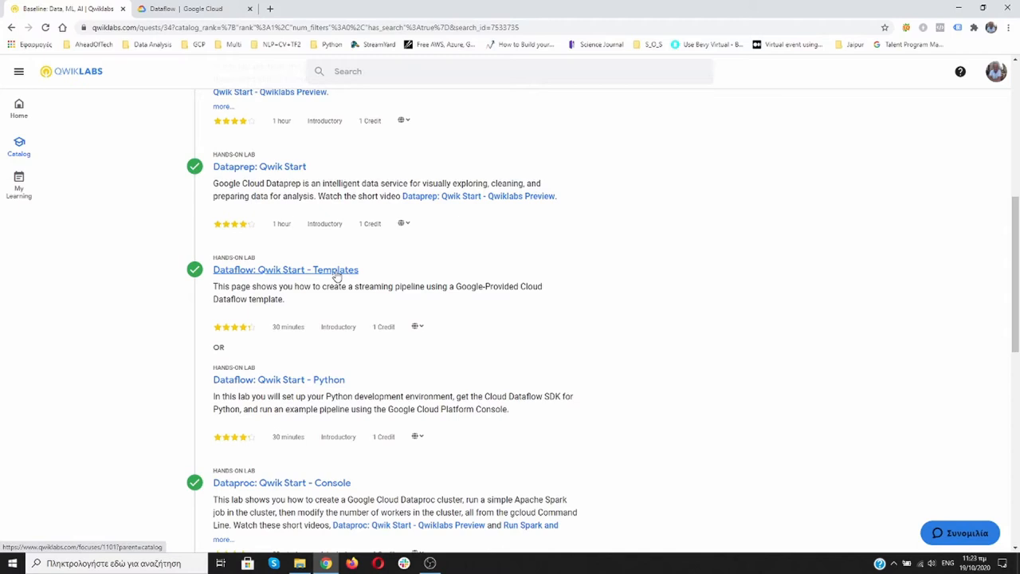
scroll("down", 3)
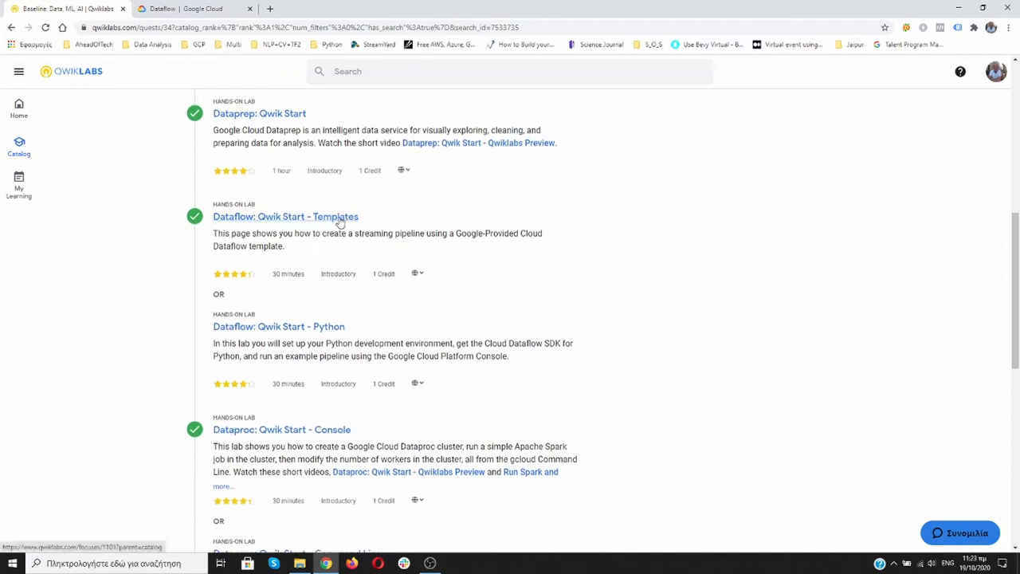
mouse_move(327, 326)
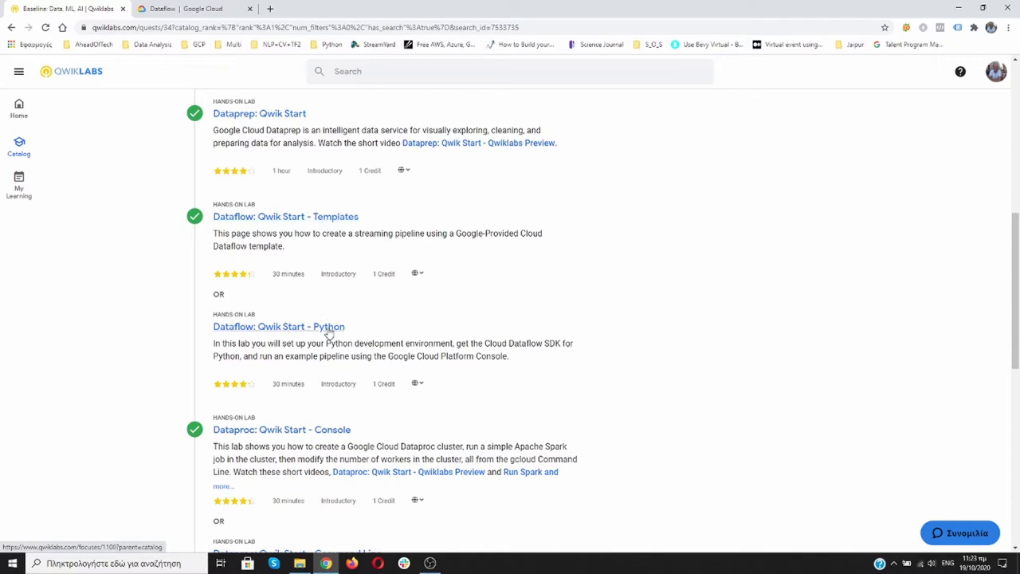
mouse_move(347, 217)
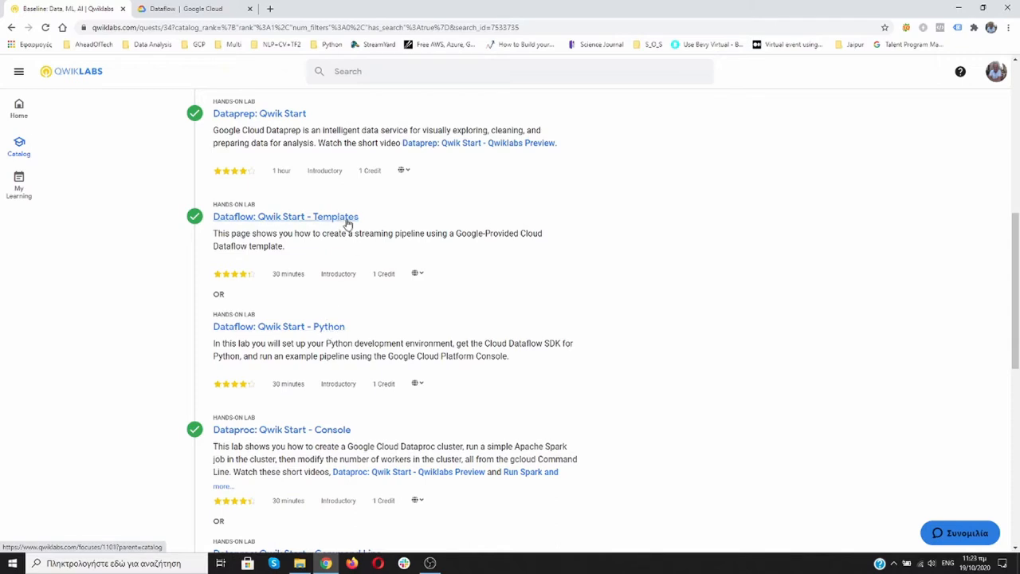
left_click(286, 216)
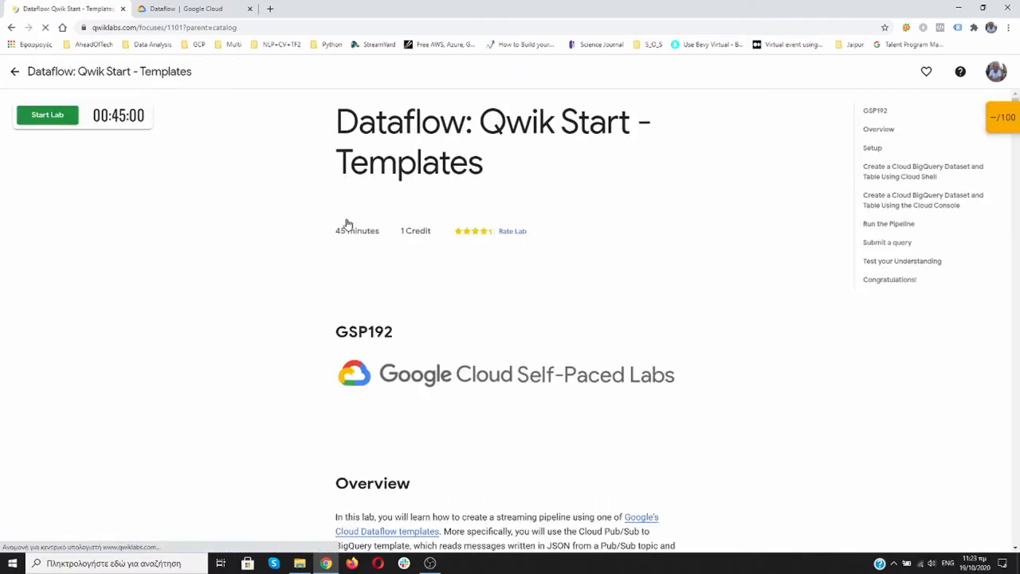
scroll("down", 3)
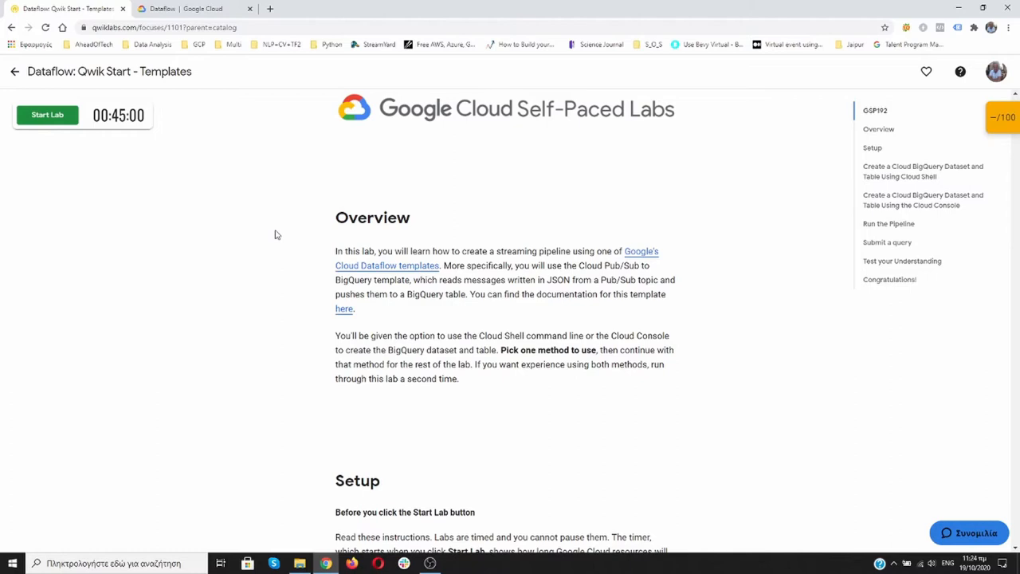
mouse_move(273, 281)
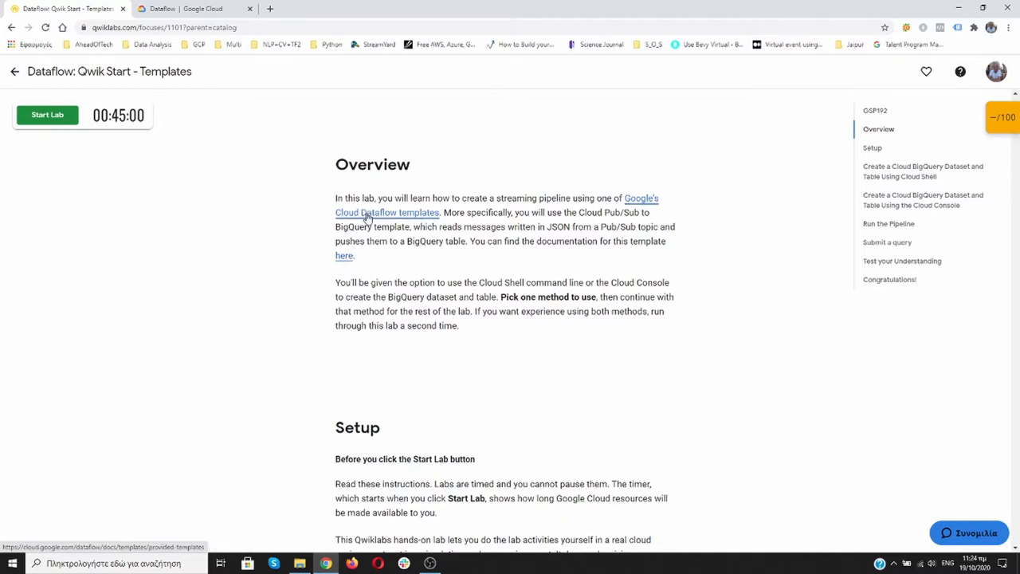
mouse_move(271, 255)
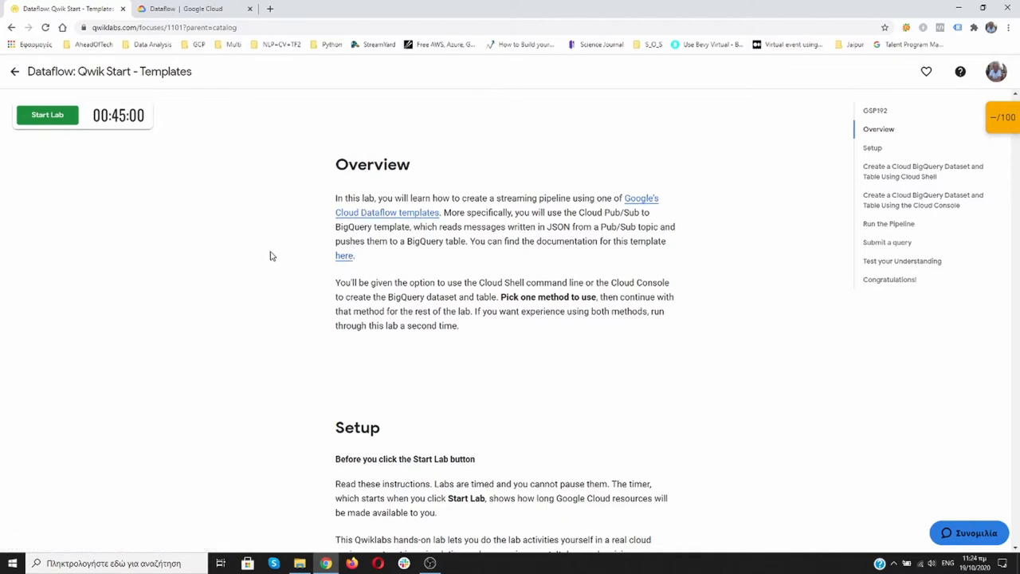
mouse_move(63, 134)
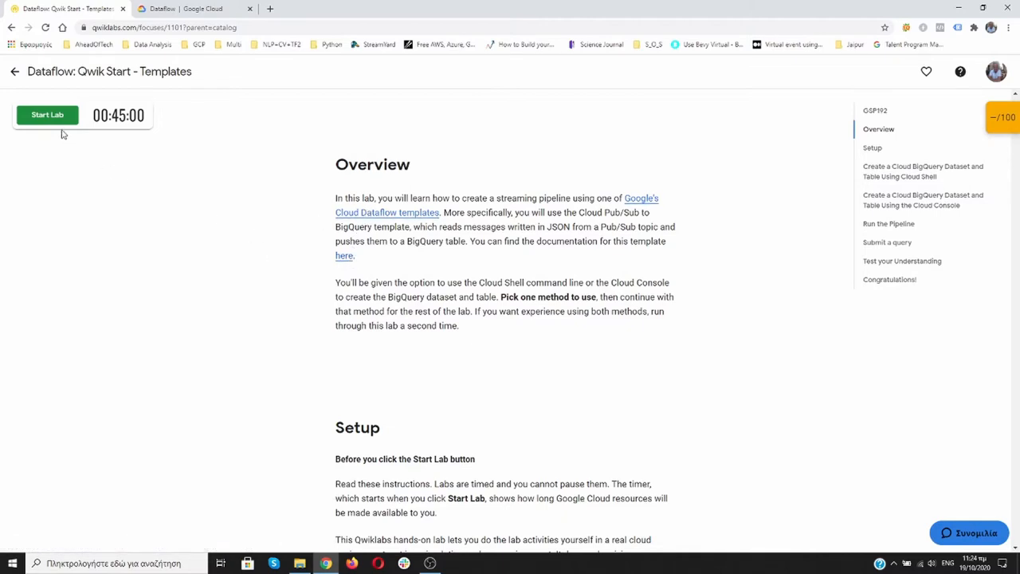
mouse_move(564, 238)
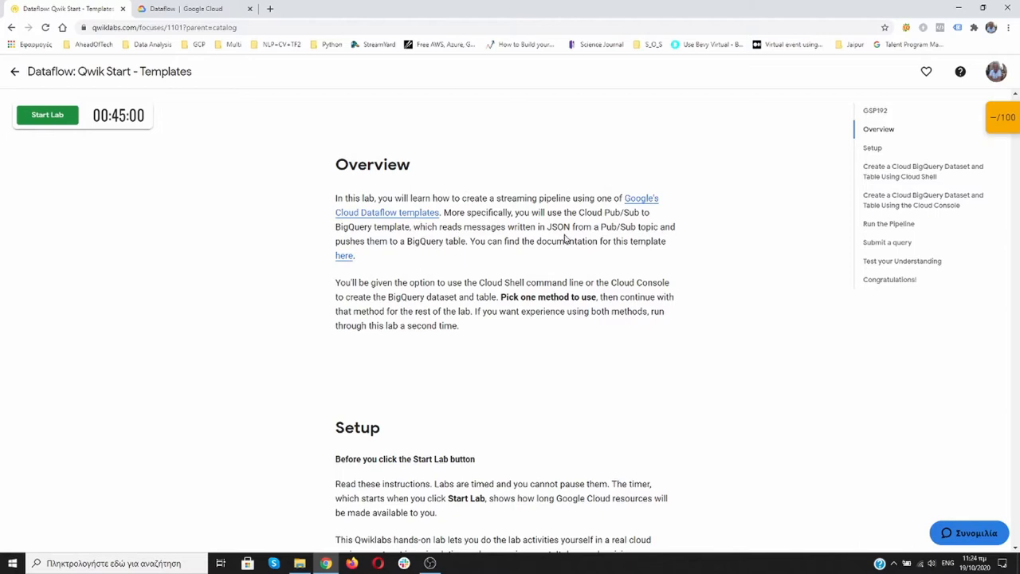
scroll("down", 3)
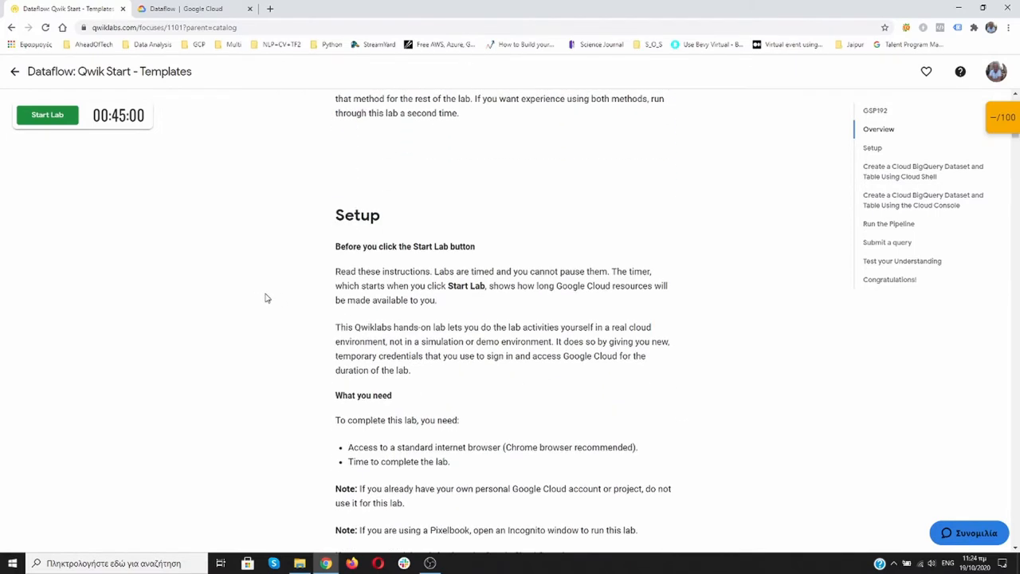
scroll("down", 3)
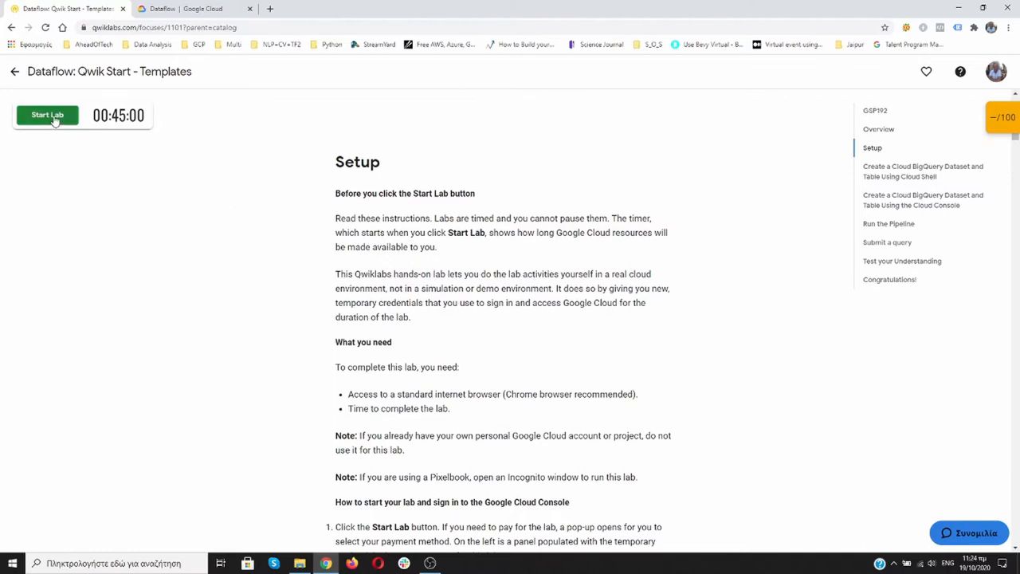
mouse_move(148, 120)
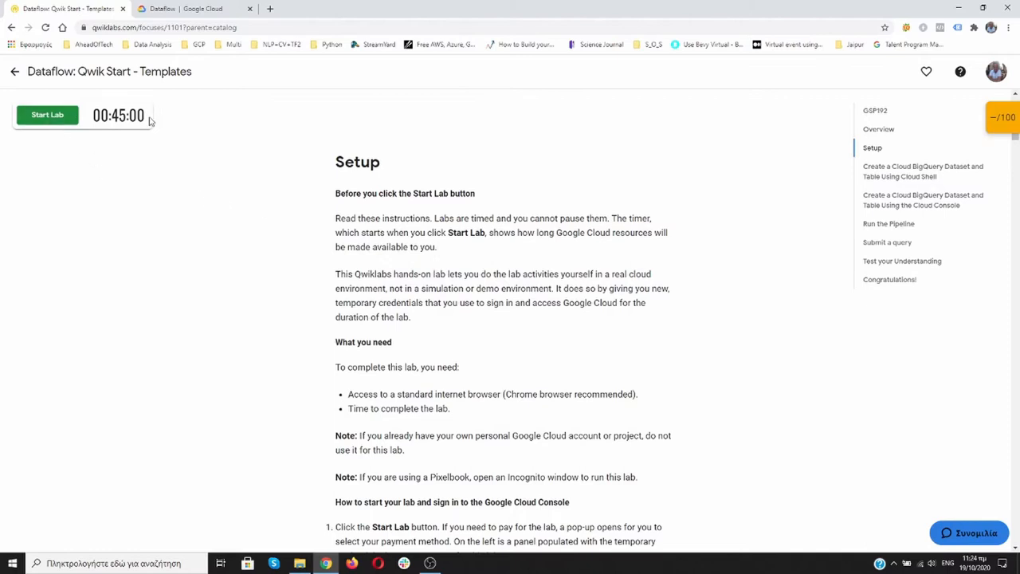
mouse_move(235, 158)
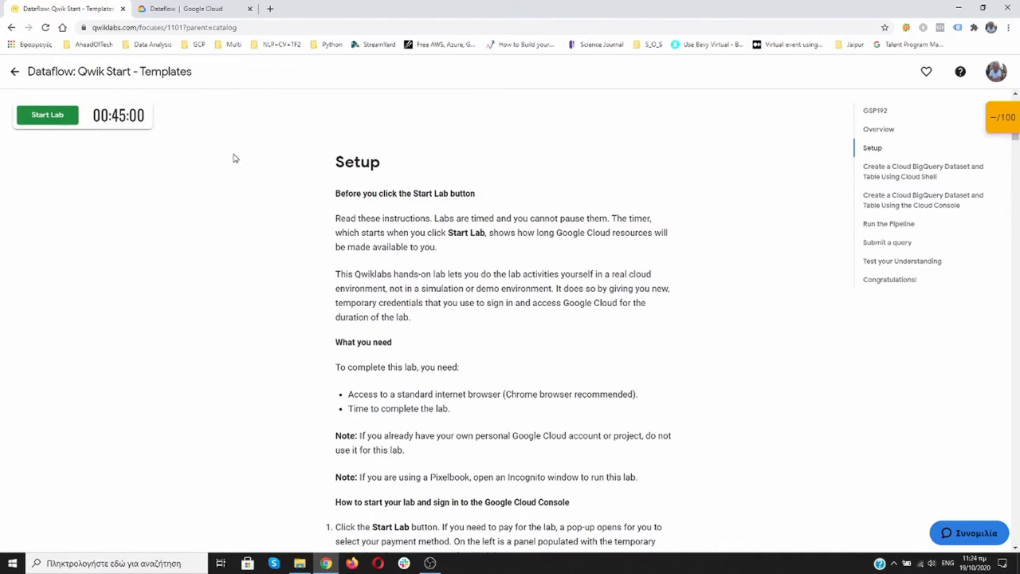
mouse_move(229, 216)
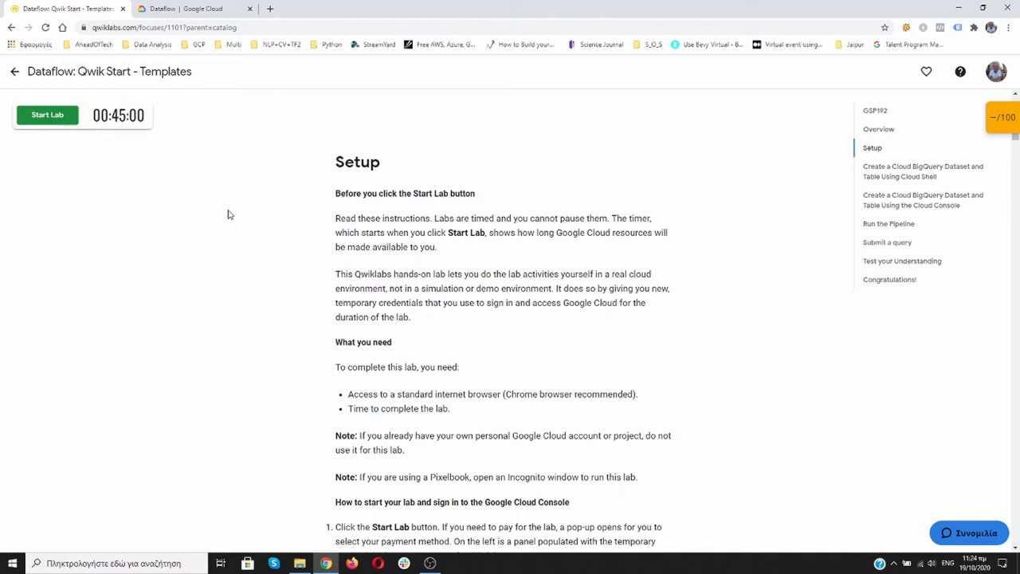
scroll("down", 3)
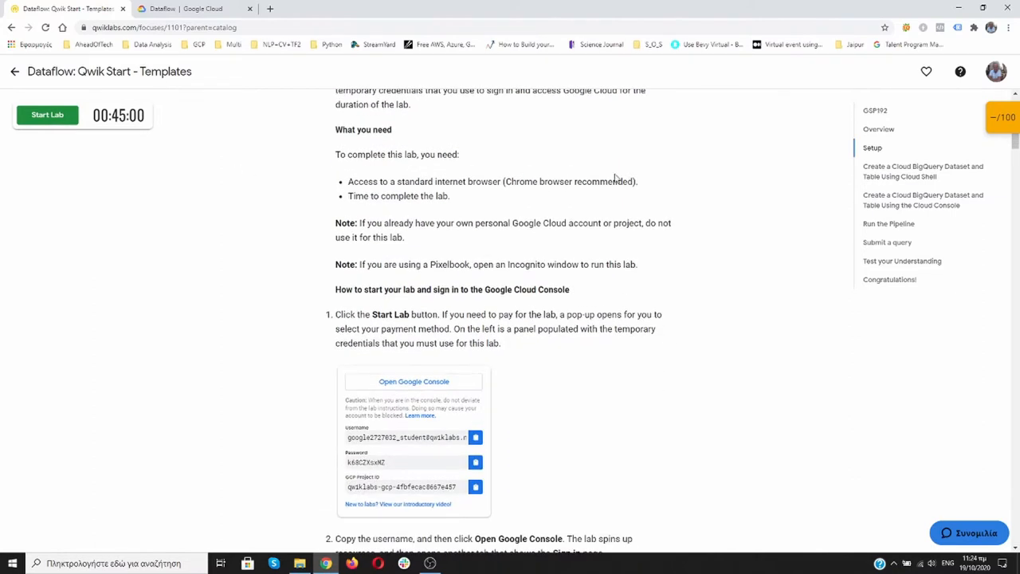
Review the lab's scoring checkpoints panel, then close it
left_click(1003, 117)
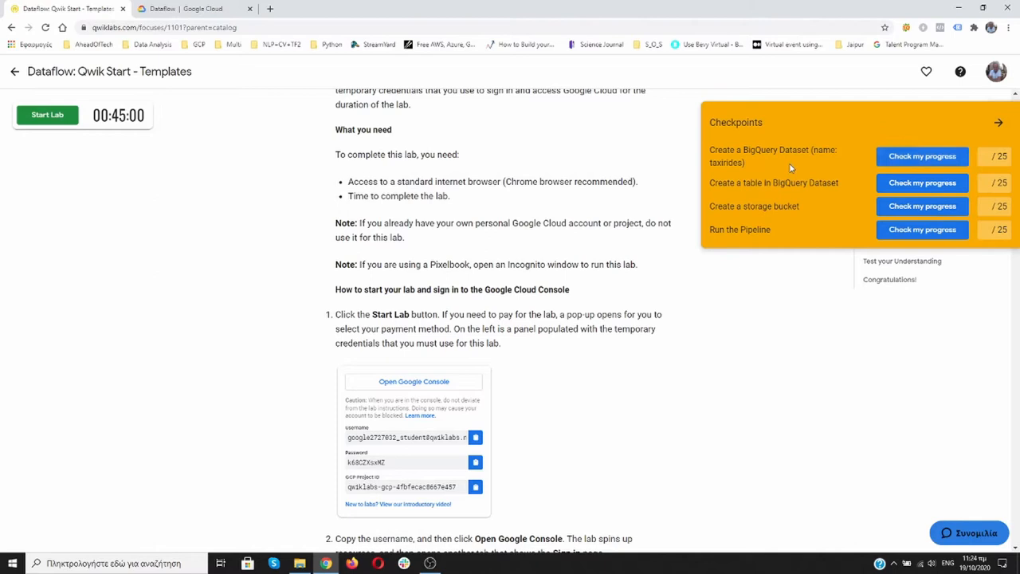
scroll("down", 3)
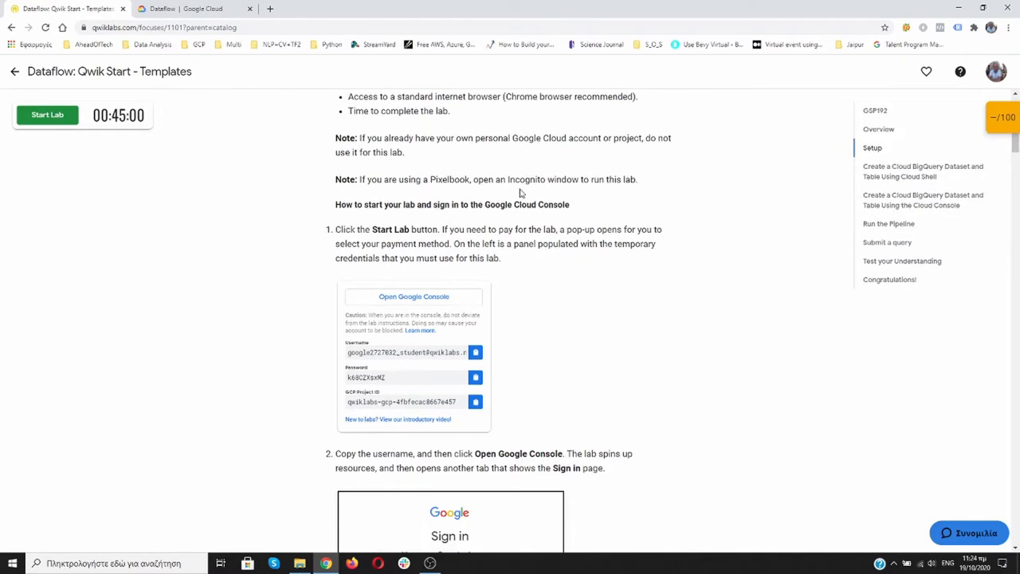
scroll("down", 3)
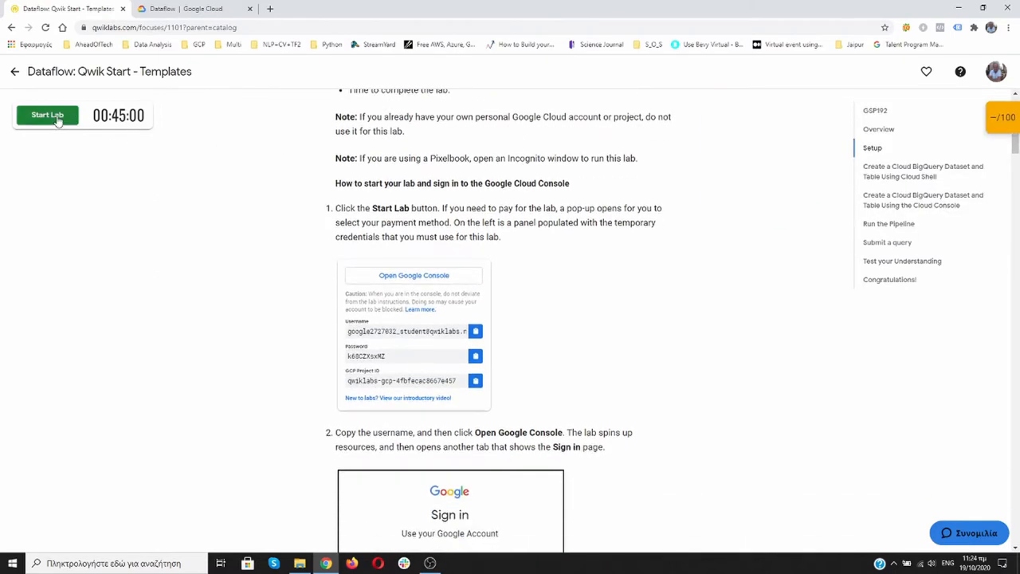
Start the lab on the subscription after the reCAPTCHA, then copy the temporary username
left_click(47, 115)
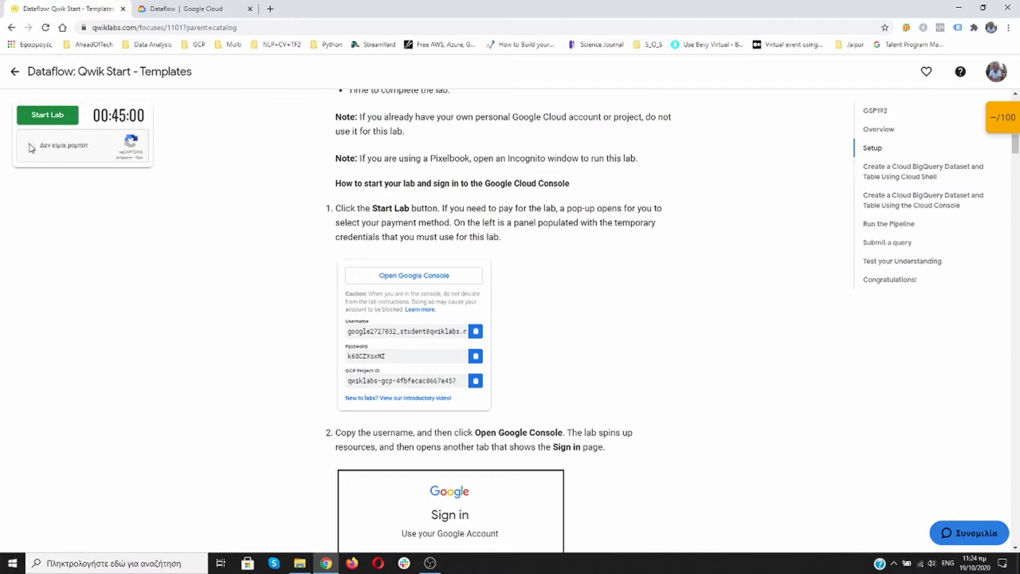
left_click(47, 114)
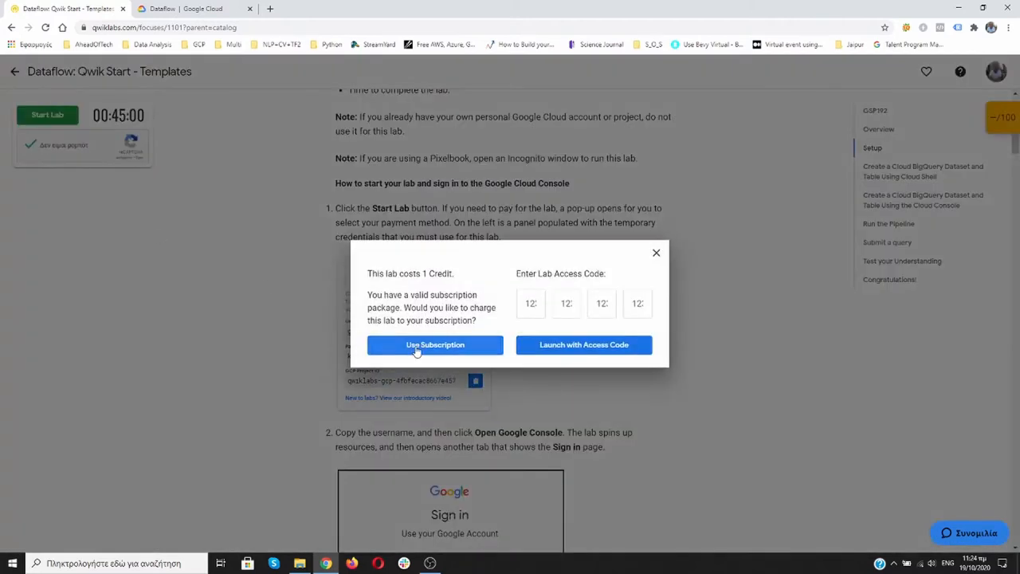
left_click(435, 344)
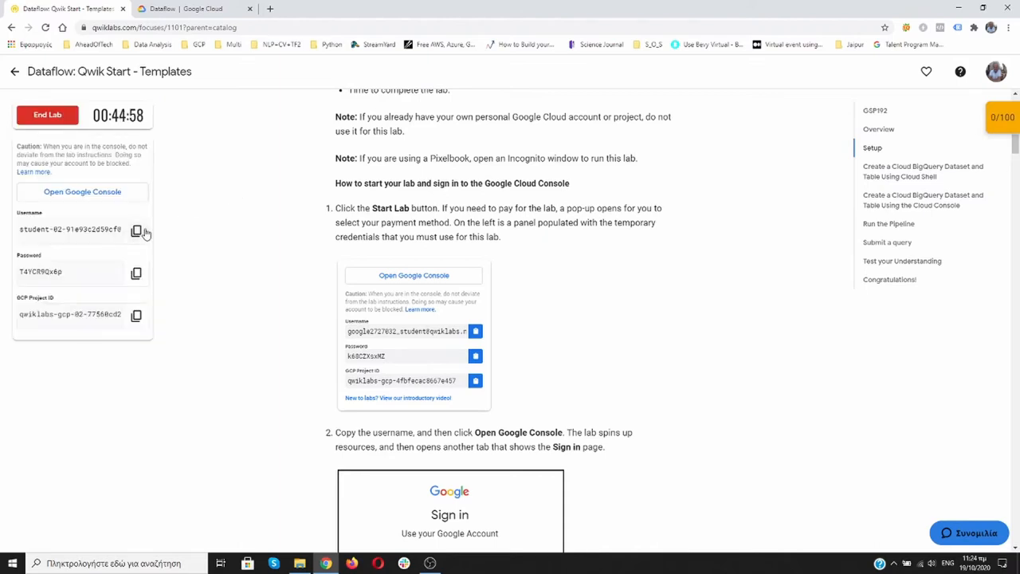
left_click(136, 230)
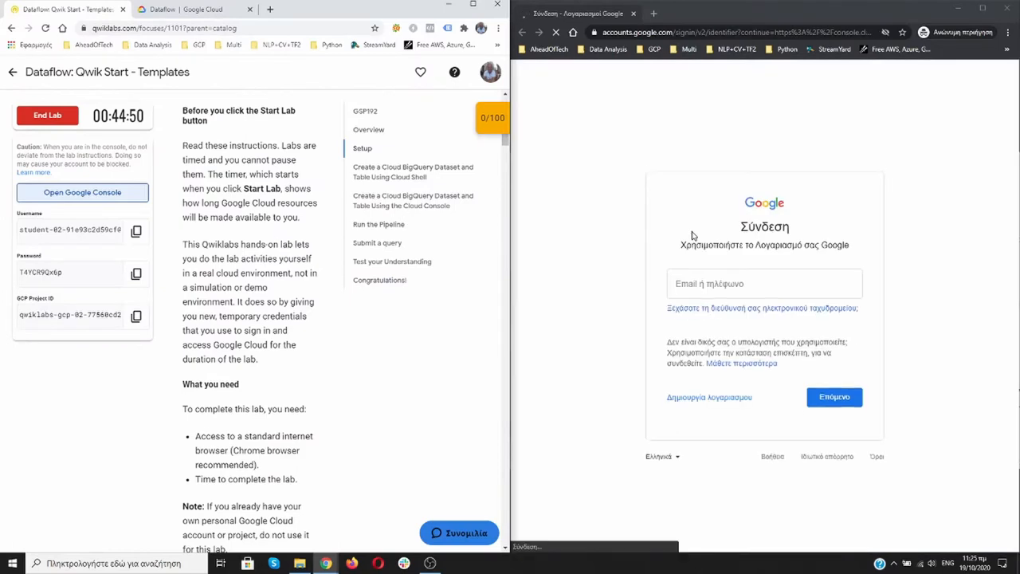
Sign in to Google with the lab's temporary username and password
left_click(763, 283)
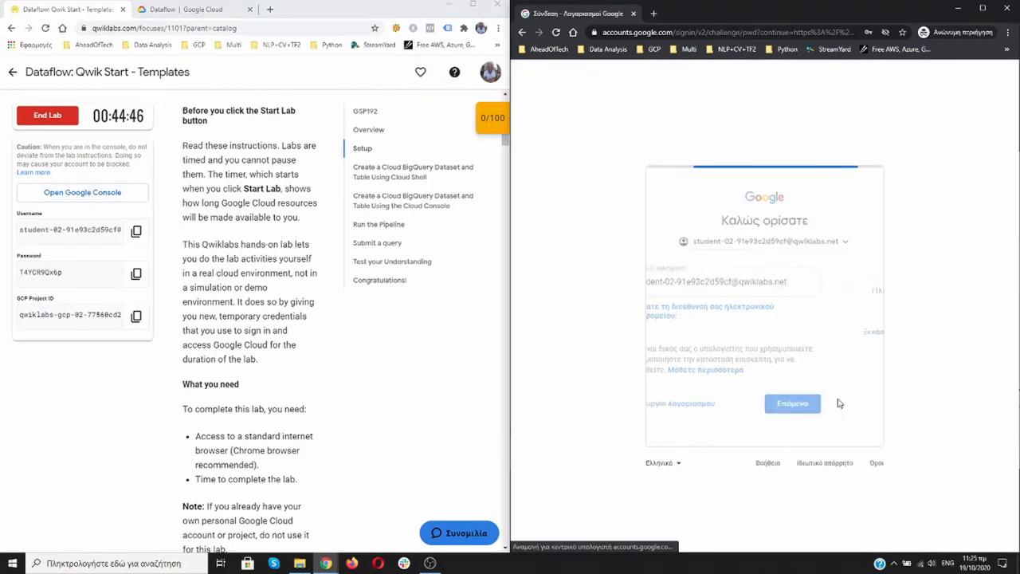
left_click(791, 404)
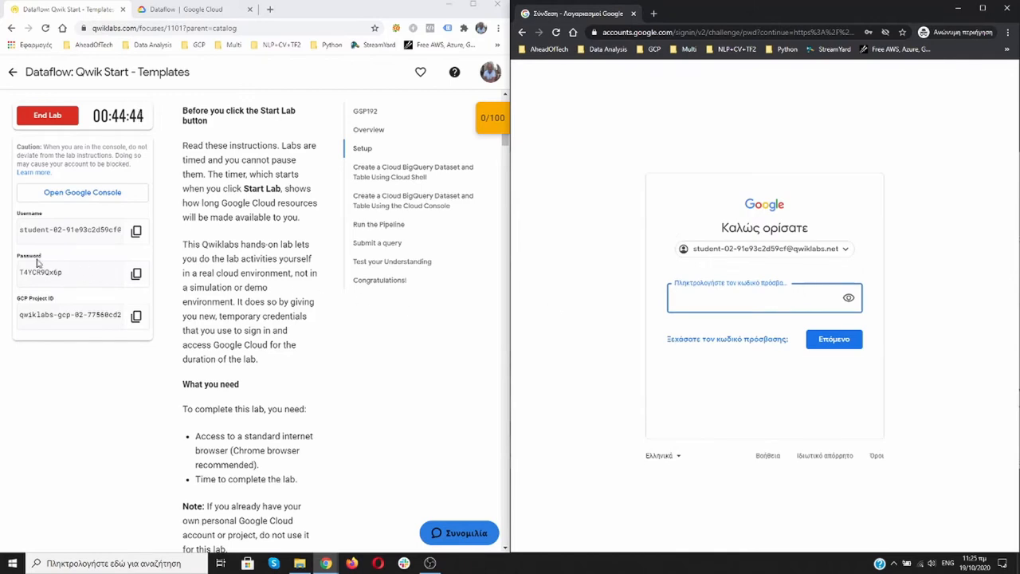
left_click(757, 297)
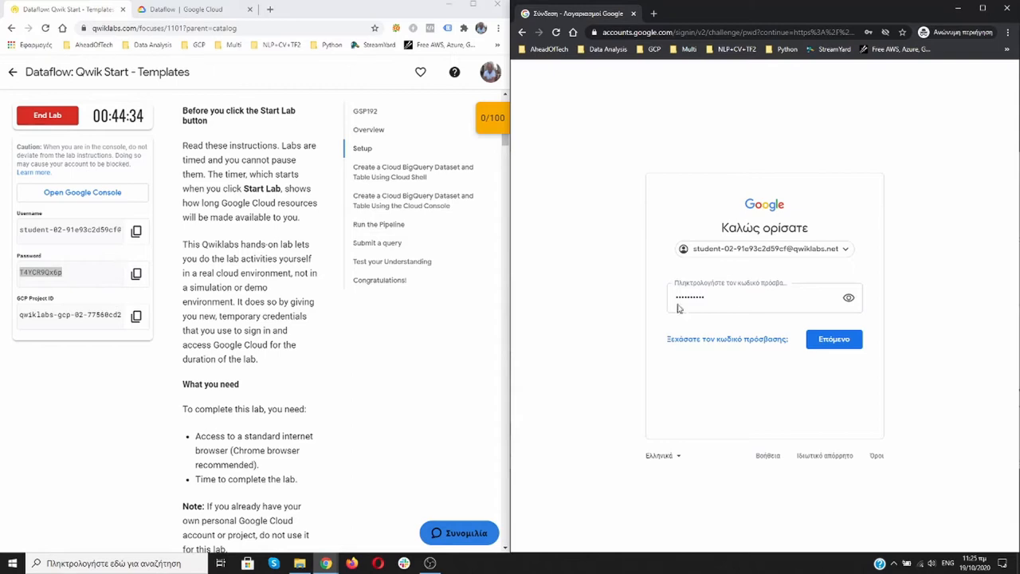
left_click(834, 338)
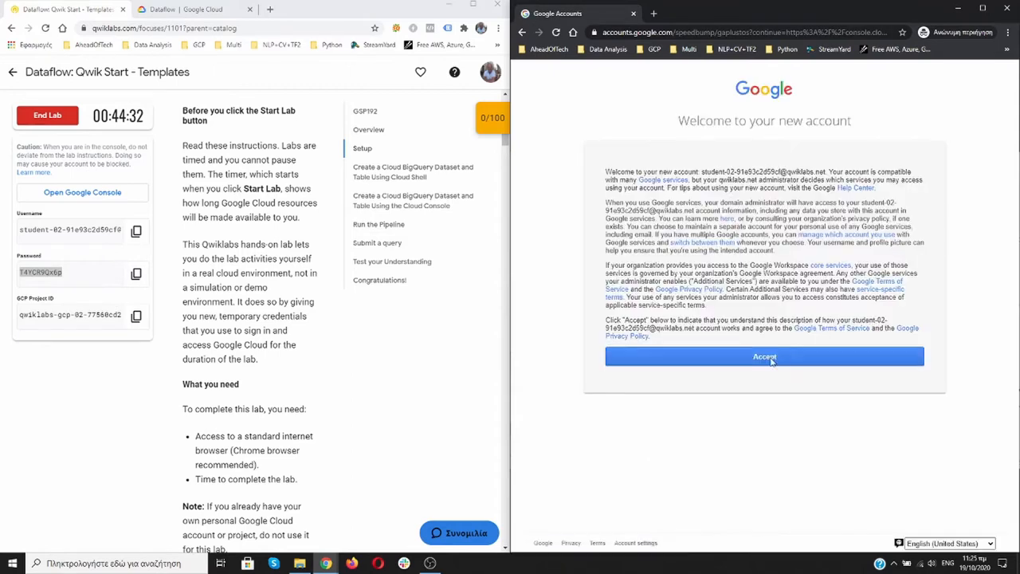
Accept the new account's terms and confirm the recovery options
left_click(764, 357)
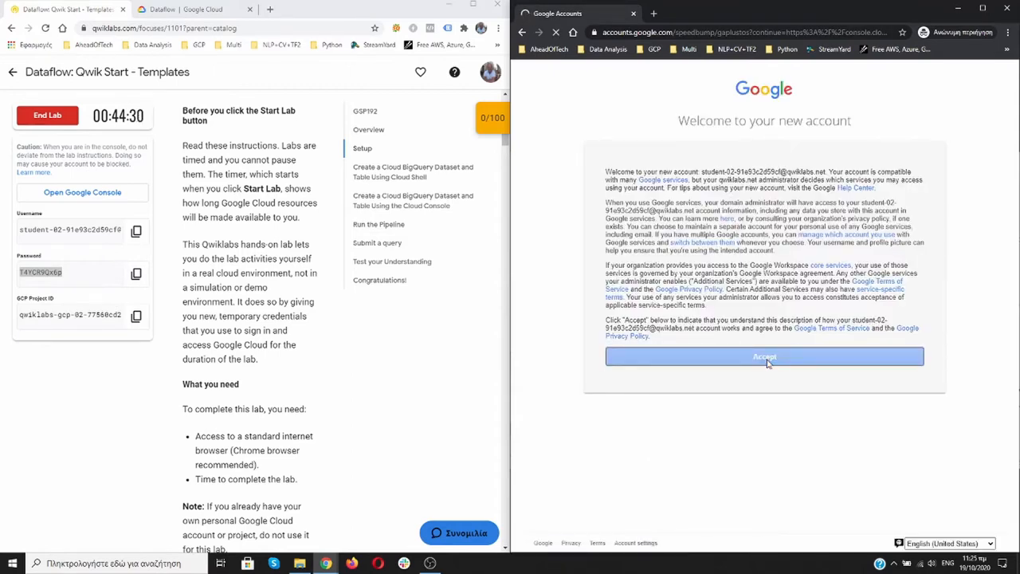
left_click(763, 356)
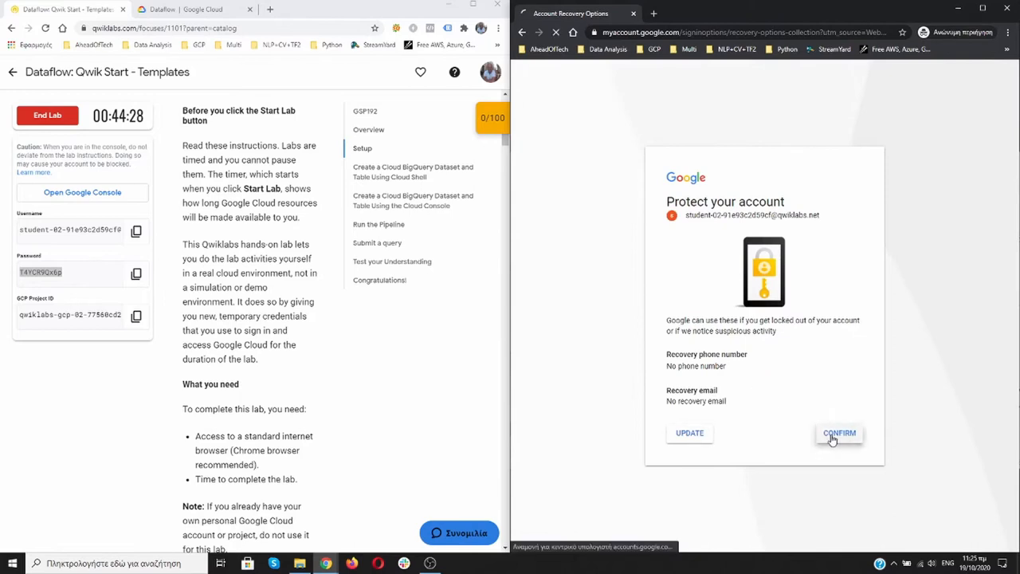
left_click(839, 433)
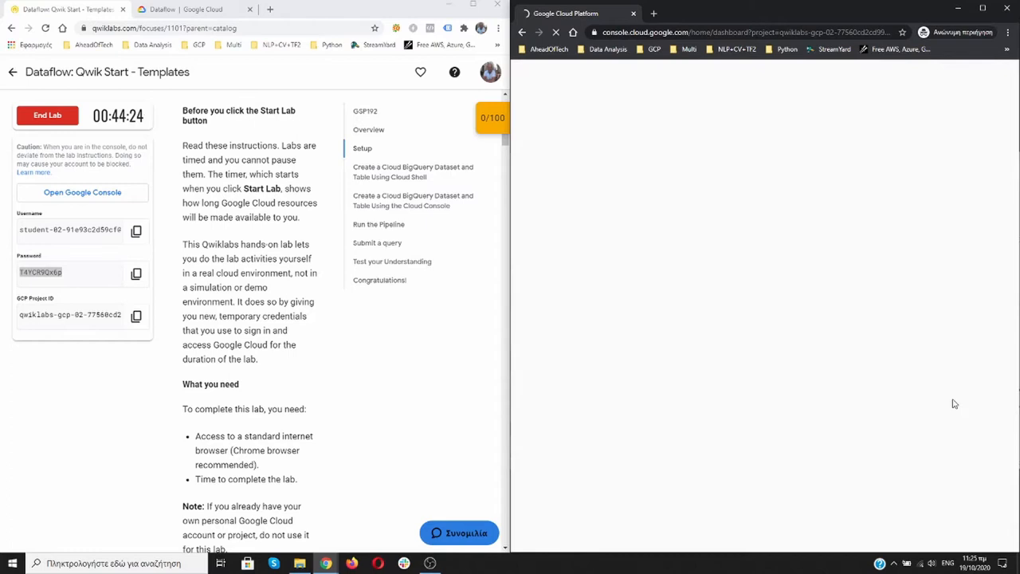
scroll("down", 3)
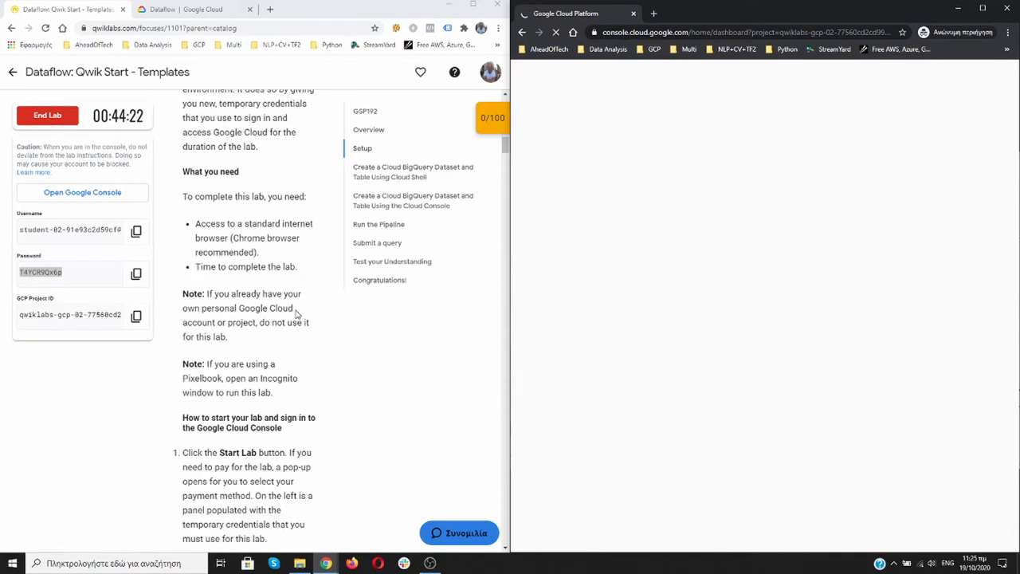
scroll("down", 3)
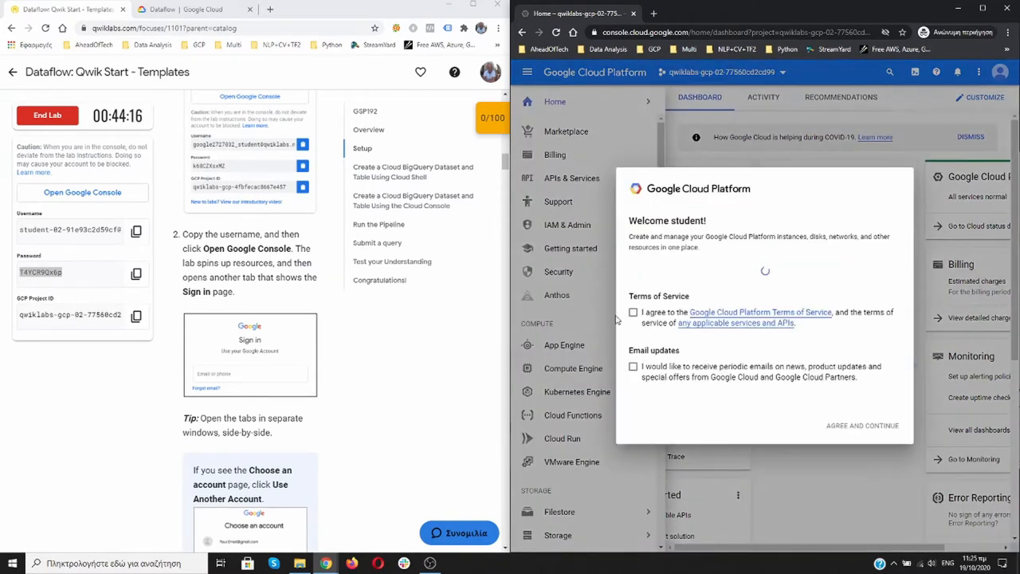
Tick the Cloud Terms of Service and agree, landing on the lab project dashboard
left_click(633, 325)
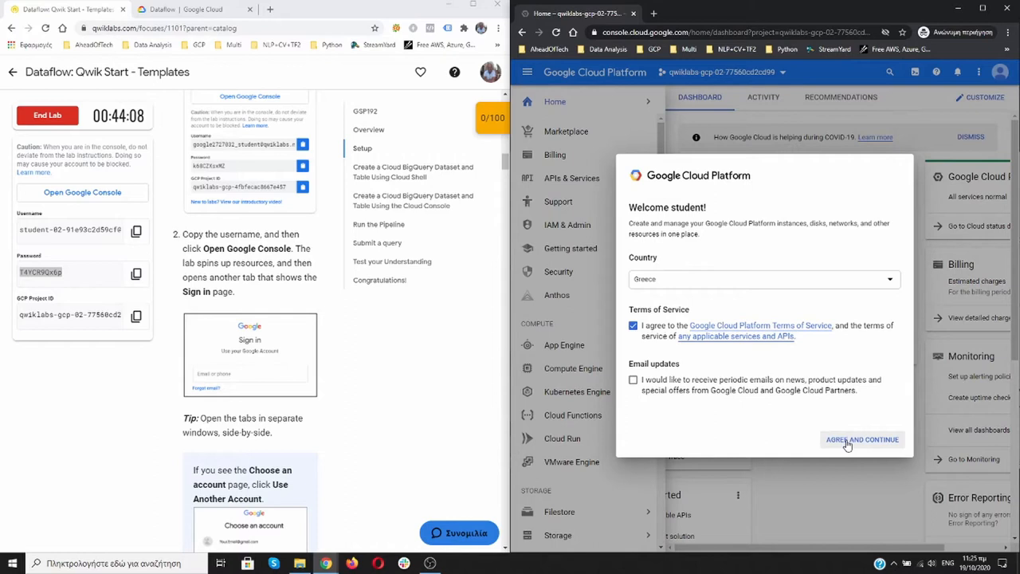
left_click(861, 439)
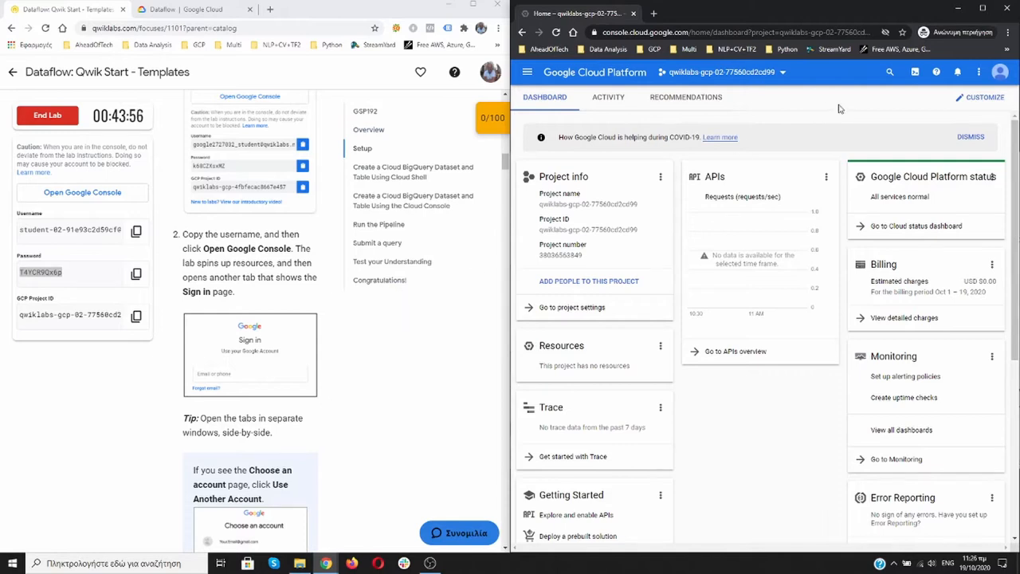
mouse_move(341, 247)
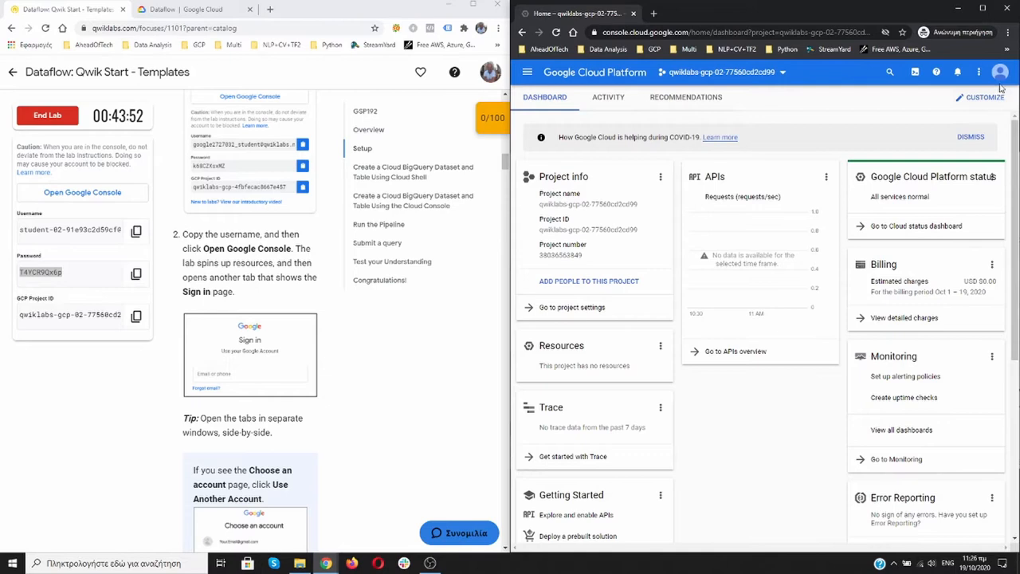
mouse_move(1001, 72)
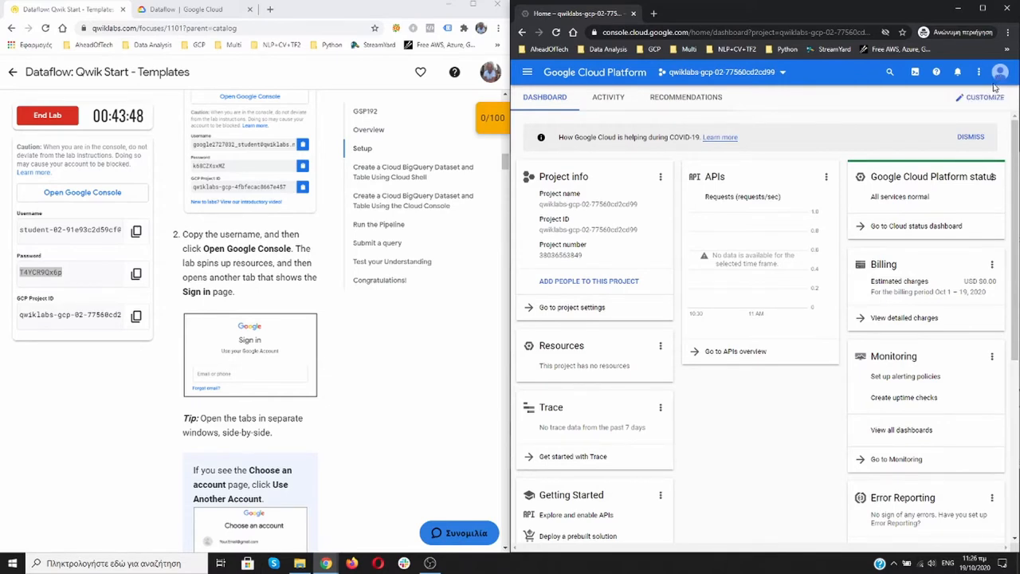
scroll("down", 3)
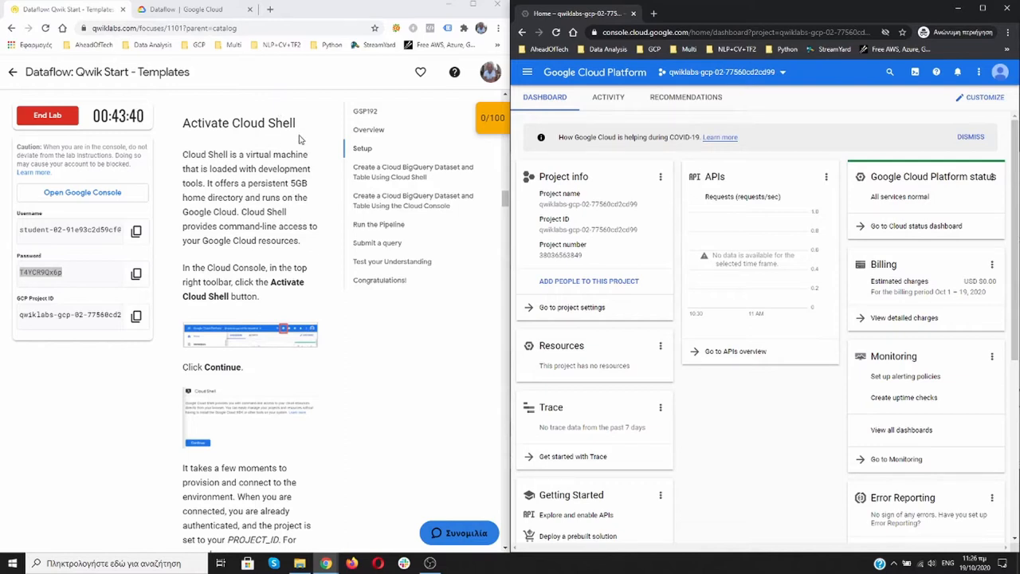
mouse_move(915, 72)
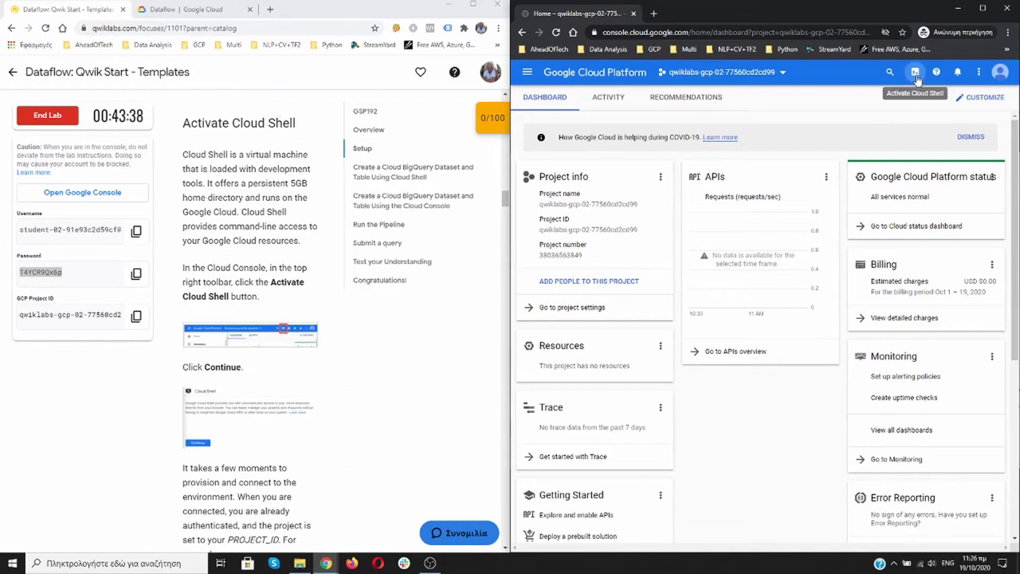
Activate Cloud Shell for the lab project
left_click(915, 72)
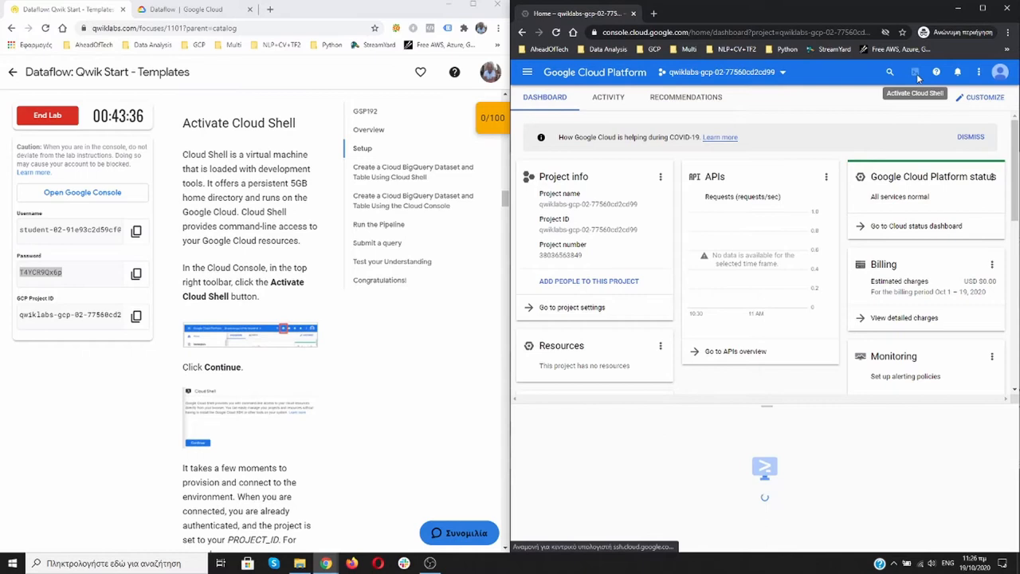
left_click(915, 72)
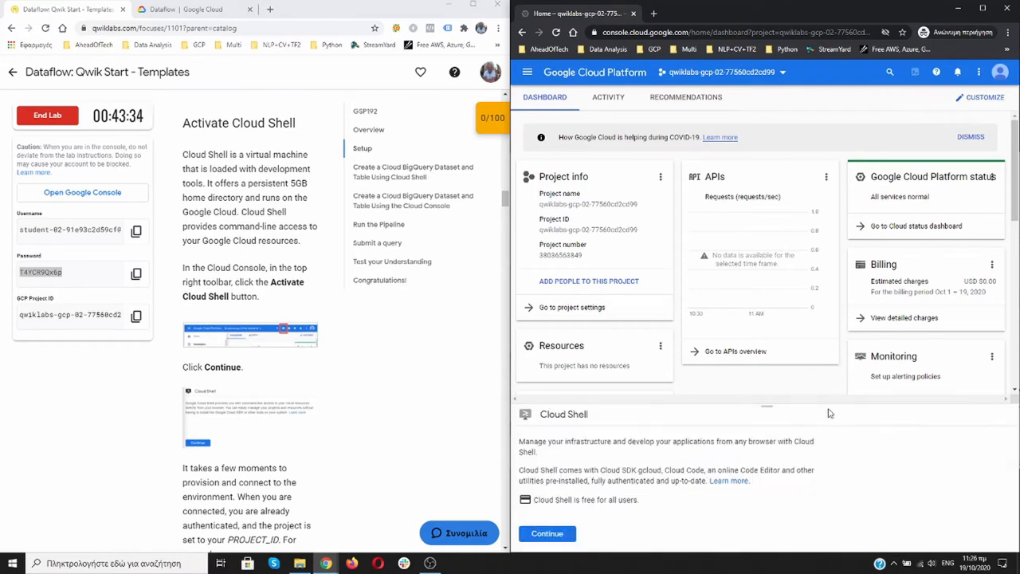
scroll("down", 3)
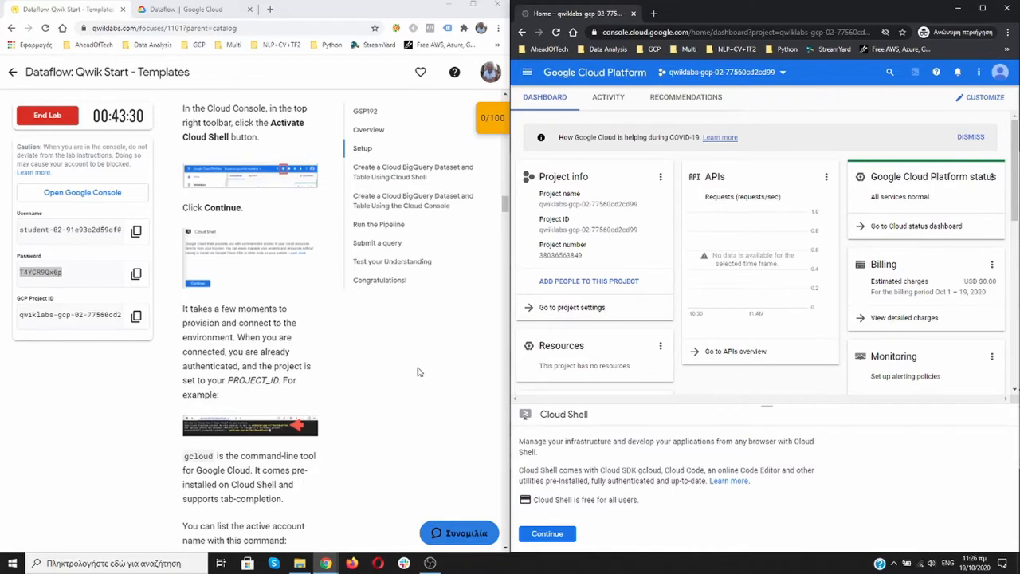
scroll("down", 3)
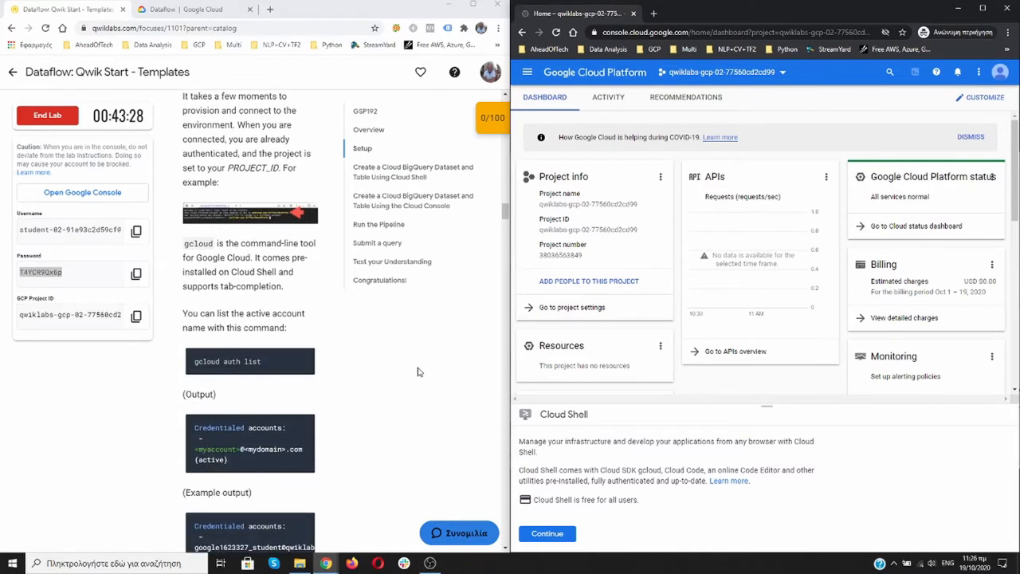
scroll("down", 3)
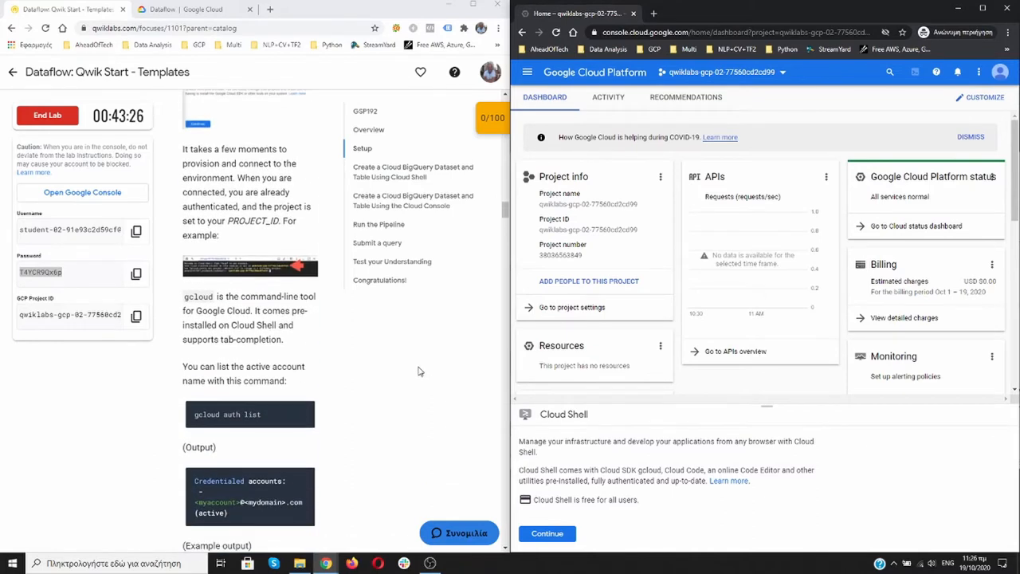
Continue past the Cloud Shell introduction and run 'gcloud auth list' once provisioned
left_click(547, 534)
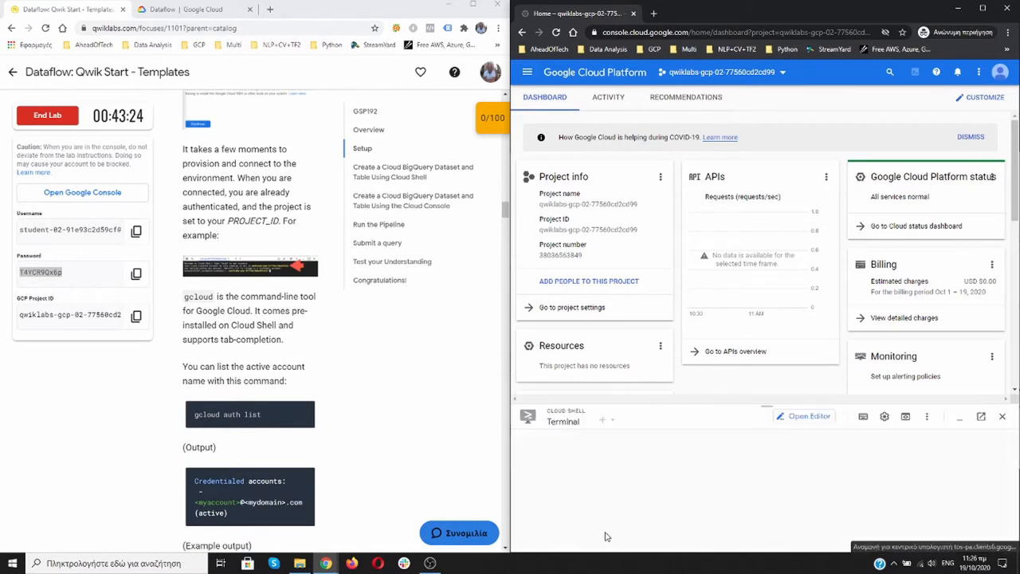
left_click(602, 421)
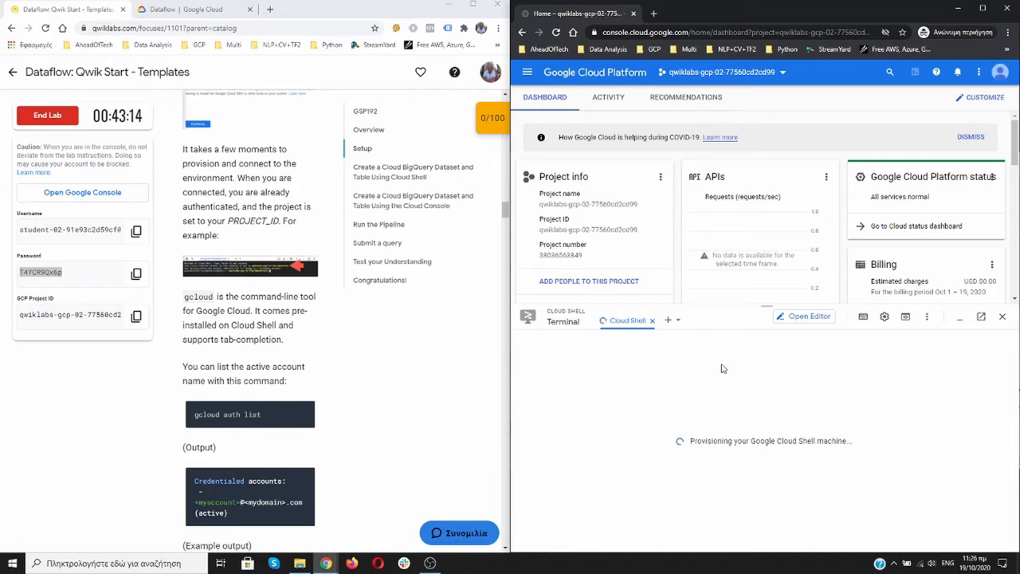
mouse_move(724, 459)
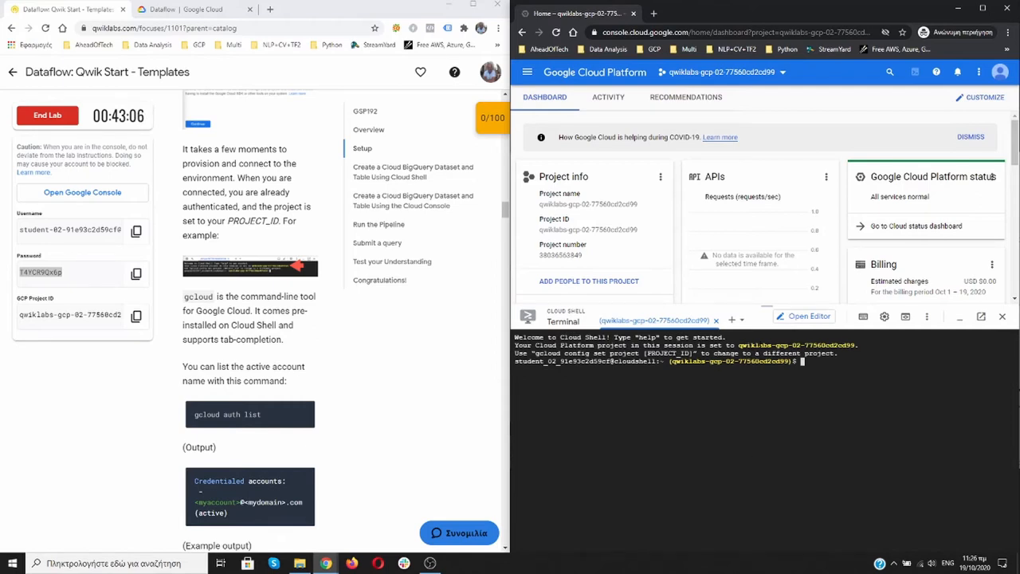
mouse_move(295, 325)
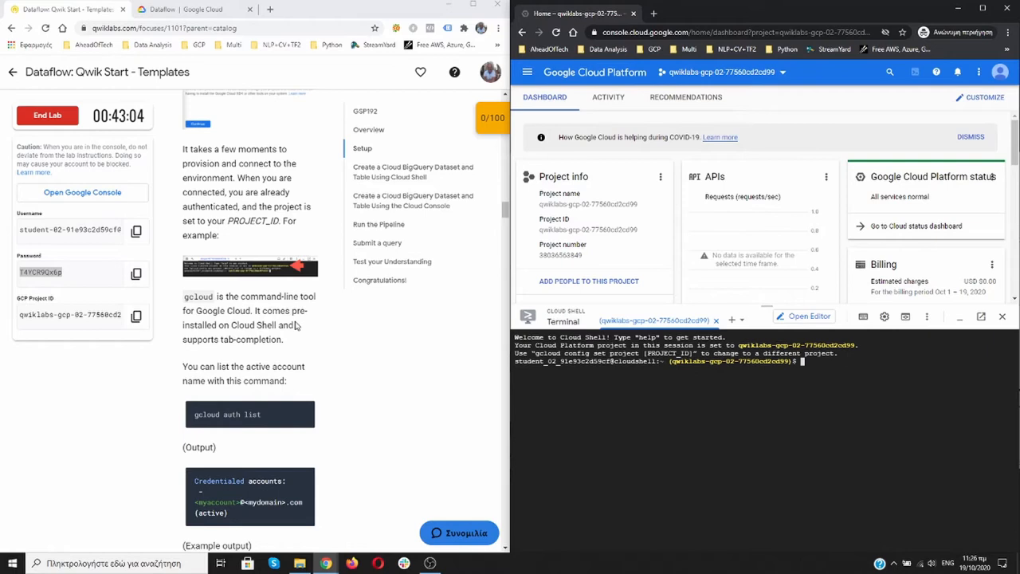
left_click(70, 315)
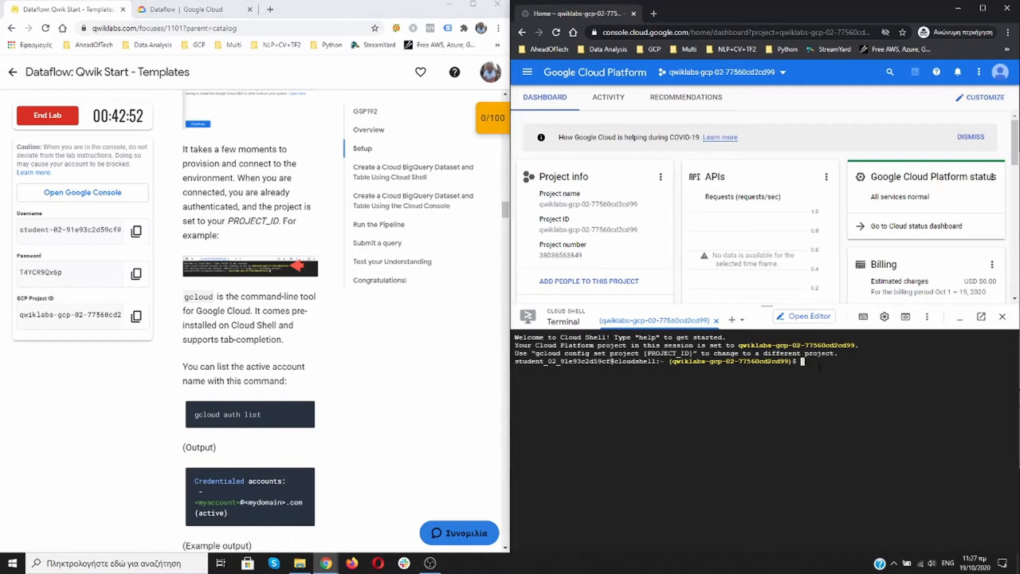
type("gcloud auth list")
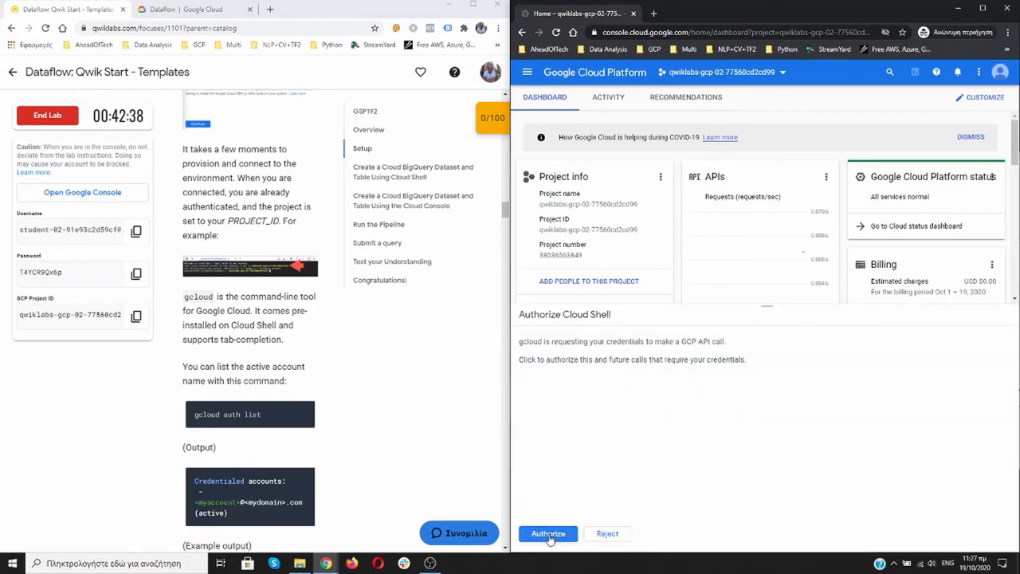
Authorize Cloud Shell and run 'gcloud config list project' to confirm the lab project
left_click(548, 533)
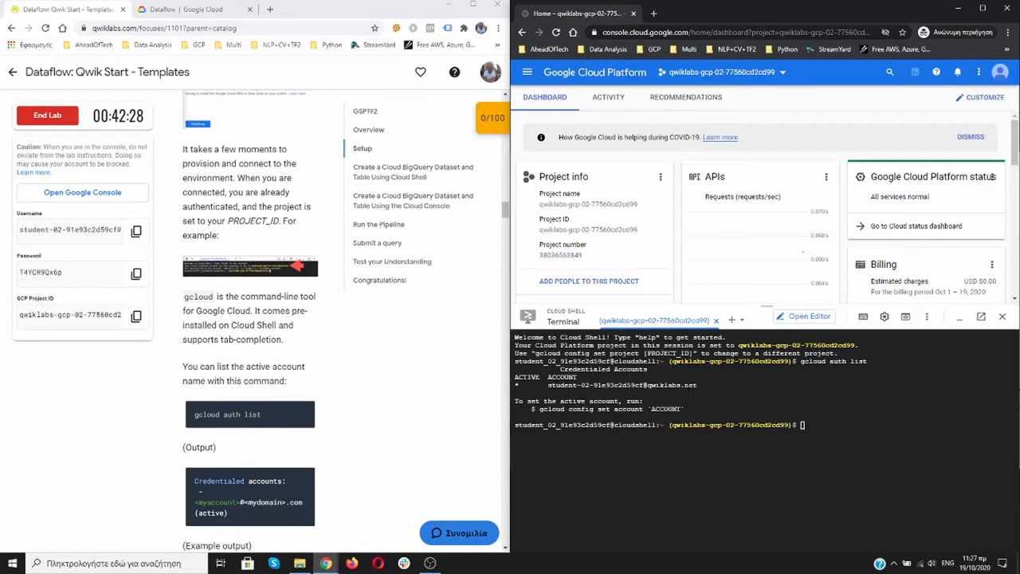
scroll("down", 3)
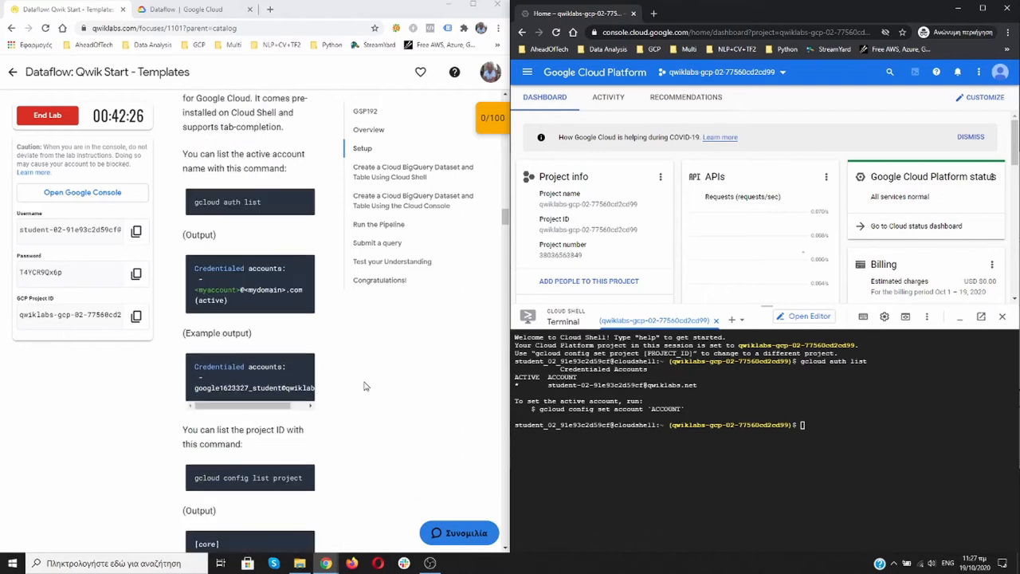
scroll("down", 3)
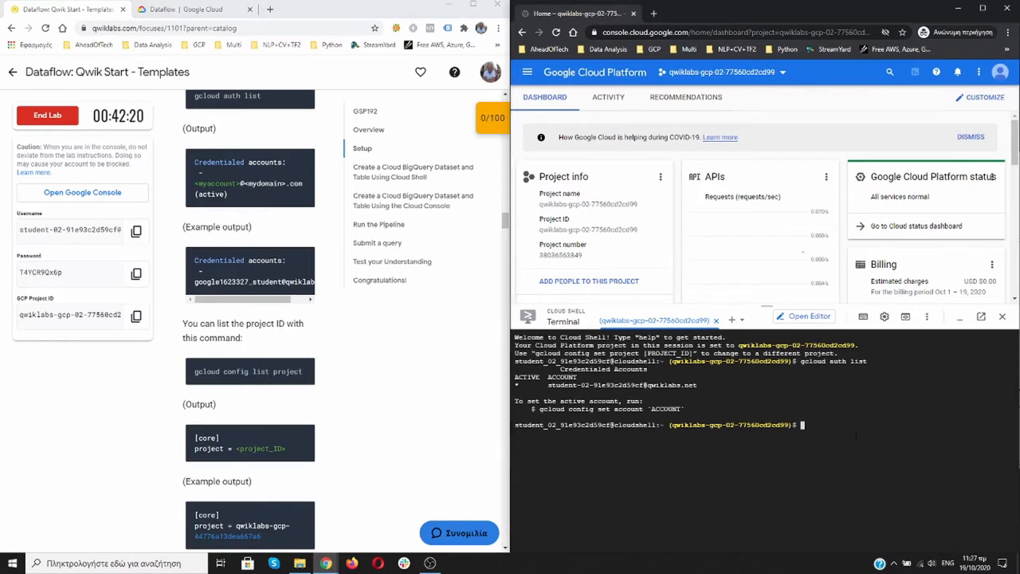
type("gcloud config list project")
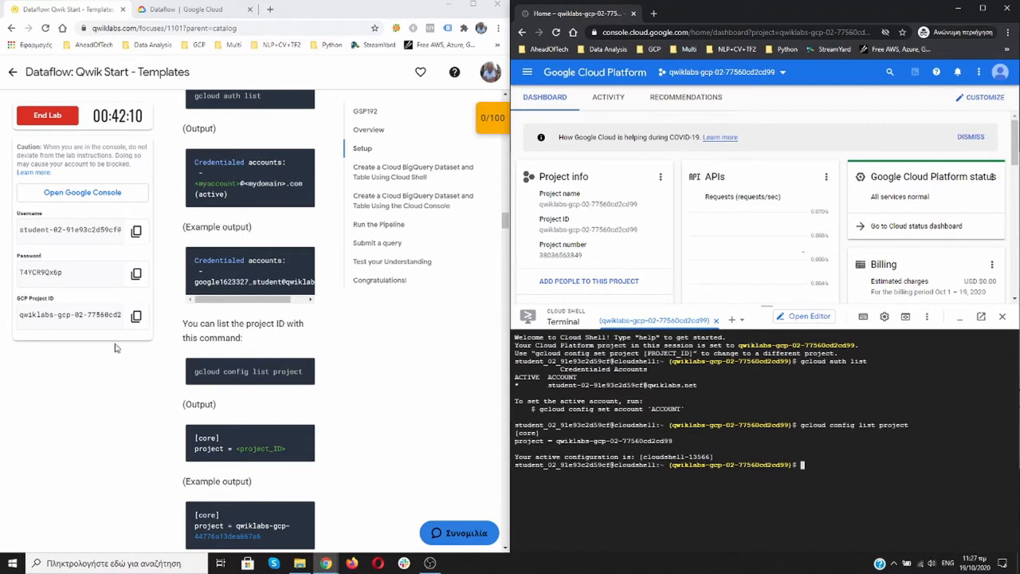
scroll("down", 3)
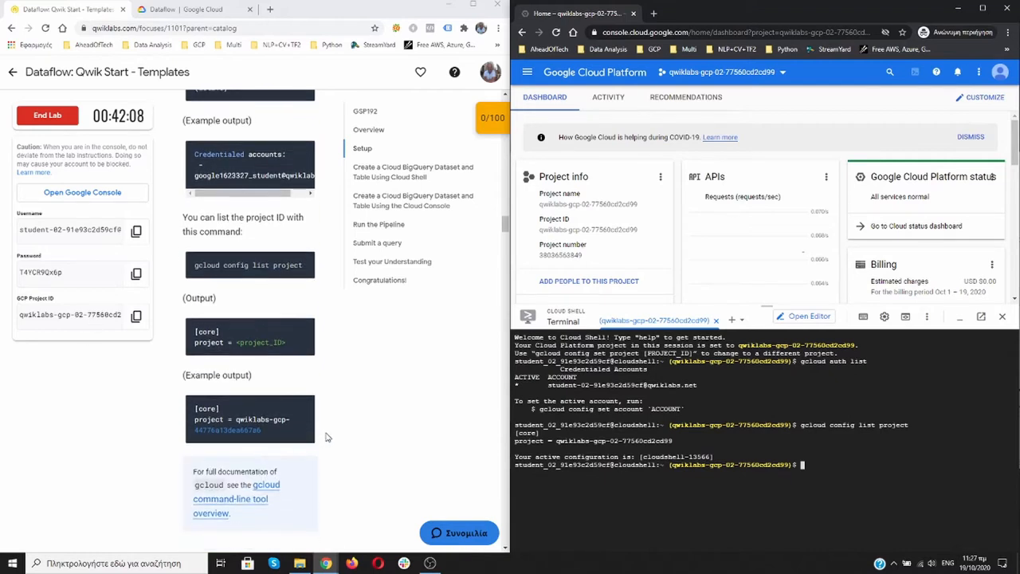
scroll("down", 3)
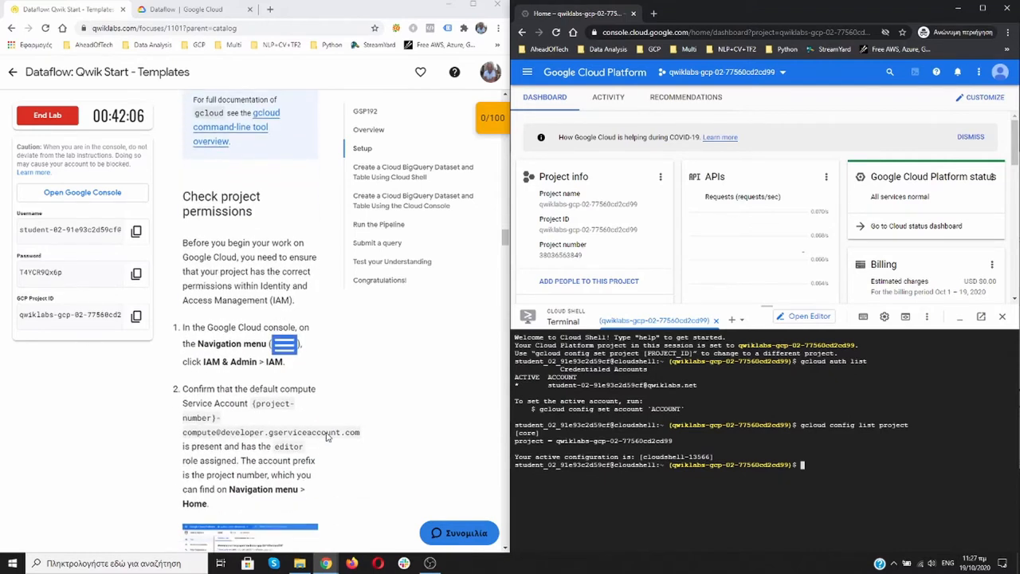
mouse_move(405, 331)
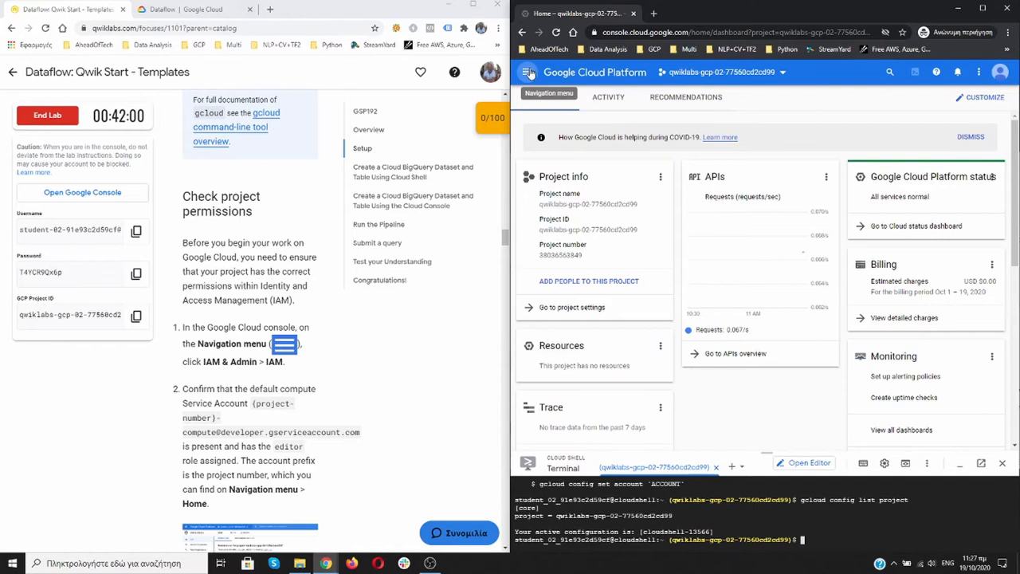
Go to IAM & Admin > IAM and find the Compute Engine default service account's Editor role
left_click(527, 71)
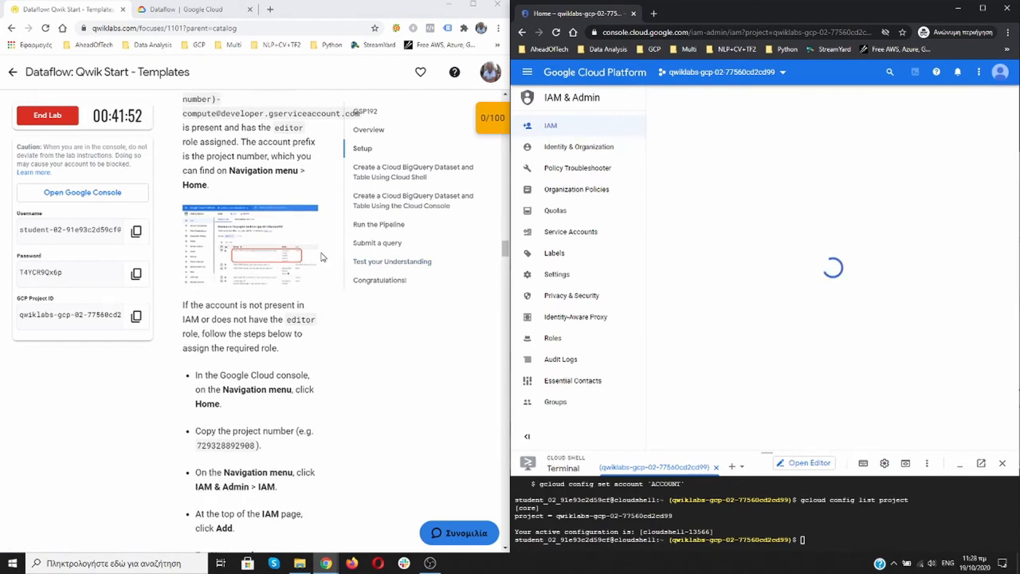
left_click(550, 126)
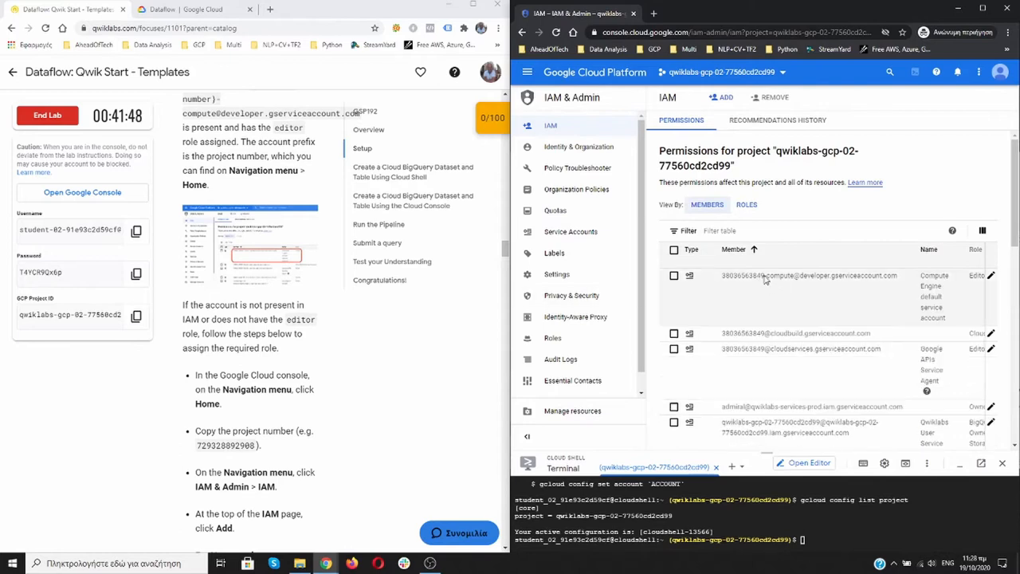
mouse_move(937, 307)
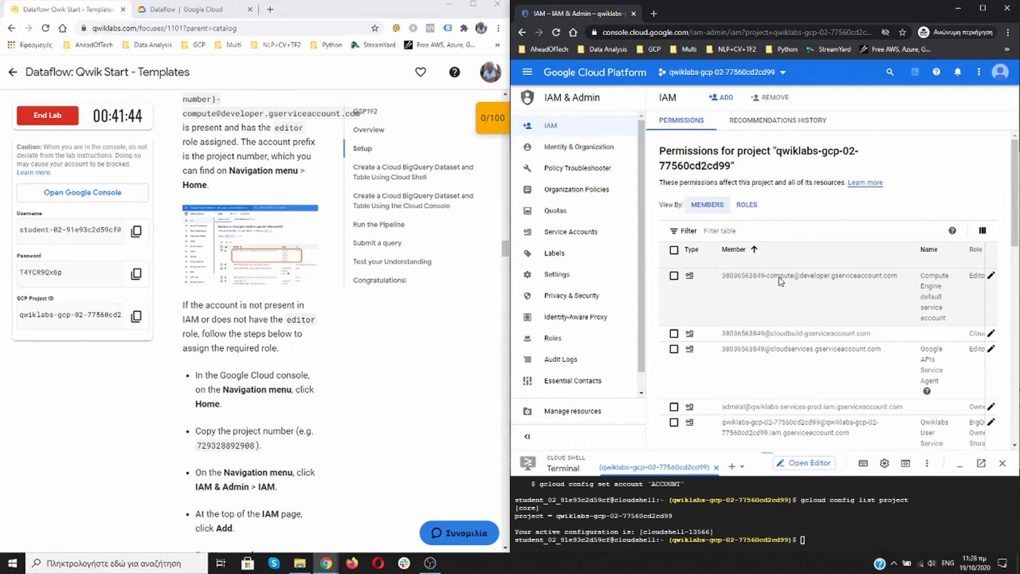
scroll("down", 3)
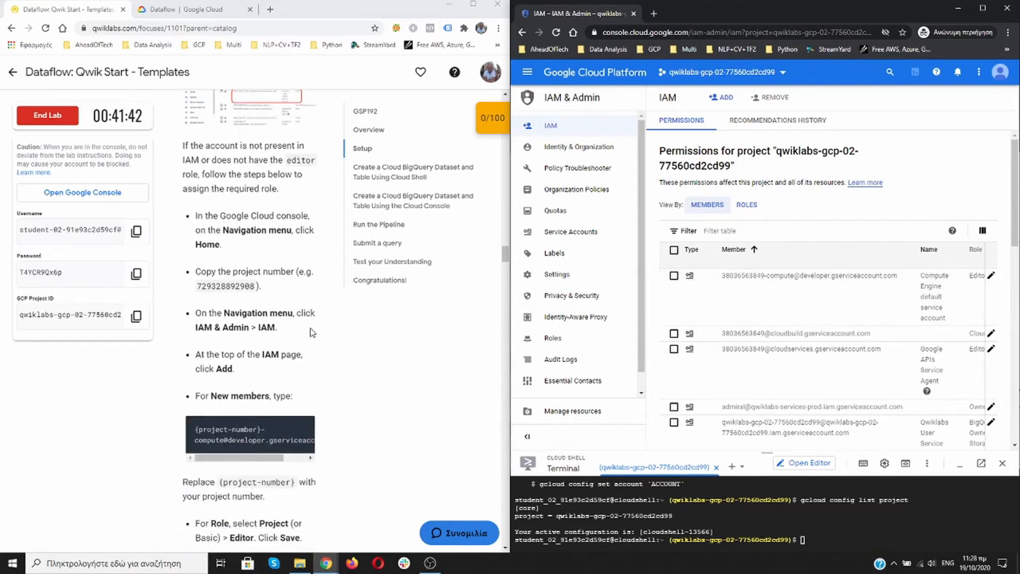
mouse_move(810, 287)
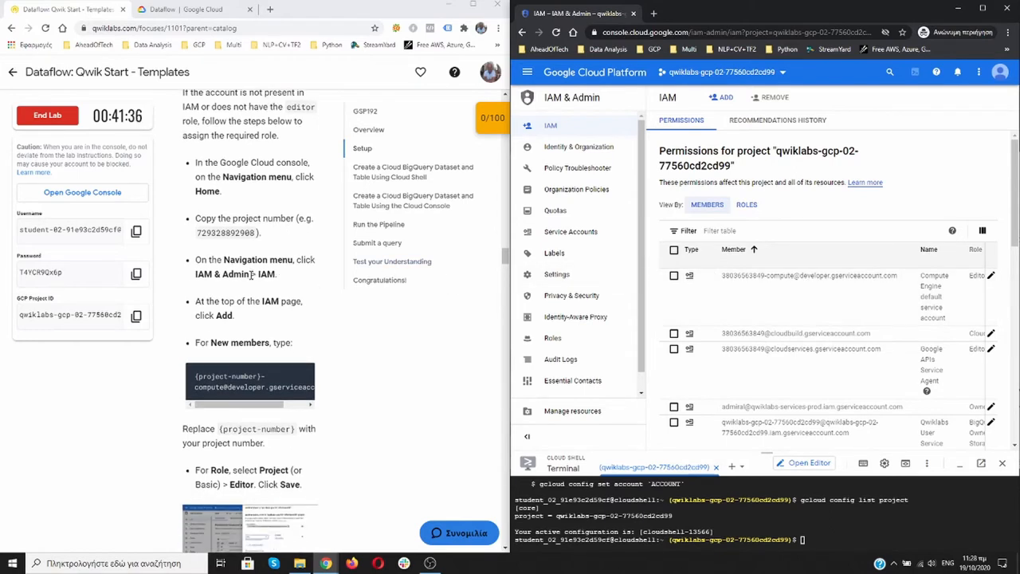
scroll("down", 3)
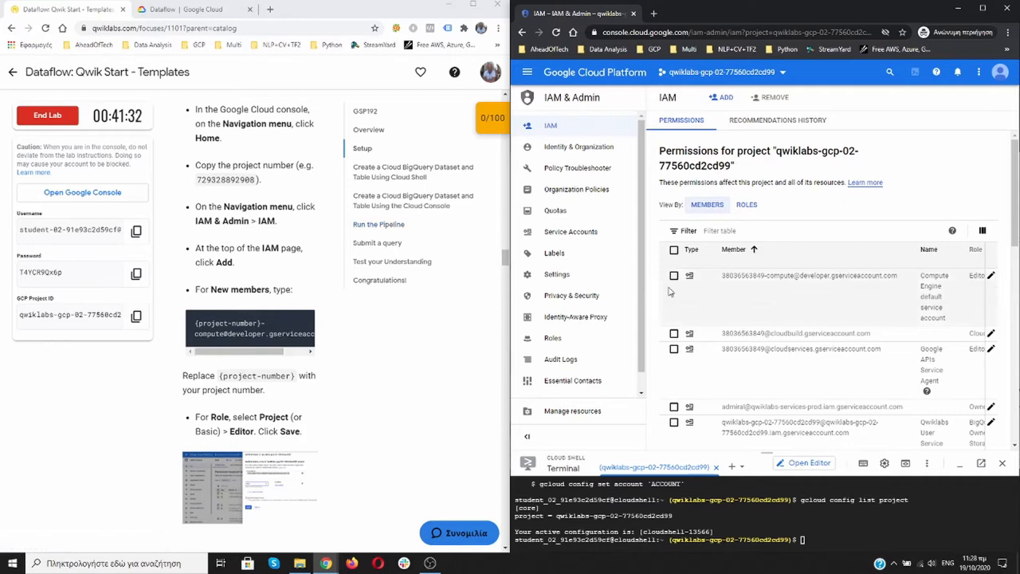
mouse_move(323, 296)
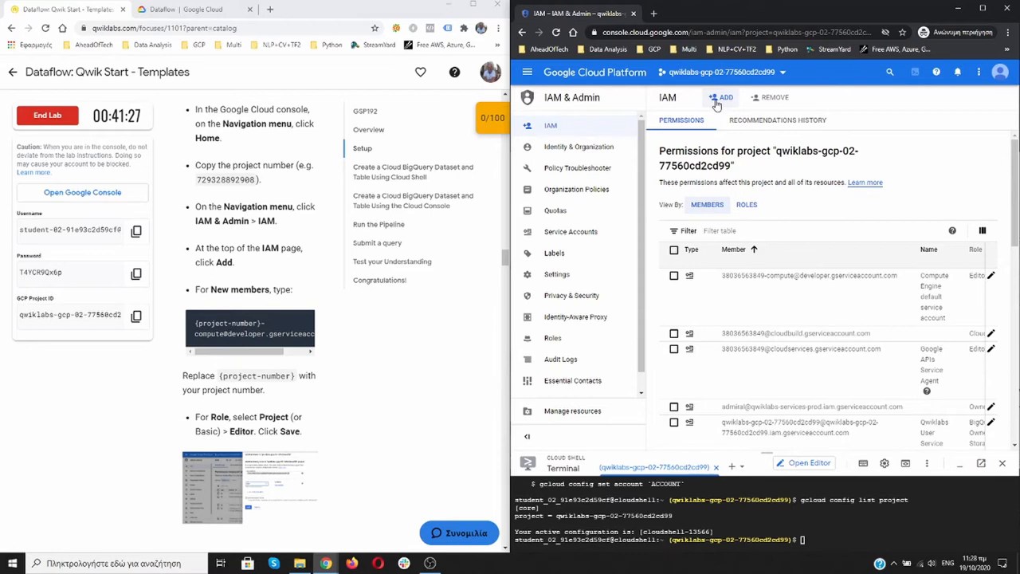
left_click(721, 96)
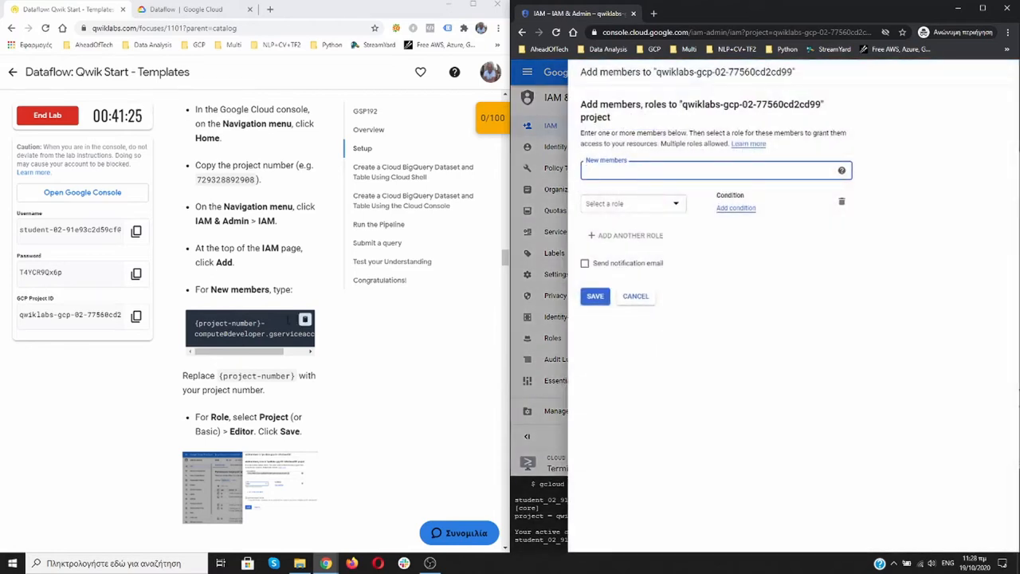
scroll("down", 3)
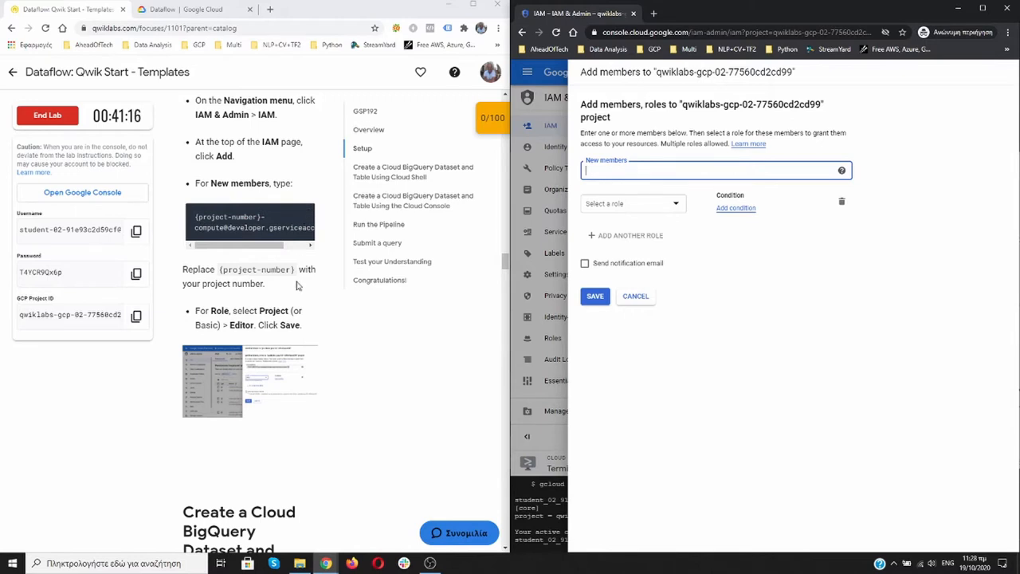
scroll("down", 3)
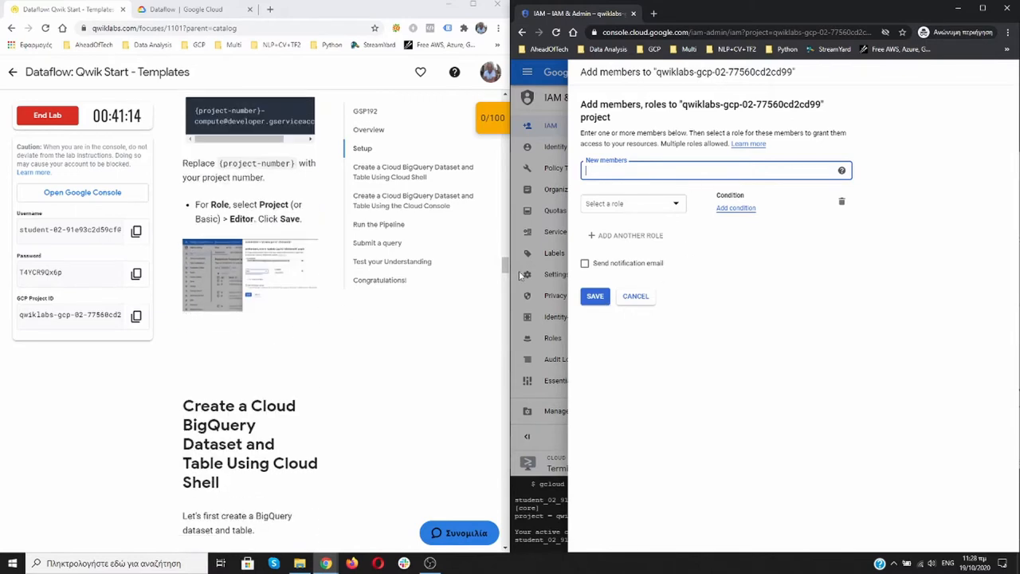
left_click(630, 203)
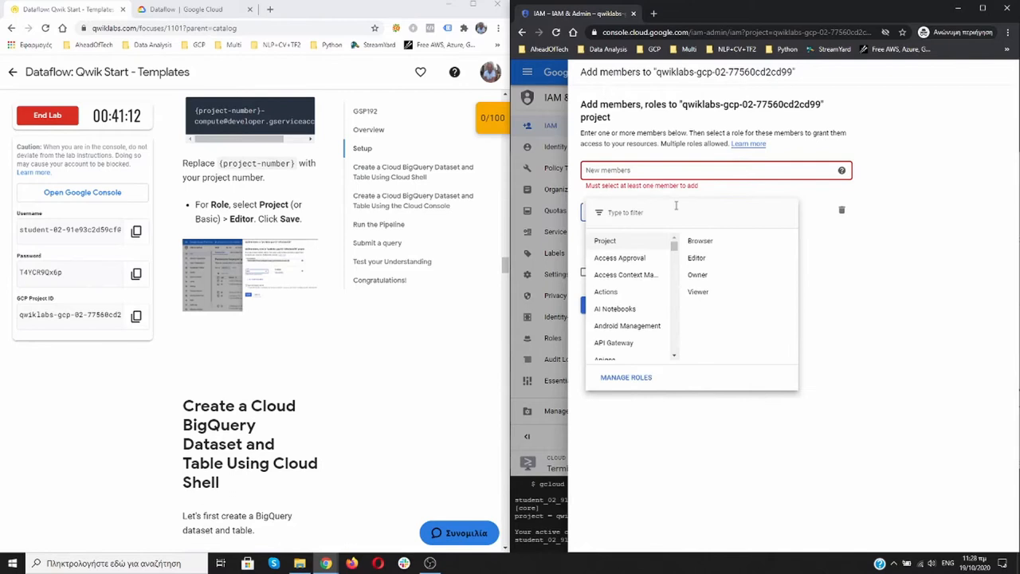
mouse_move(697, 257)
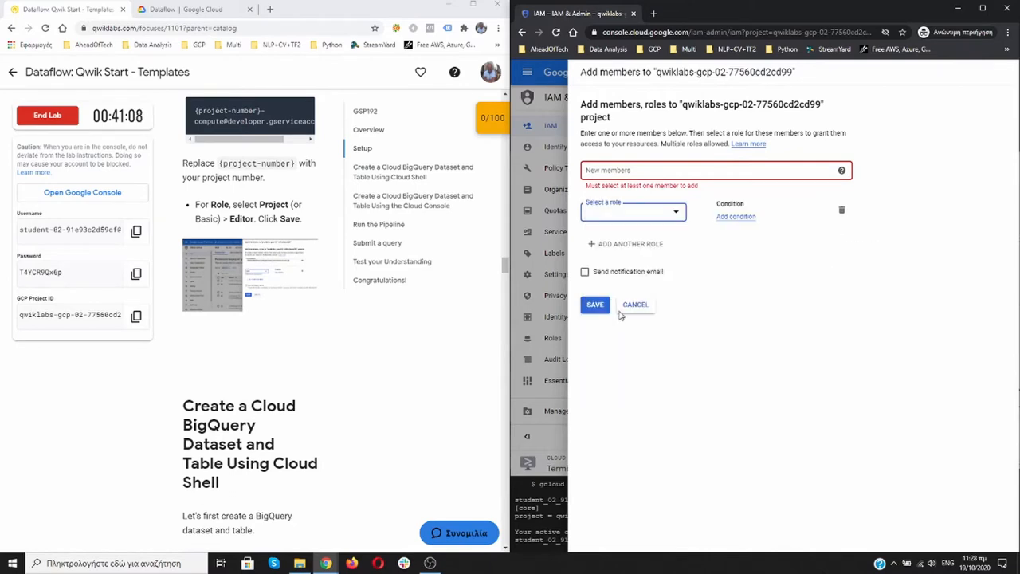
left_click(635, 304)
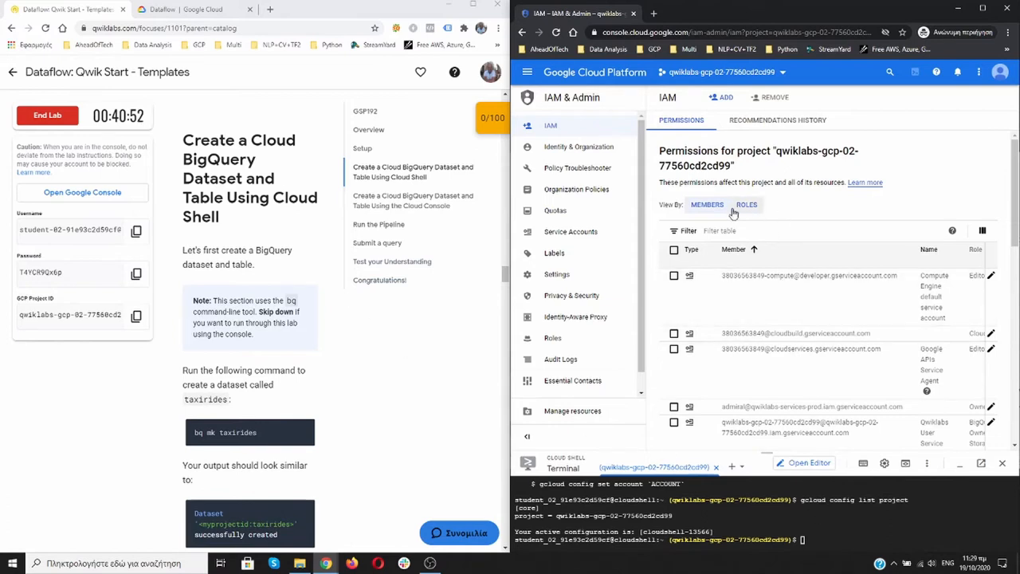
mouse_move(576, 189)
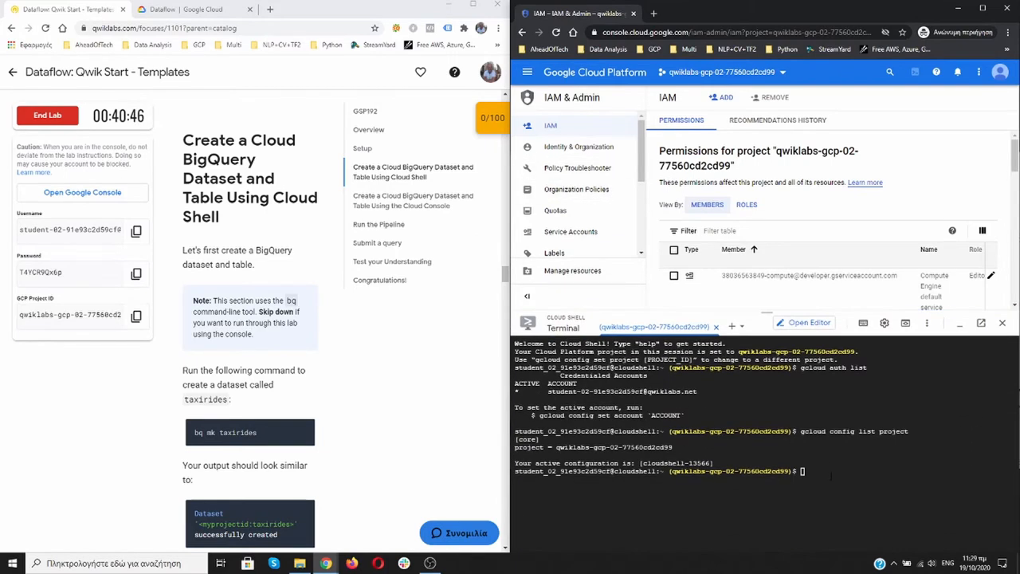
Create the taxirides dataset with 'bq mk taxirides' in Cloud Shell
scroll("down", 3)
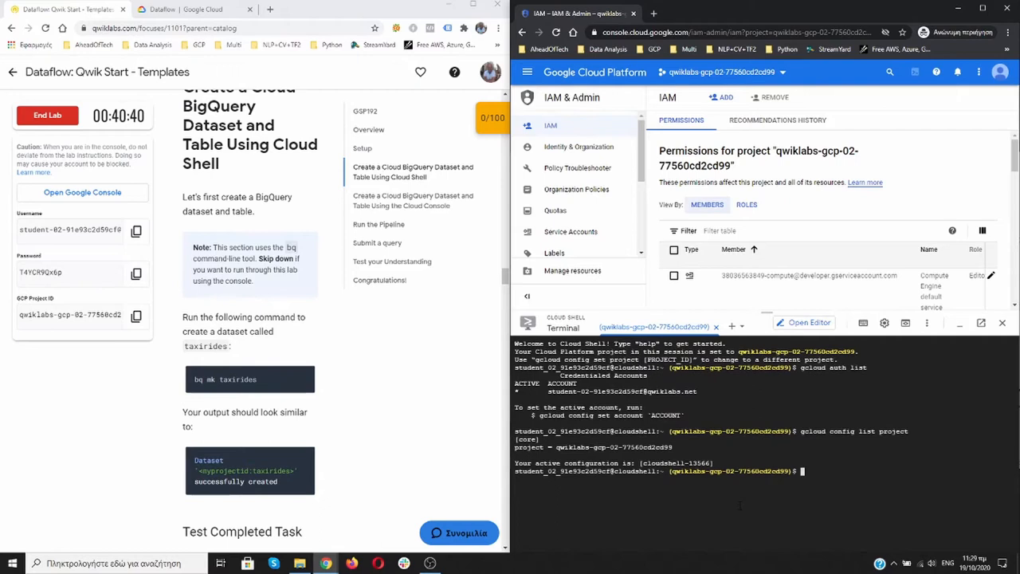
type("bq mk taxir")
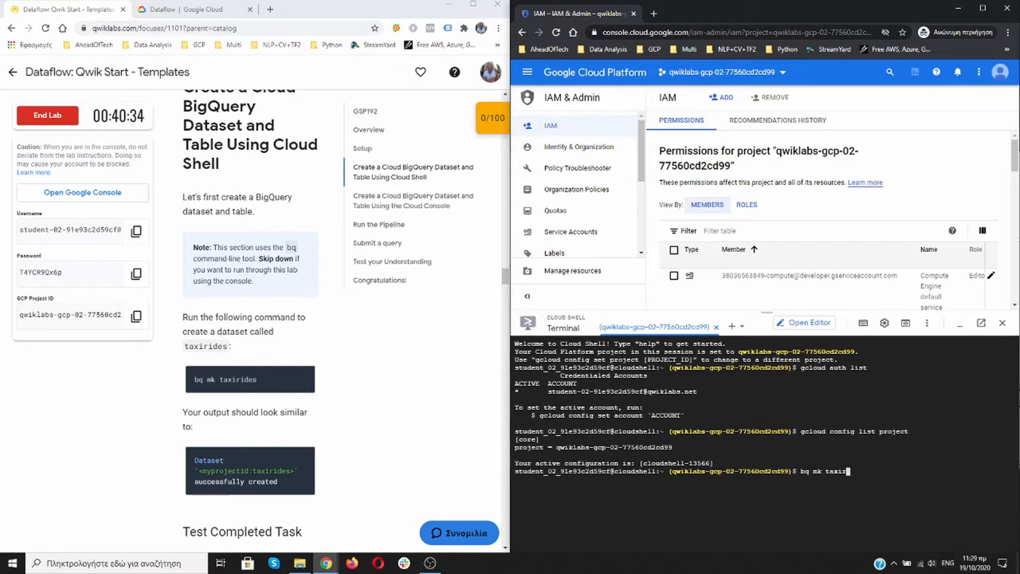
type("ides")
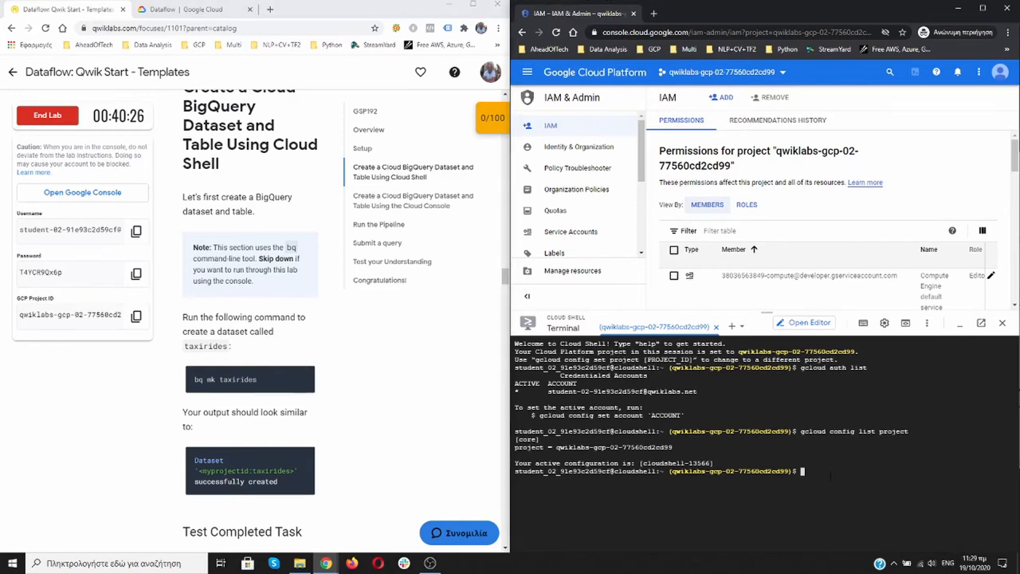
type("bq mk taxirides")
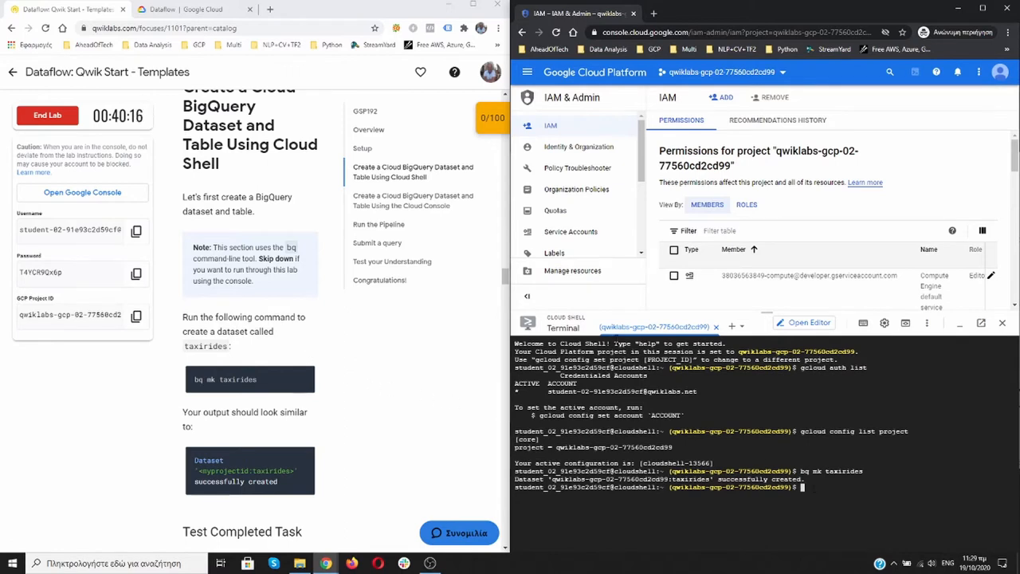
Verify the dataset task with Check my progress, reaching 25/100
scroll("down", 3)
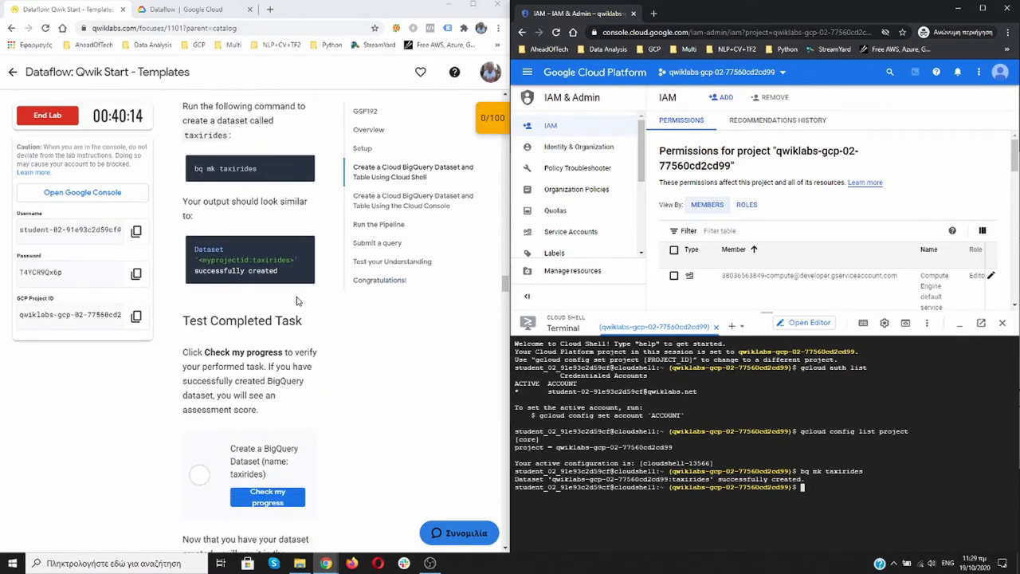
scroll("down", 3)
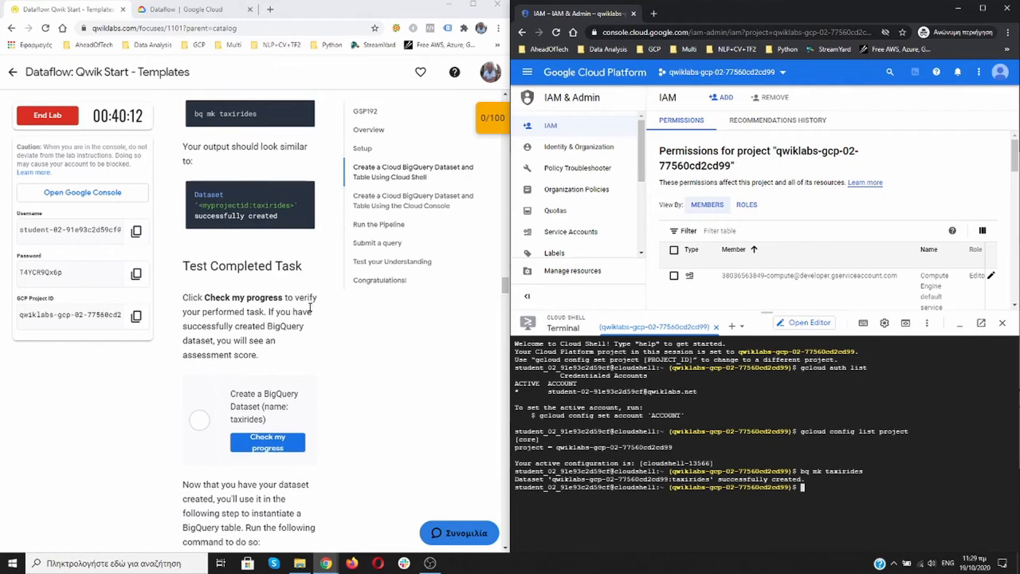
left_click(267, 442)
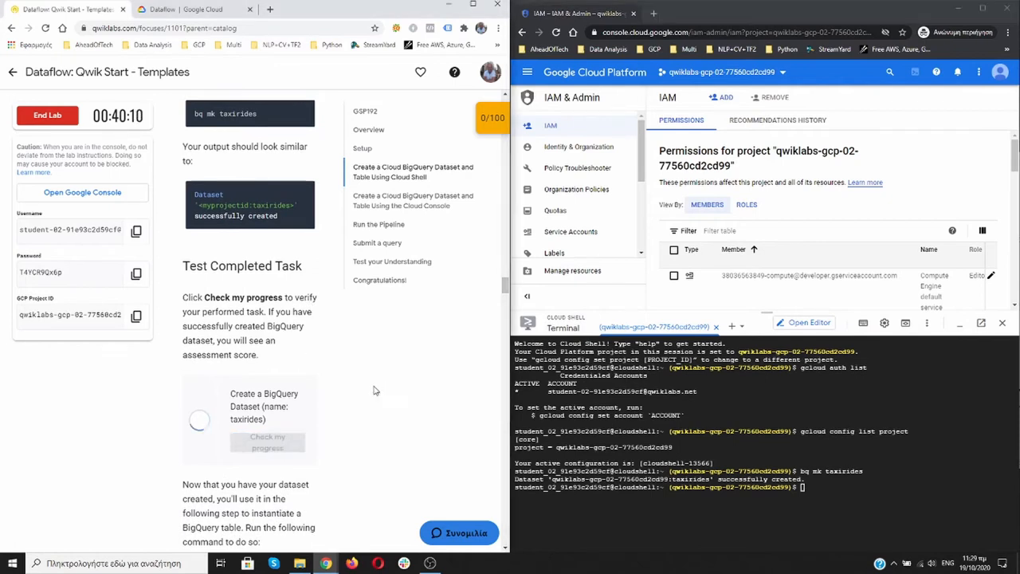
left_click(267, 441)
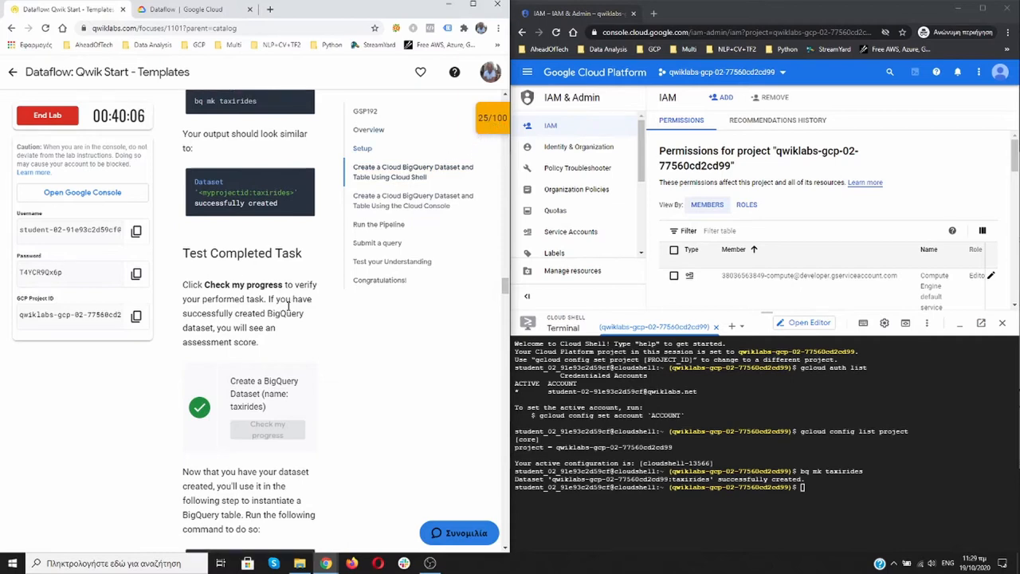
Create the time-partitioned taxirides.realtime table with its schema and pass the check at 50/100
scroll("down", 3)
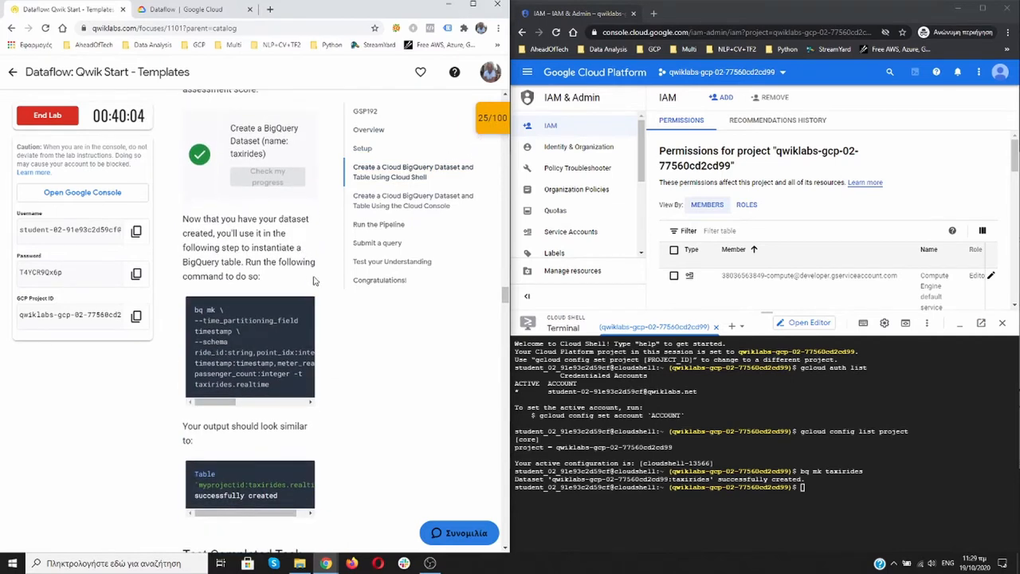
mouse_move(401, 328)
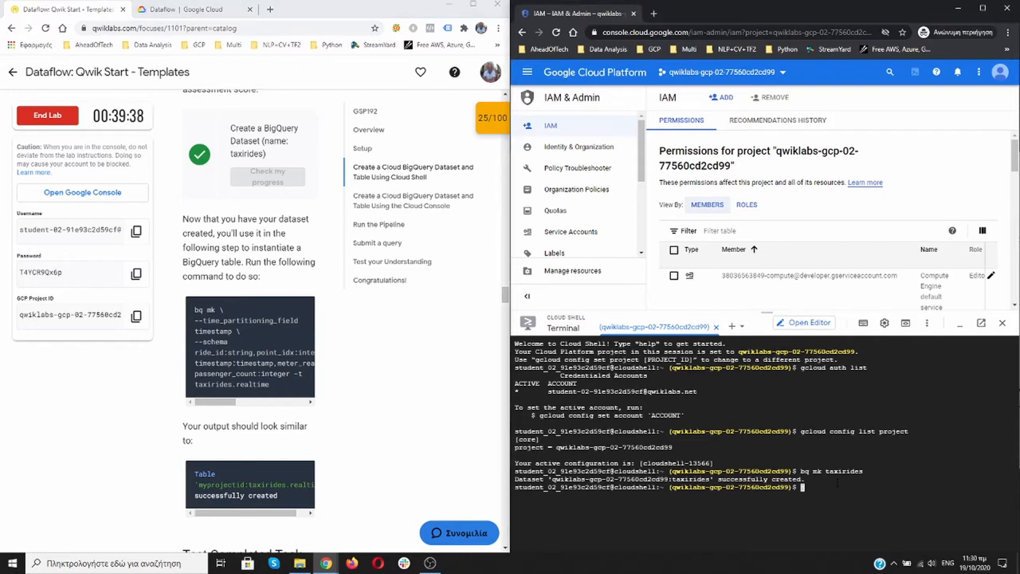
type("bq mk \\")
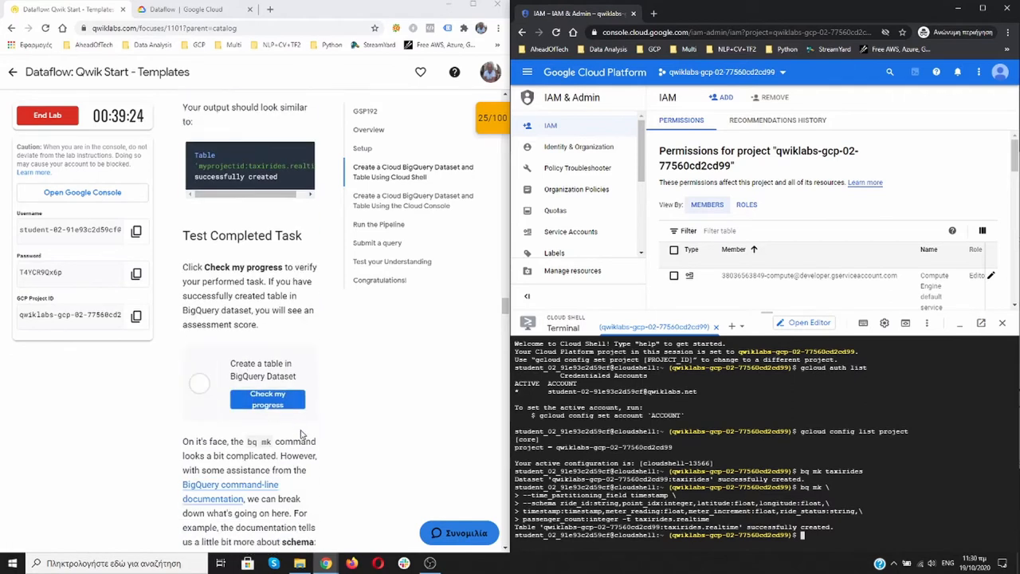
left_click(267, 399)
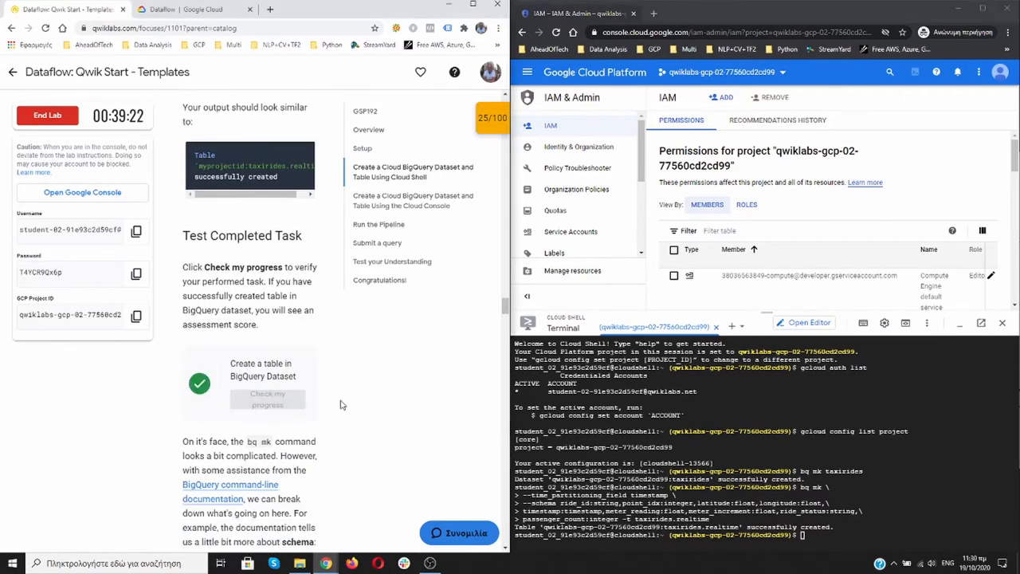
scroll("down", 3)
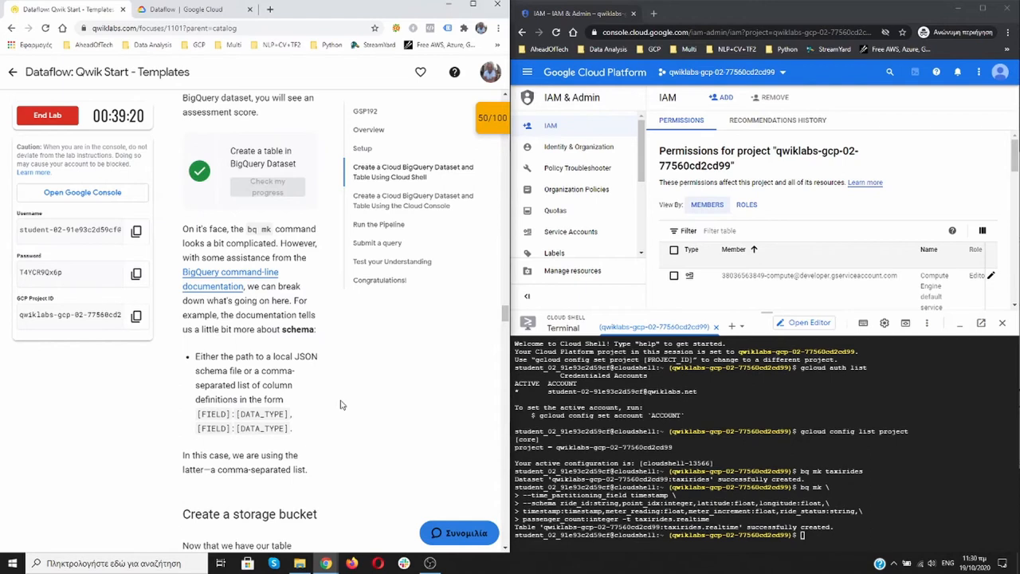
scroll("down", 3)
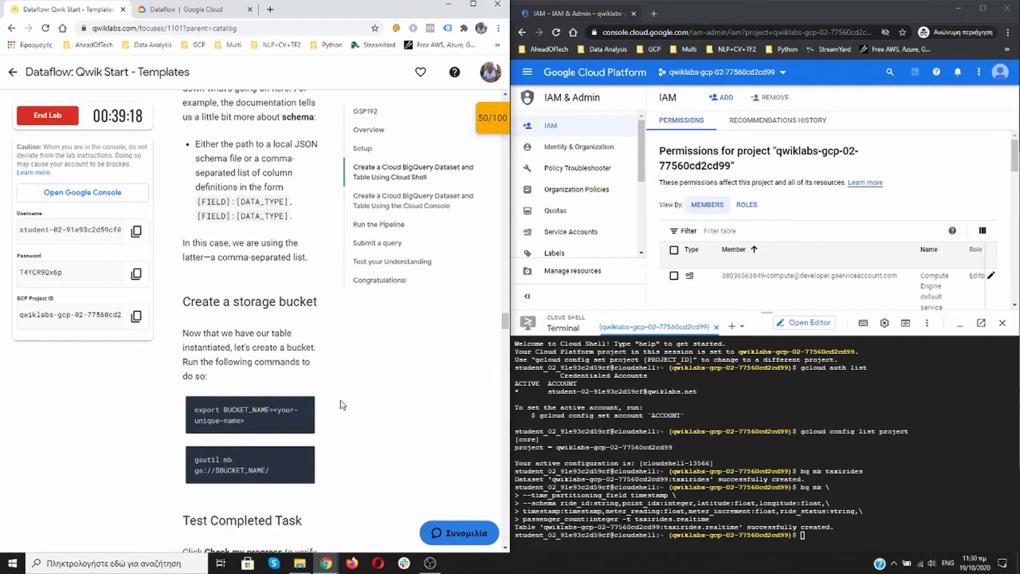
mouse_move(319, 341)
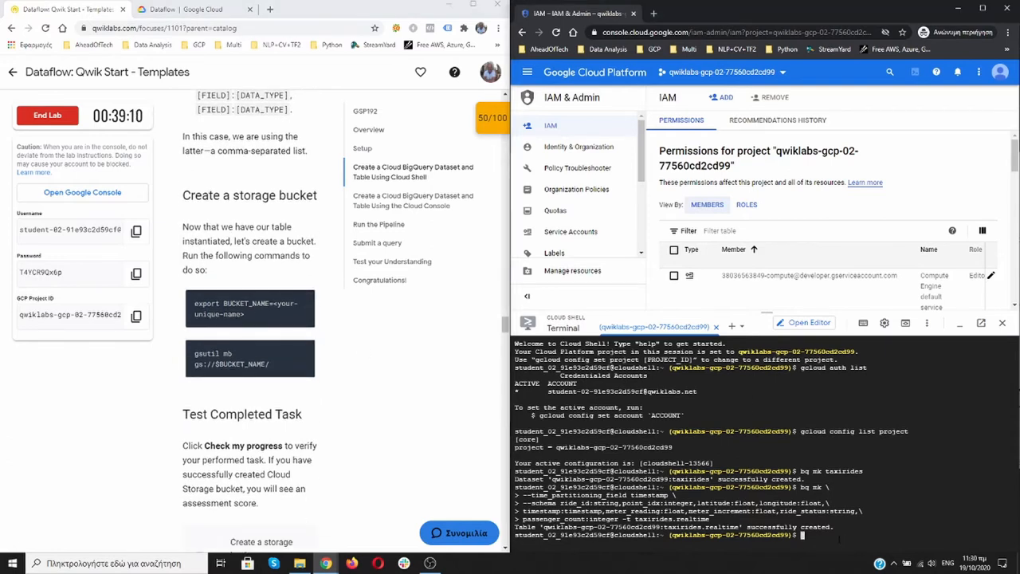
Set BUCKET_NAME to qwiklabs-gcp-02-77560cd2cd99 and create the gs://$BUCKET_NAME/ bucket
type("export BUCKET_NAME=<your-unique-name>")
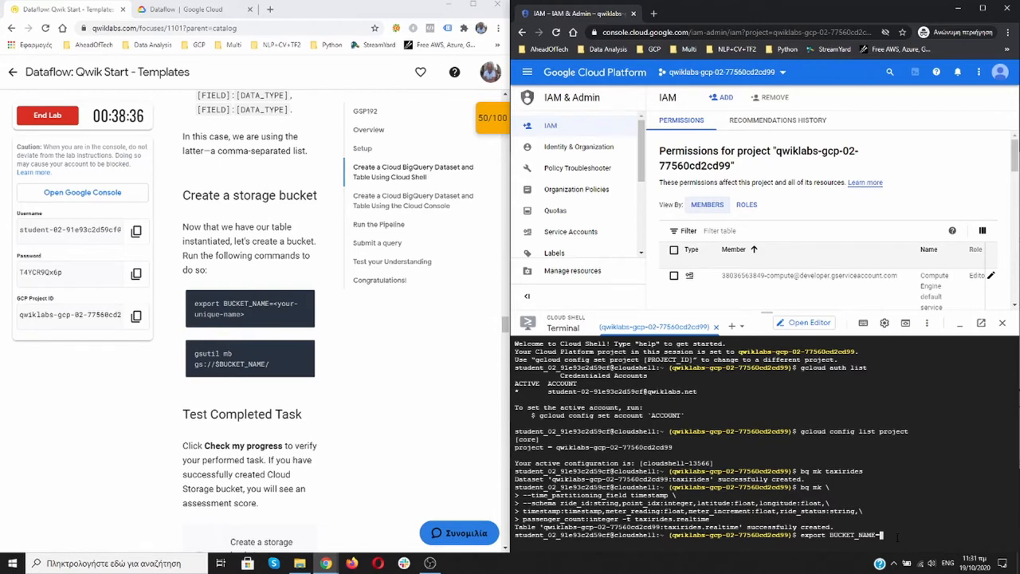
left_click(136, 317)
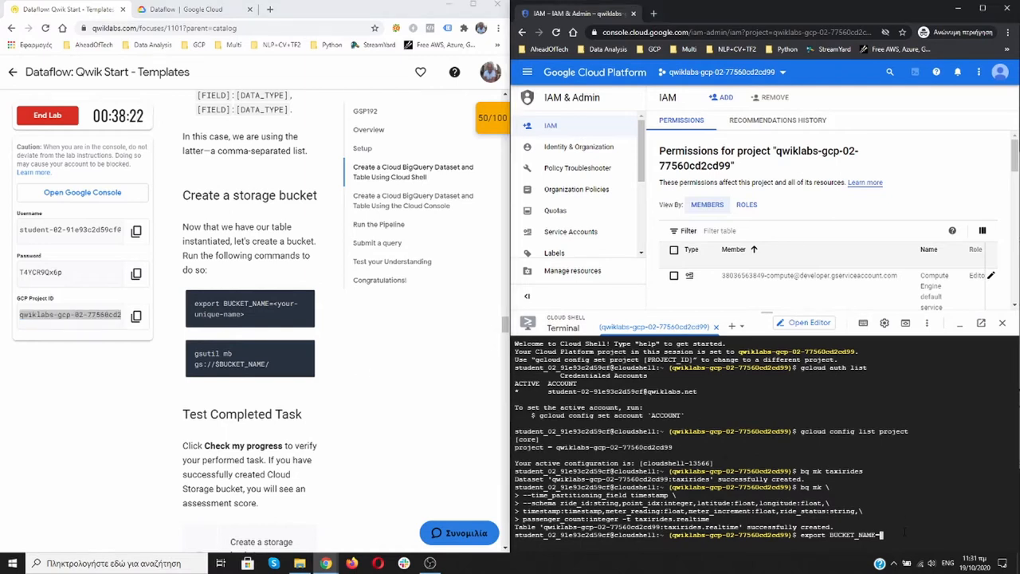
type("qwiklabs-gcp-02-77560cd2cd99")
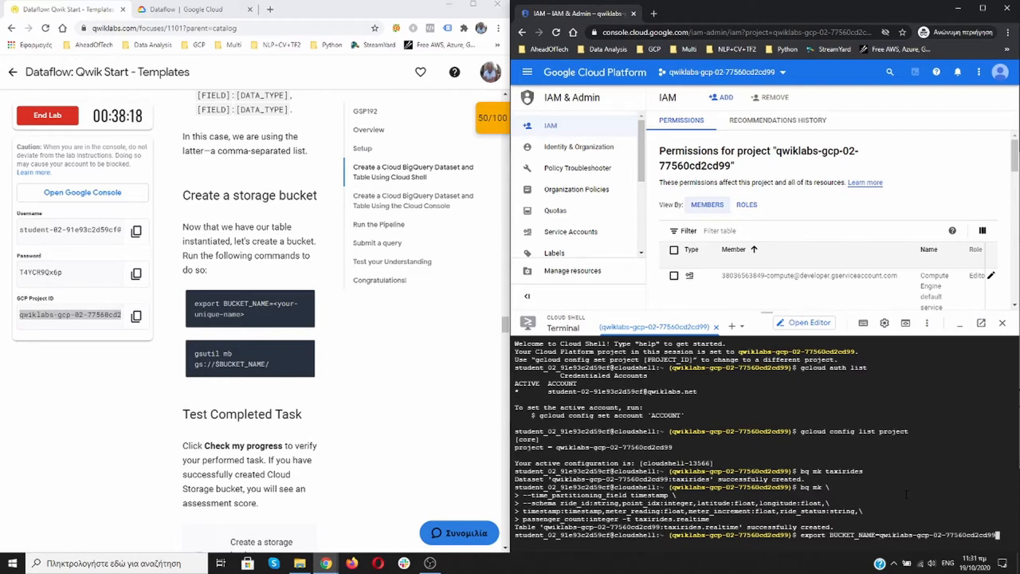
key("Return")
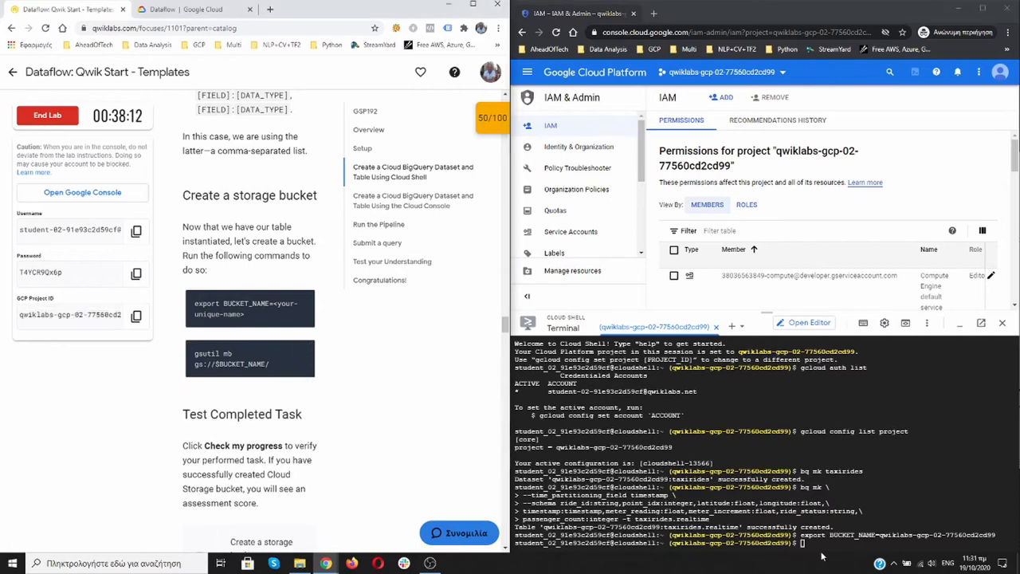
type("gsutil mb gs://$BUCKET_NAME/")
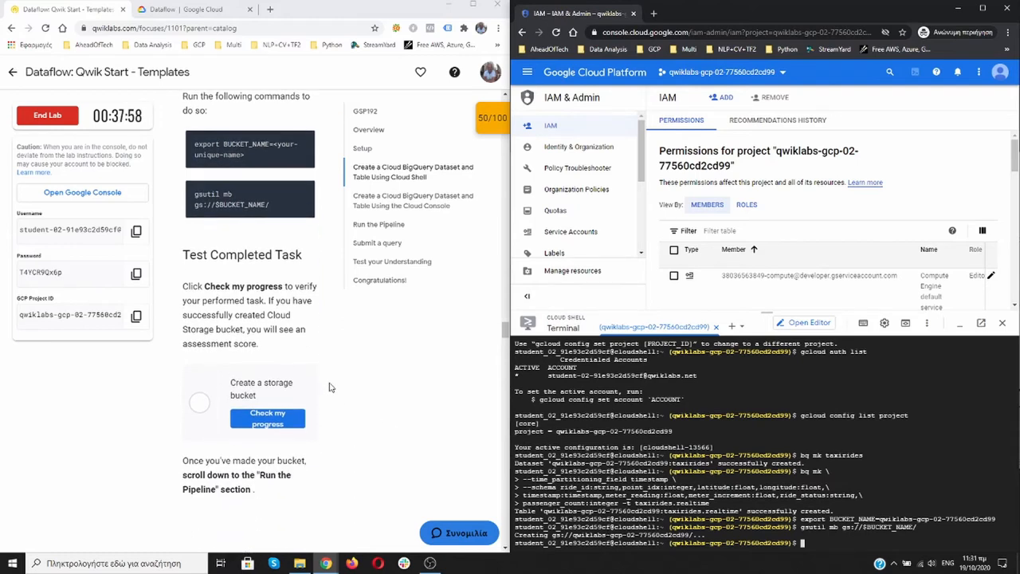
Verify the storage bucket task in Qwiklabs and scroll toward the BigQuery dataset section
left_click(267, 418)
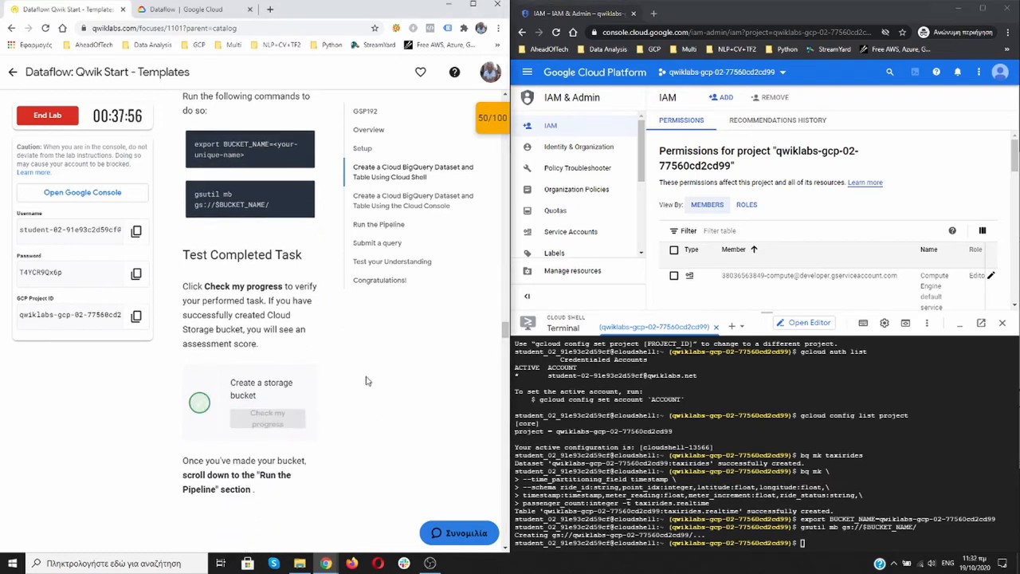
left_click(268, 418)
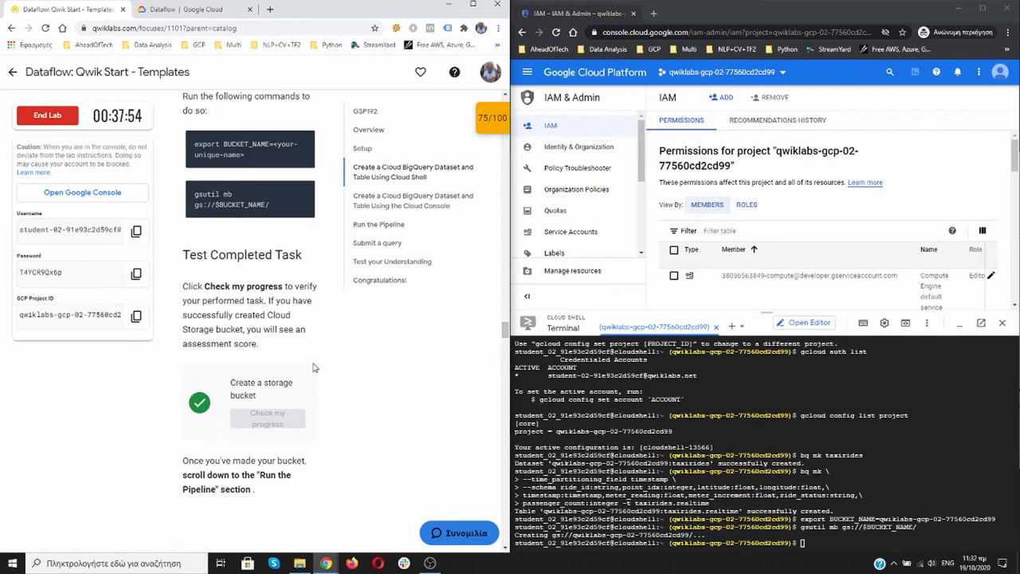
scroll("down", 3)
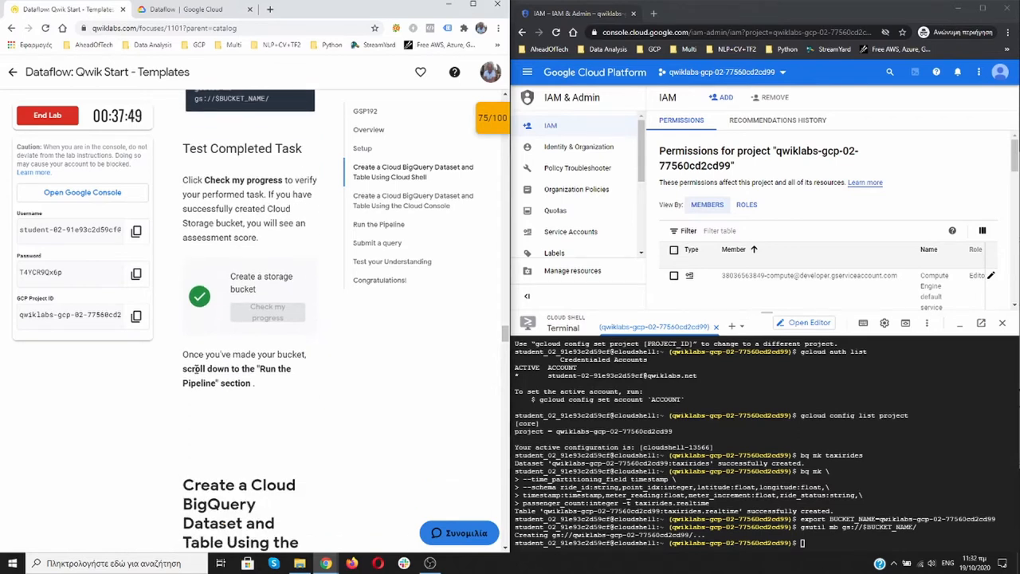
mouse_move(270, 386)
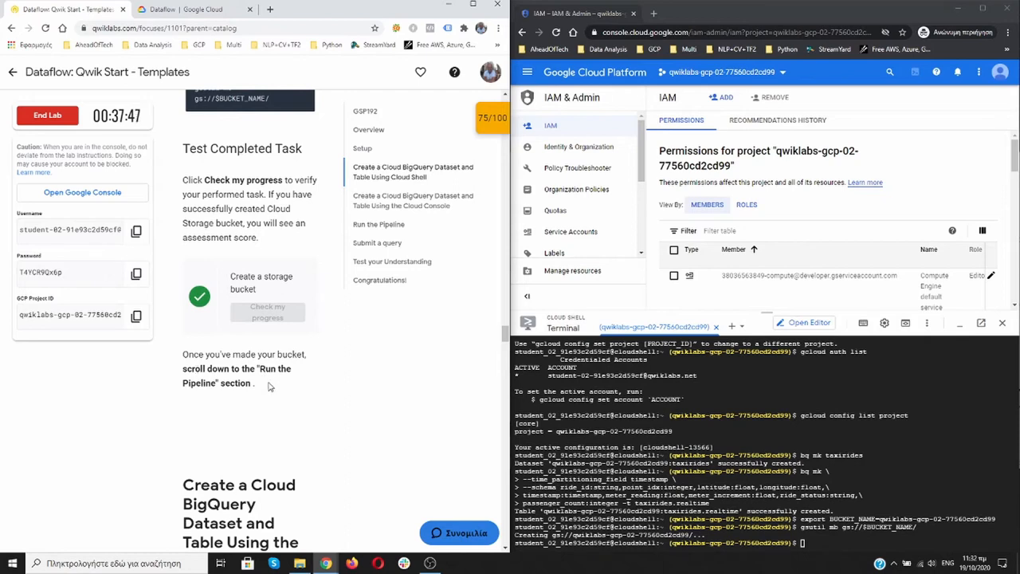
mouse_move(223, 397)
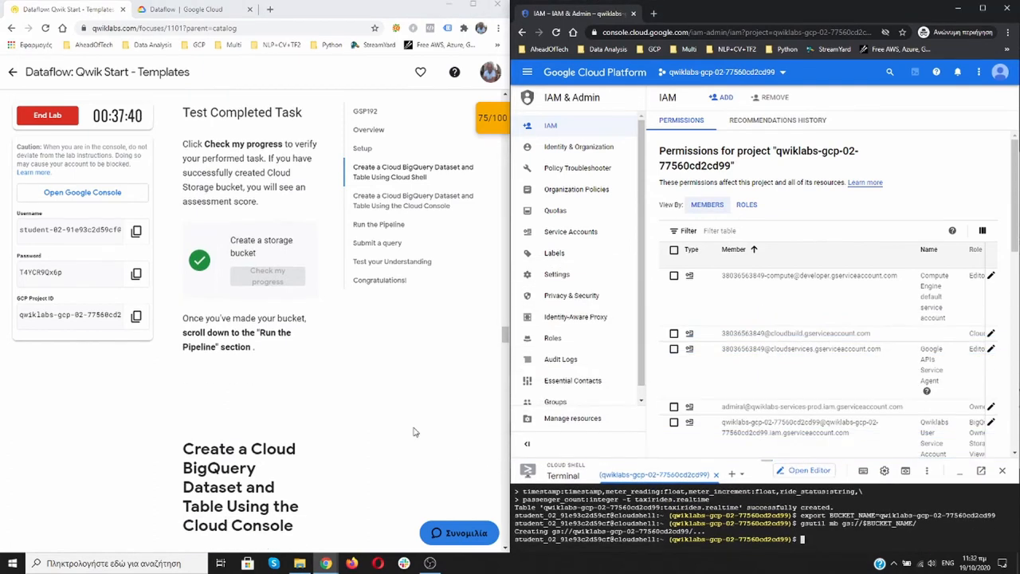
scroll("down", 3)
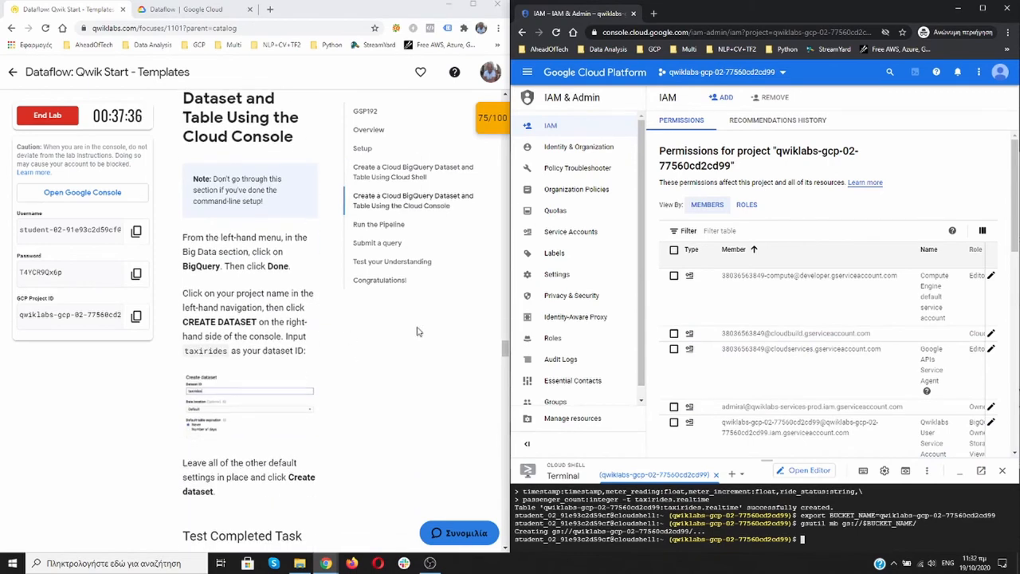
mouse_move(552, 164)
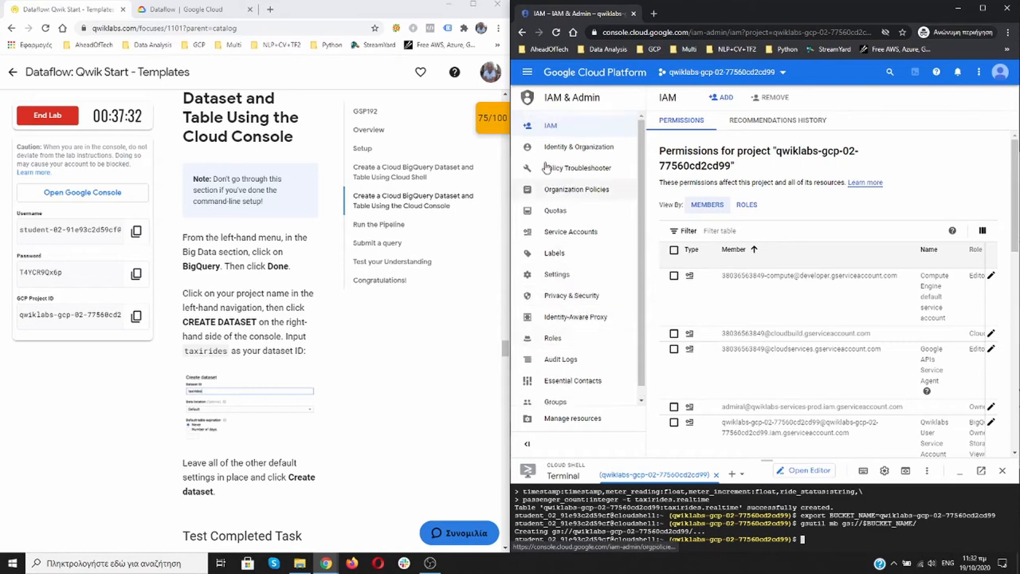
Open BigQuery, dismiss the welcome dialog, and expand taxirides to reveal the realtime table
left_click(527, 72)
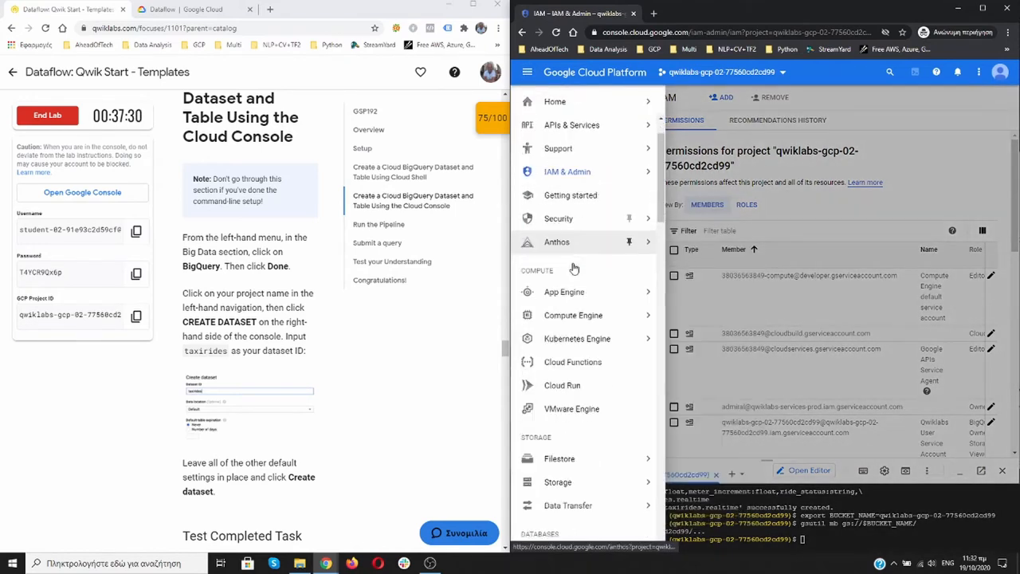
scroll("down", 3)
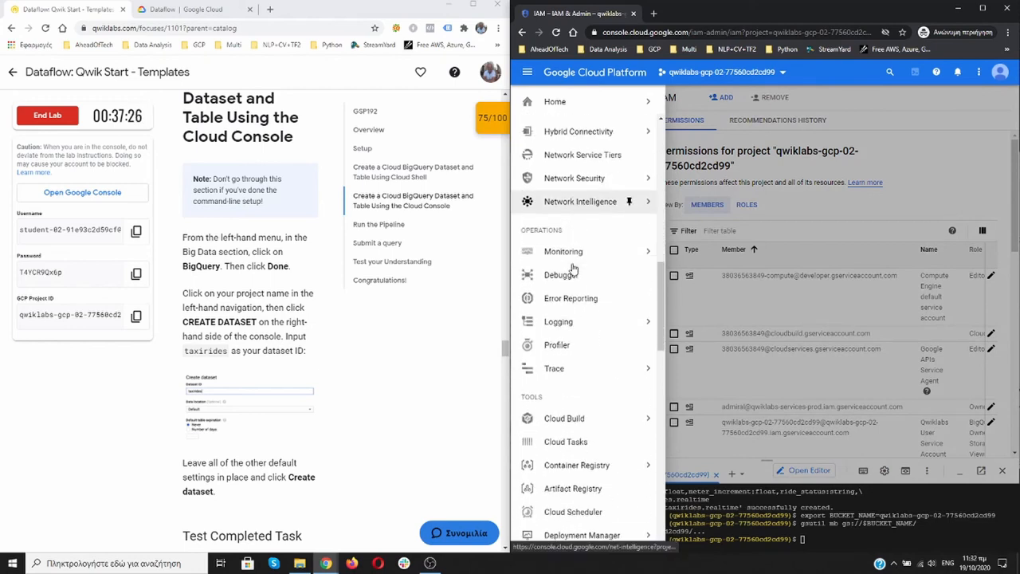
scroll("down", 3)
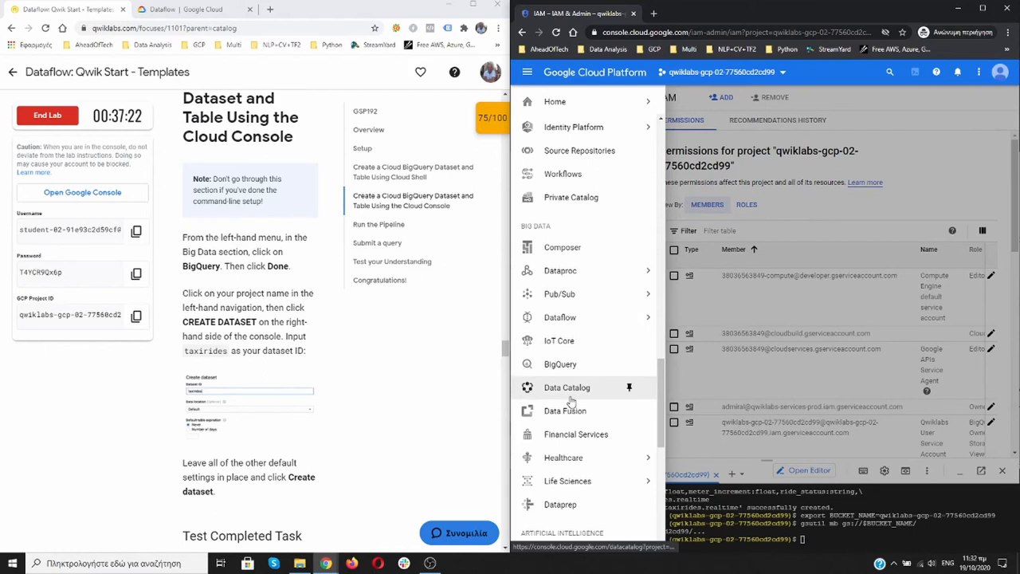
left_click(571, 97)
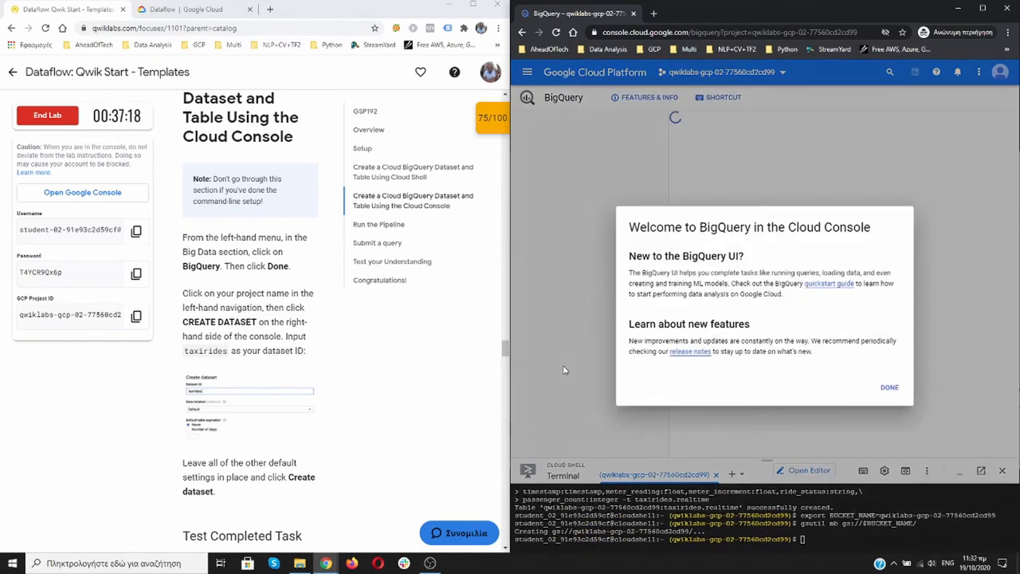
left_click(889, 387)
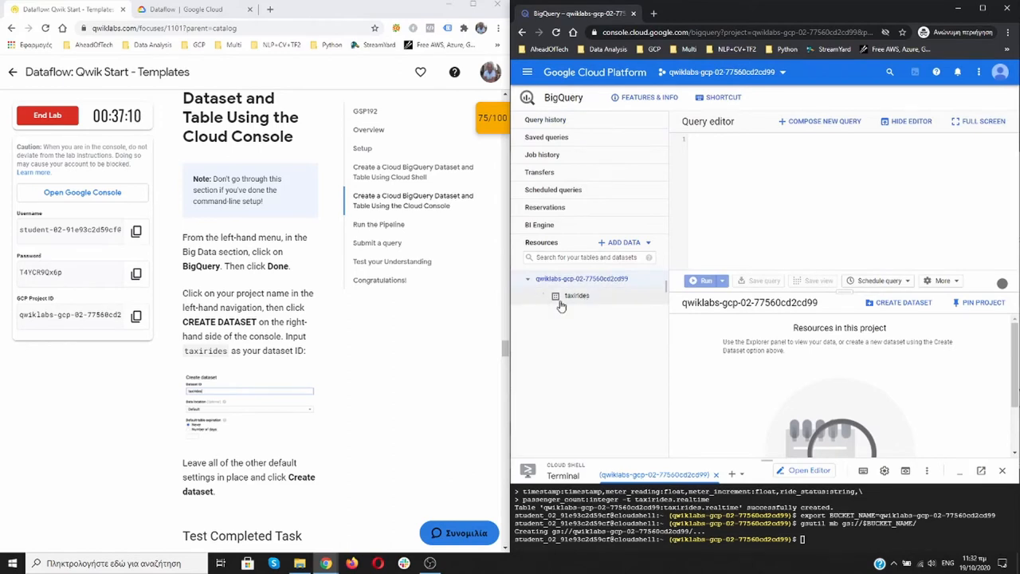
left_click(544, 295)
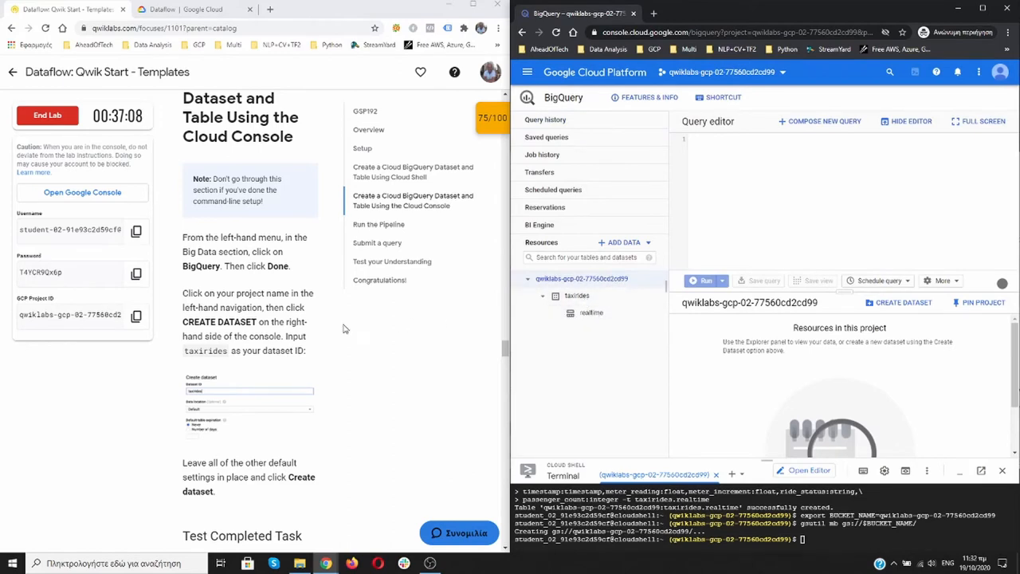
scroll("down", 3)
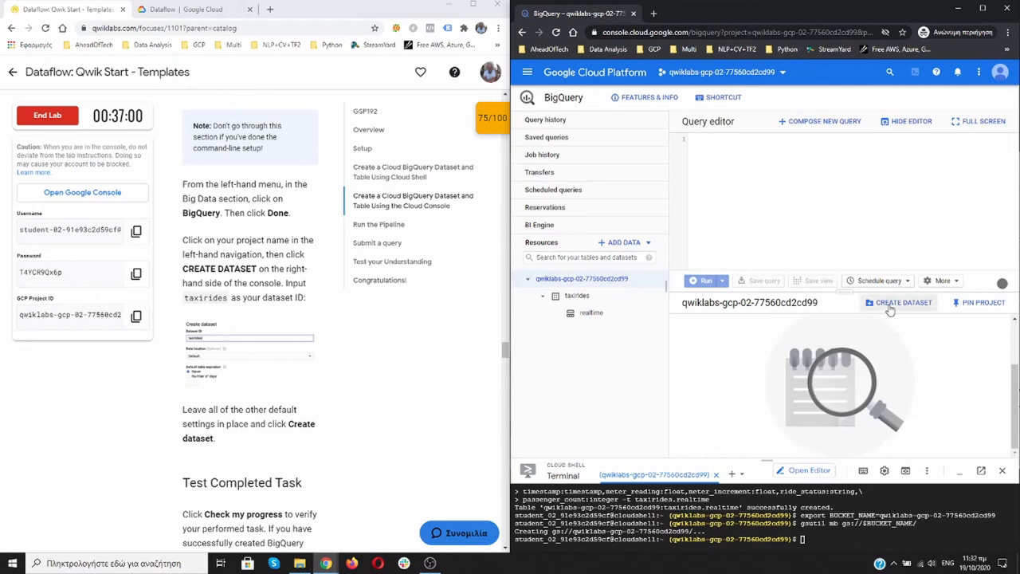
left_click(898, 302)
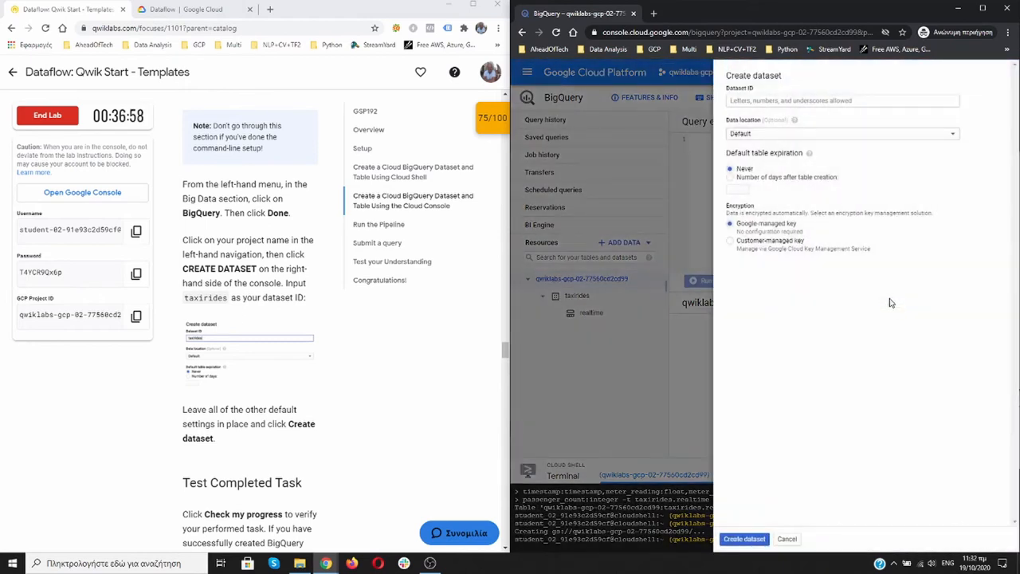
scroll("down", 3)
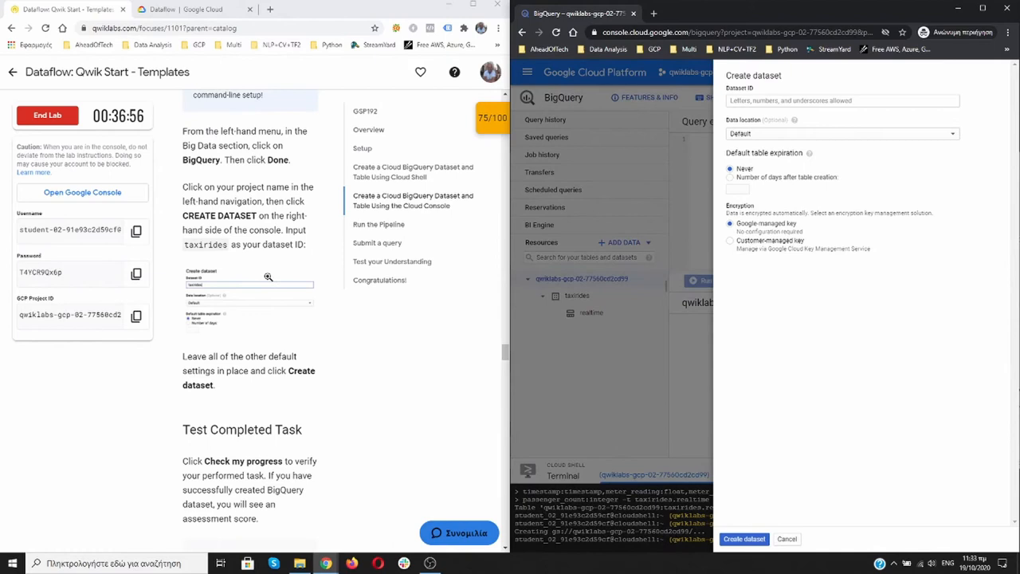
left_click(842, 100)
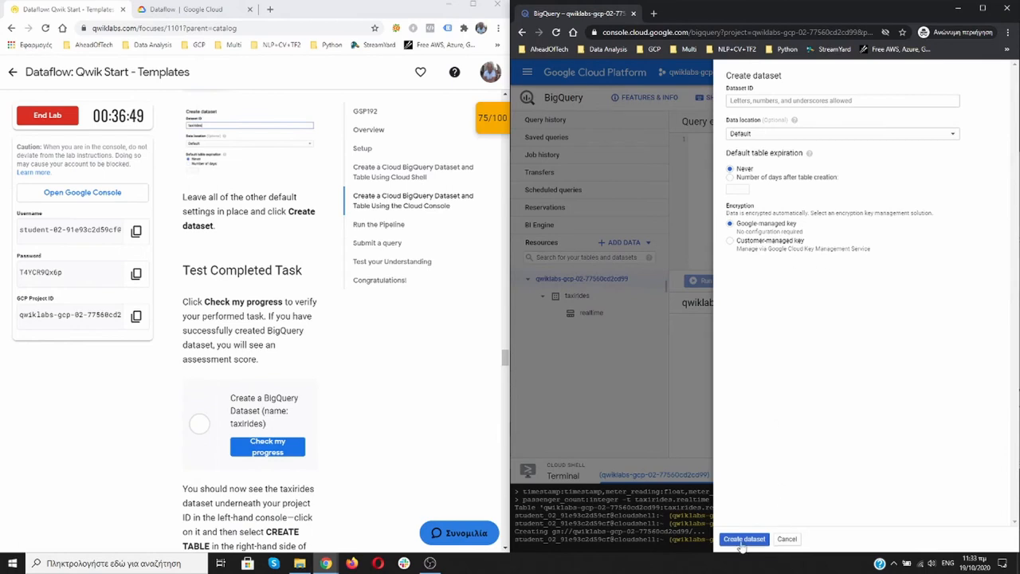
left_click(743, 539)
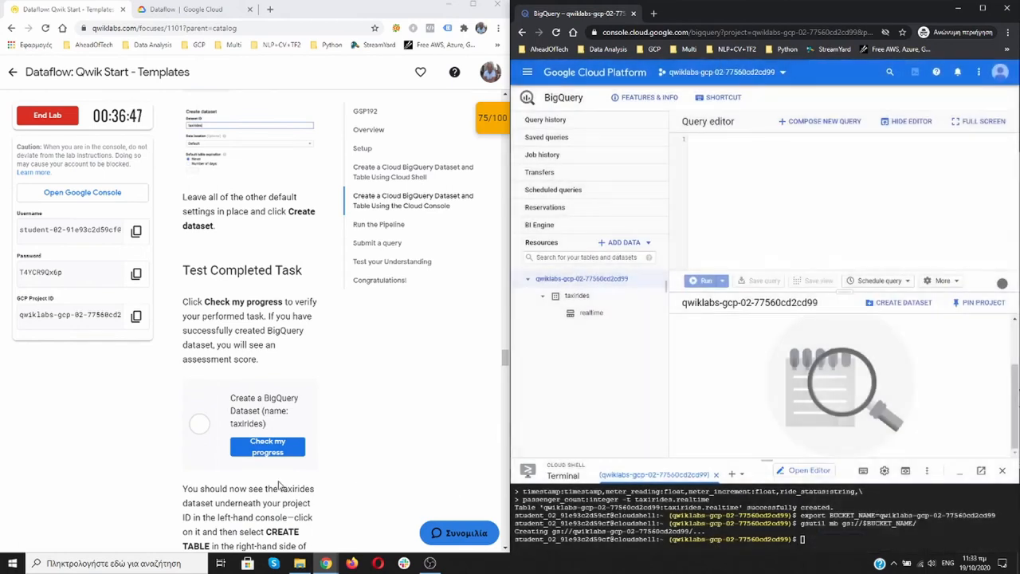
scroll("down", 3)
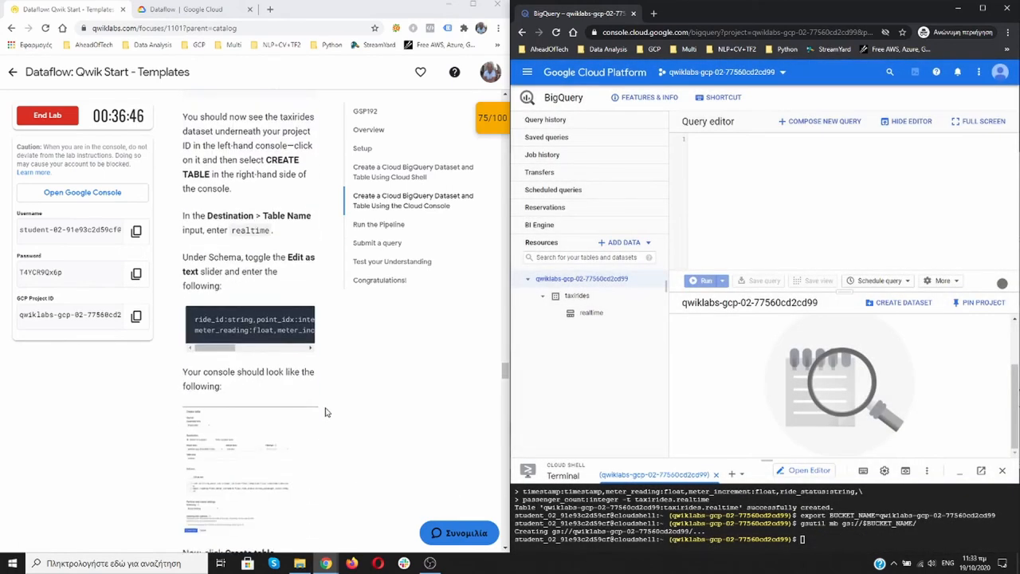
scroll("down", 3)
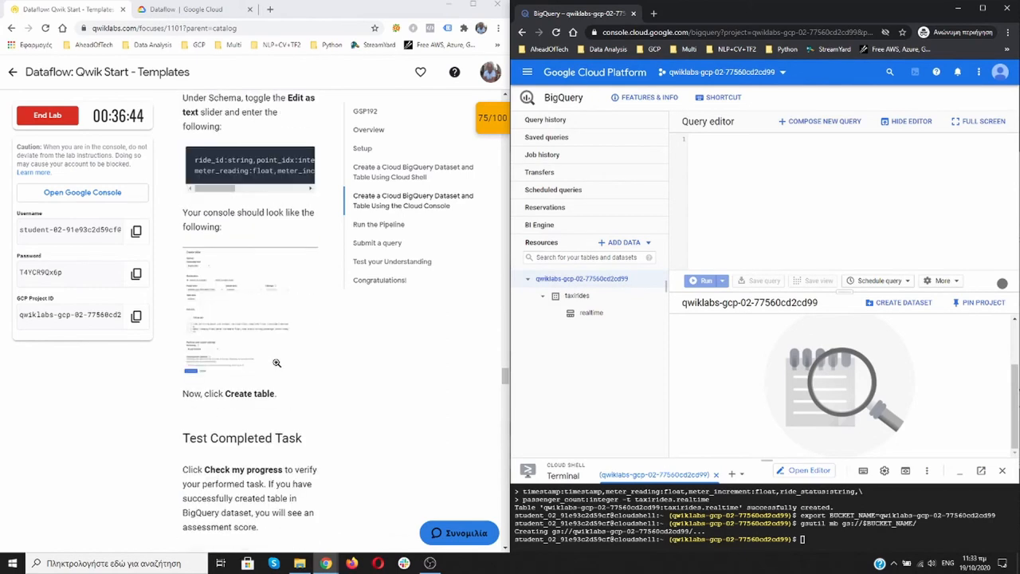
scroll("down", 3)
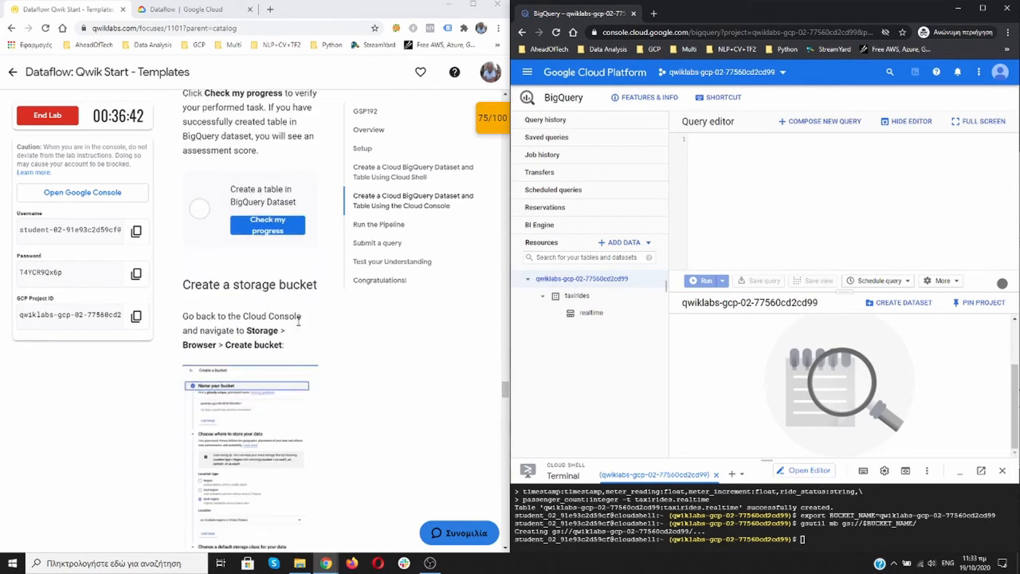
scroll("down", 3)
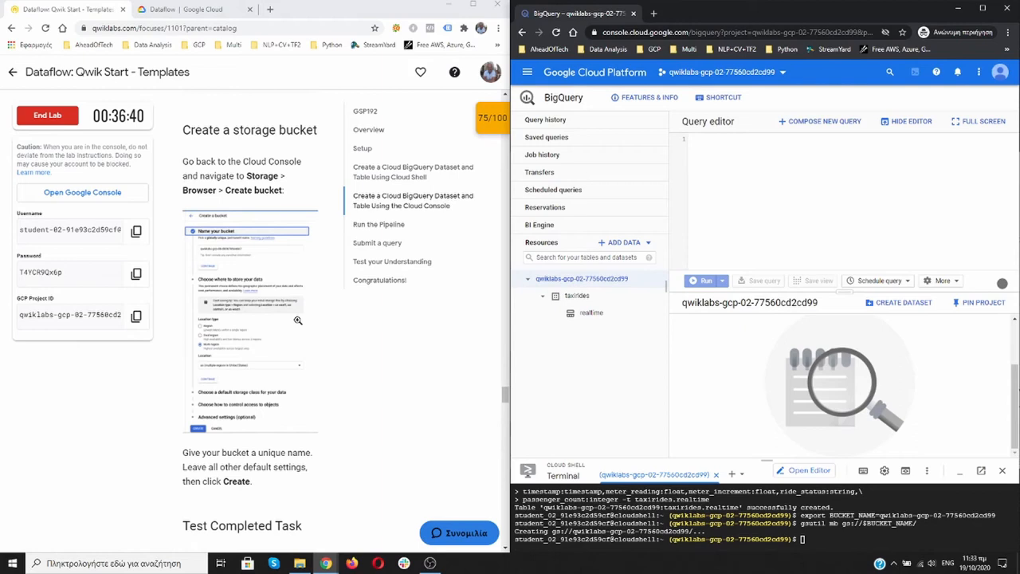
mouse_move(311, 321)
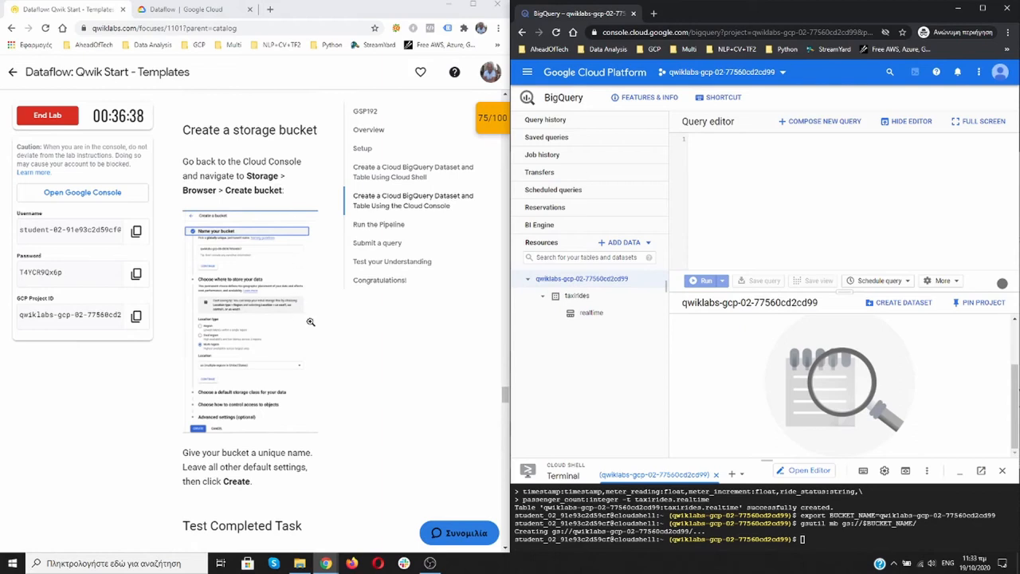
scroll("down", 3)
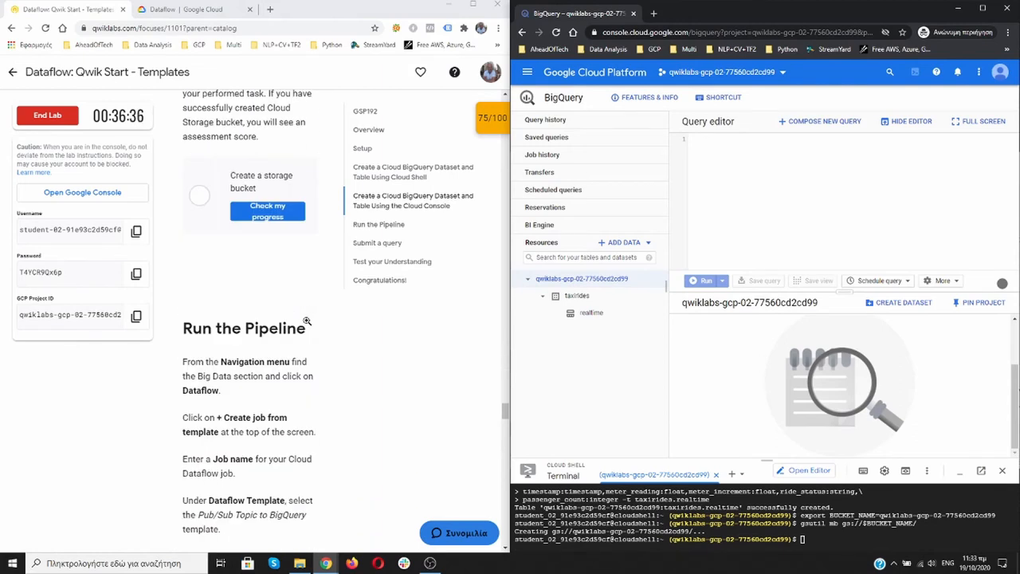
scroll("down", 3)
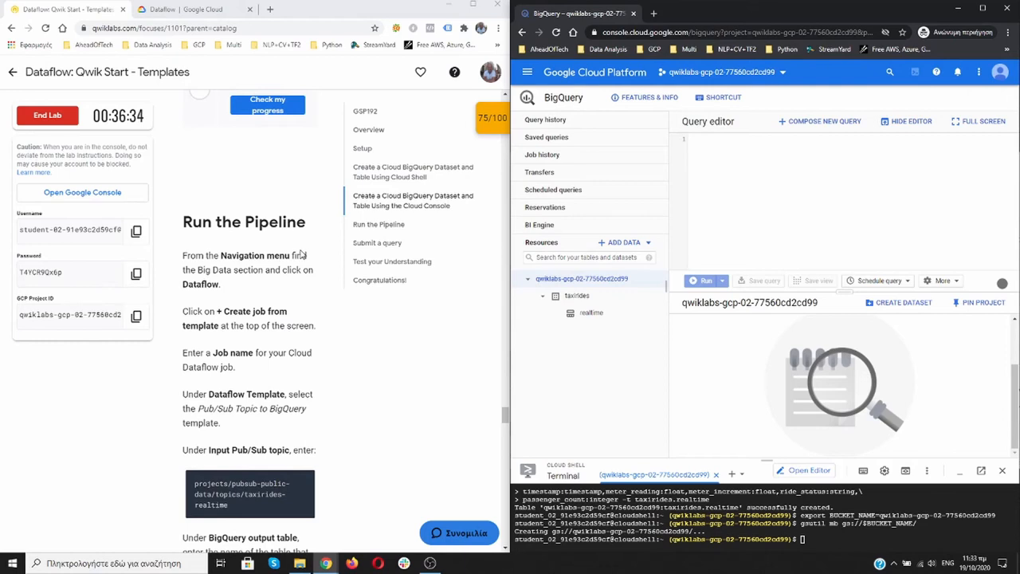
mouse_move(309, 234)
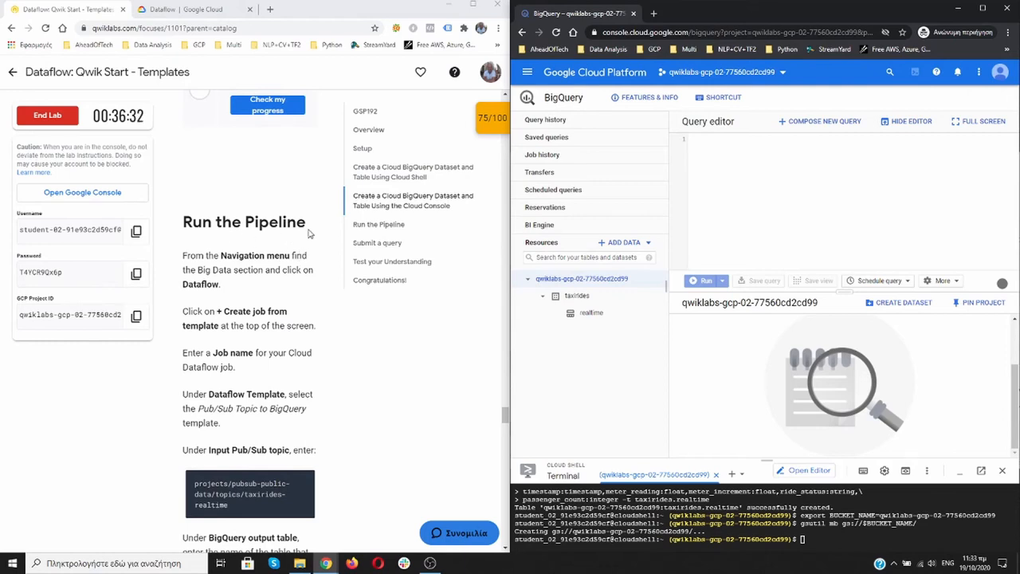
mouse_move(550, 118)
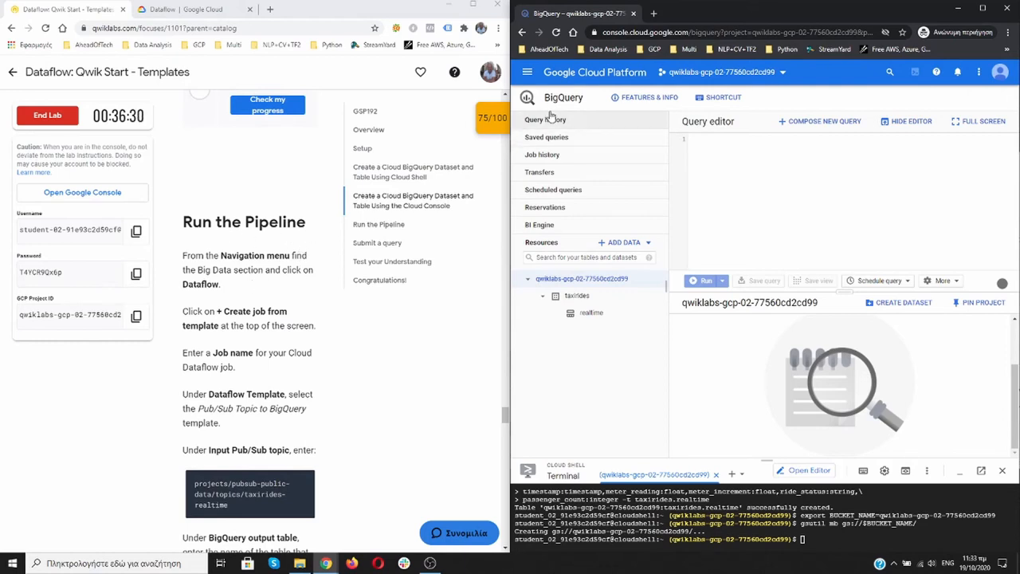
Go to Dataflow Jobs, close the tutorial panel, and start creating a job from a template
left_click(528, 72)
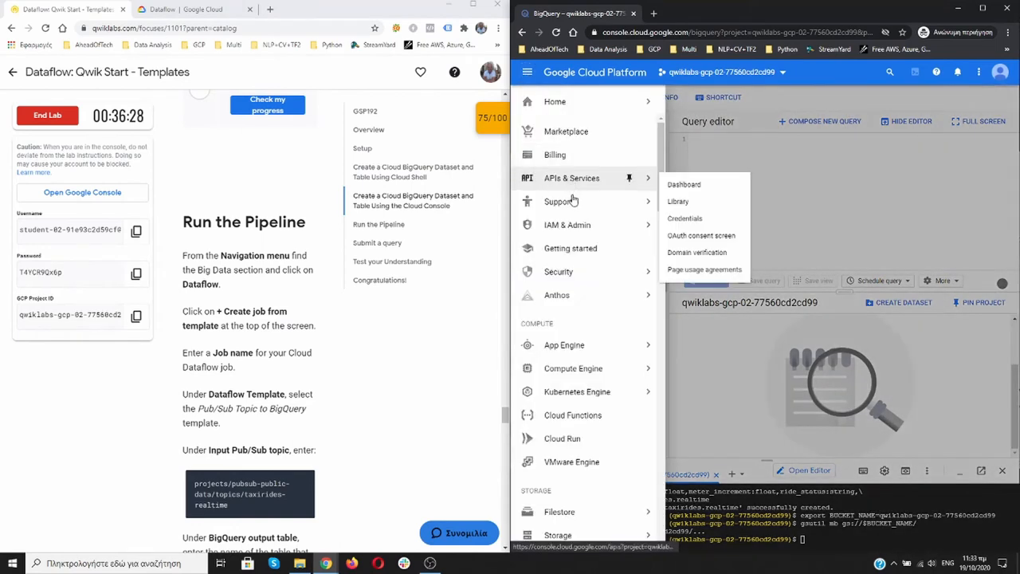
scroll("down", 3)
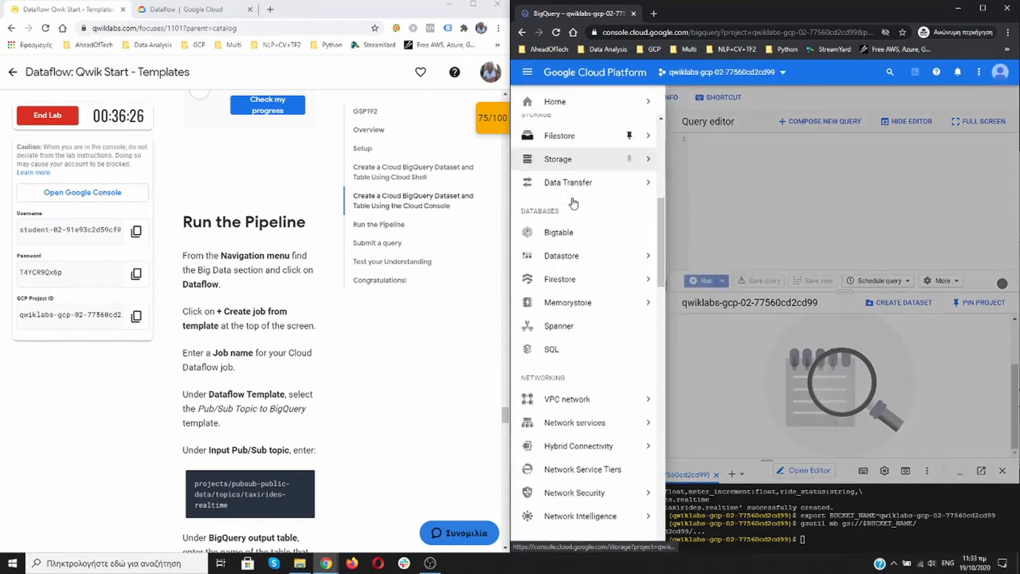
scroll("down", 3)
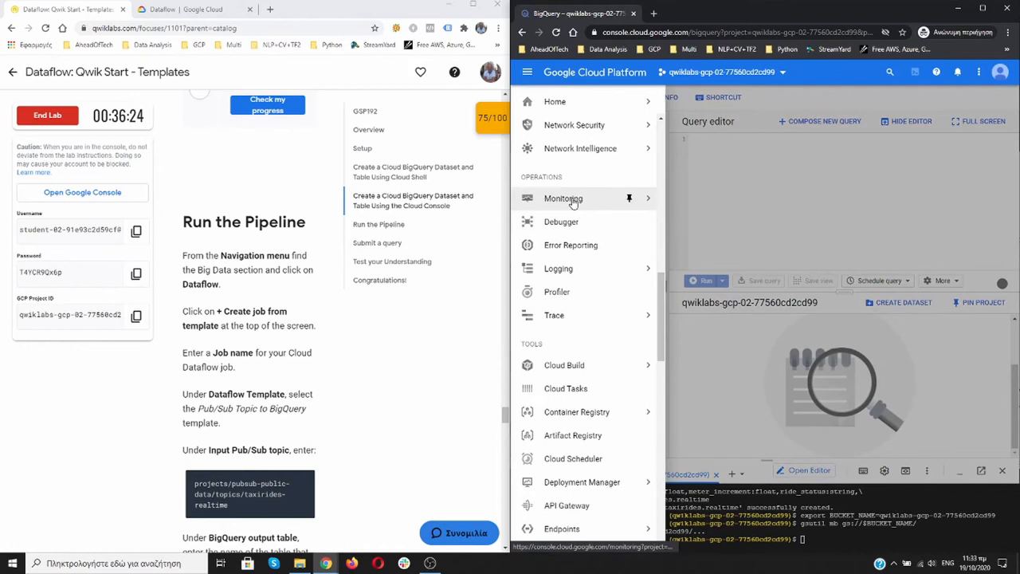
scroll("down", 3)
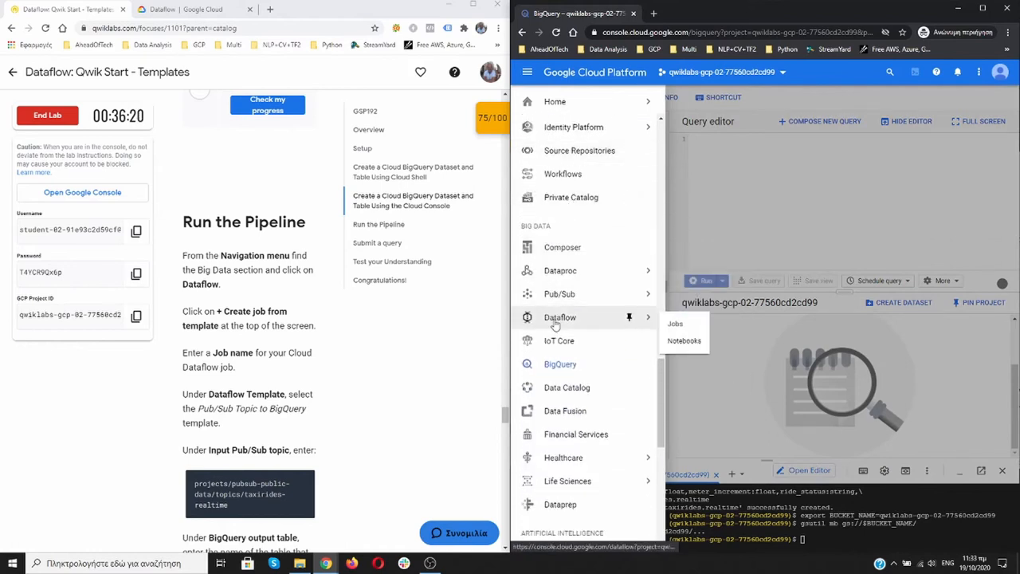
left_click(674, 323)
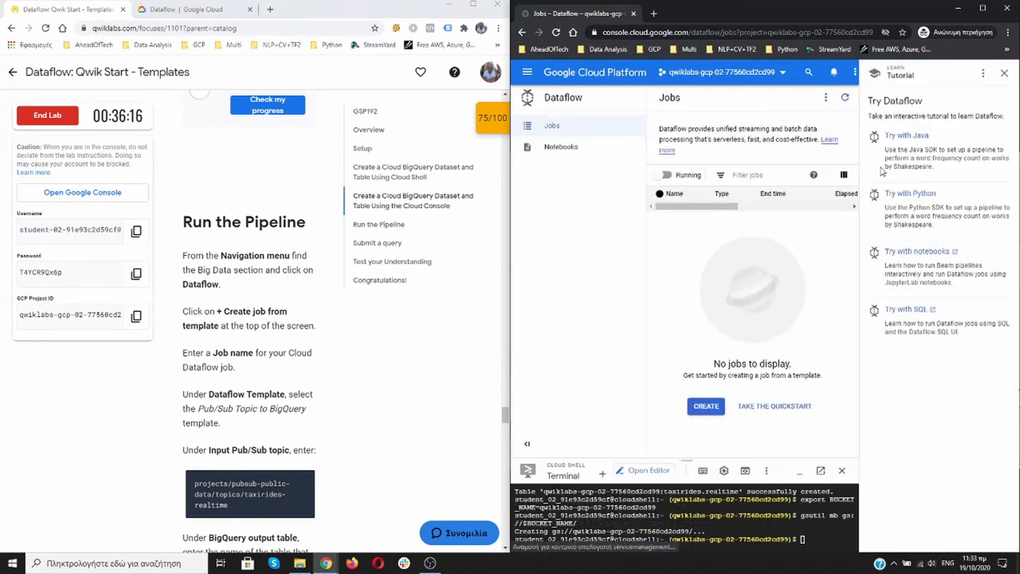
left_click(1004, 73)
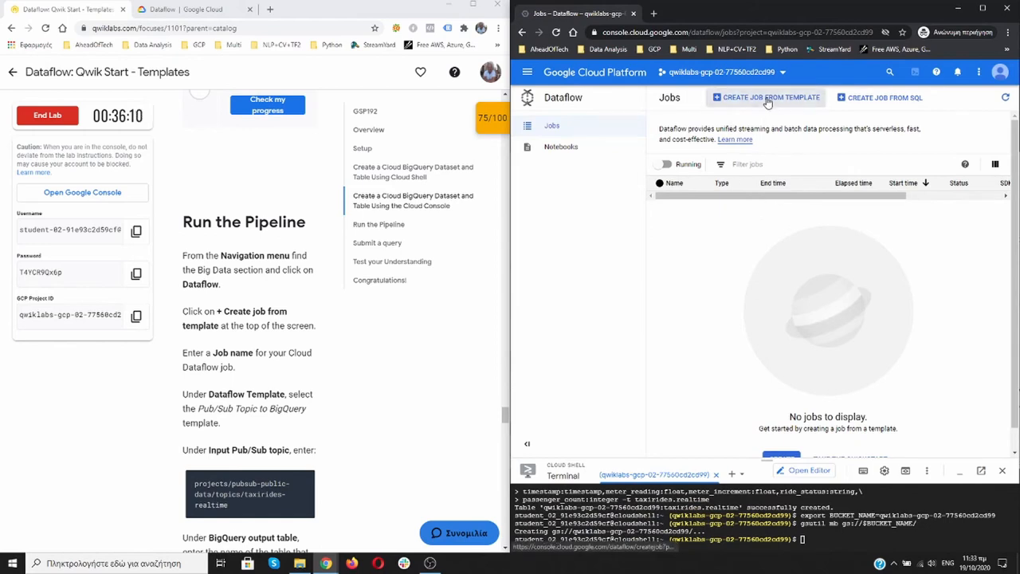
left_click(766, 97)
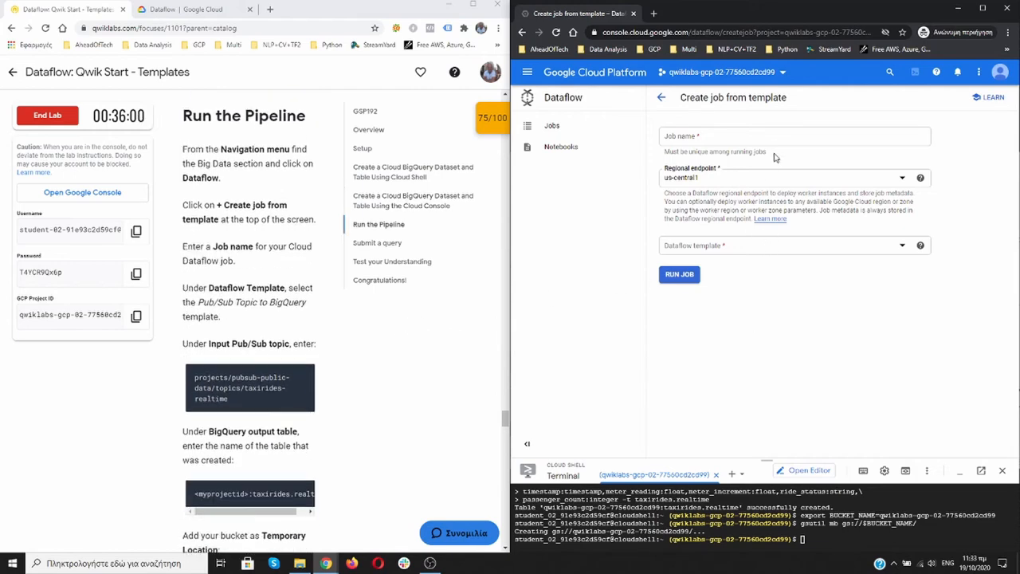
Name the job 'Testing' and choose the Pub/Sub Topic to BigQuery template
left_click(795, 135)
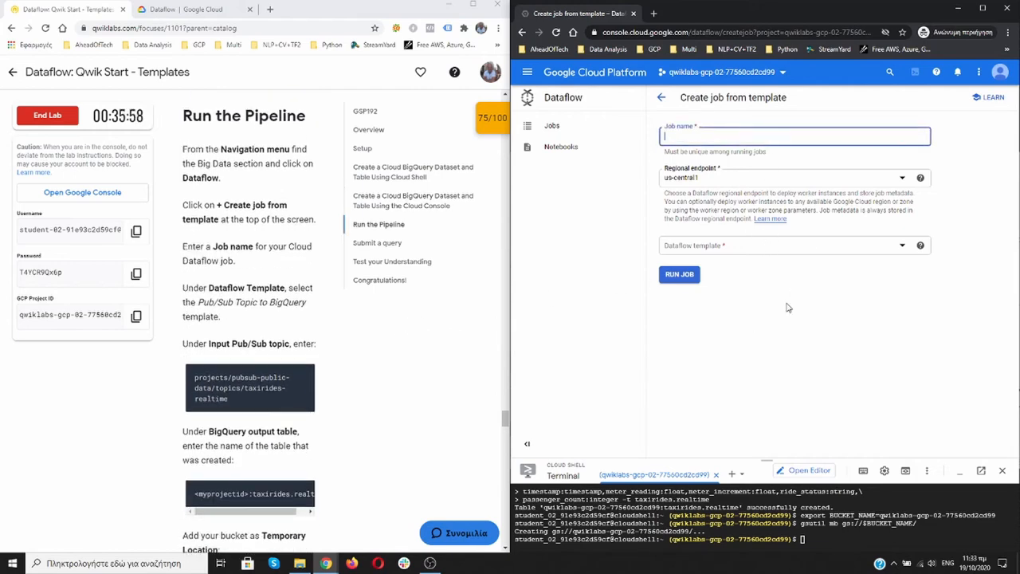
type("Test")
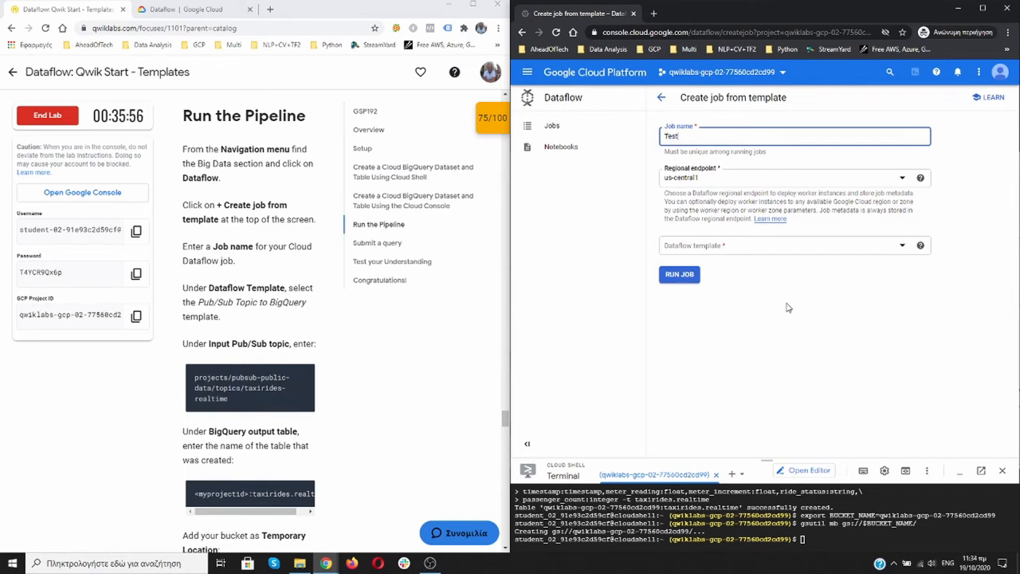
type("ing Dataflow")
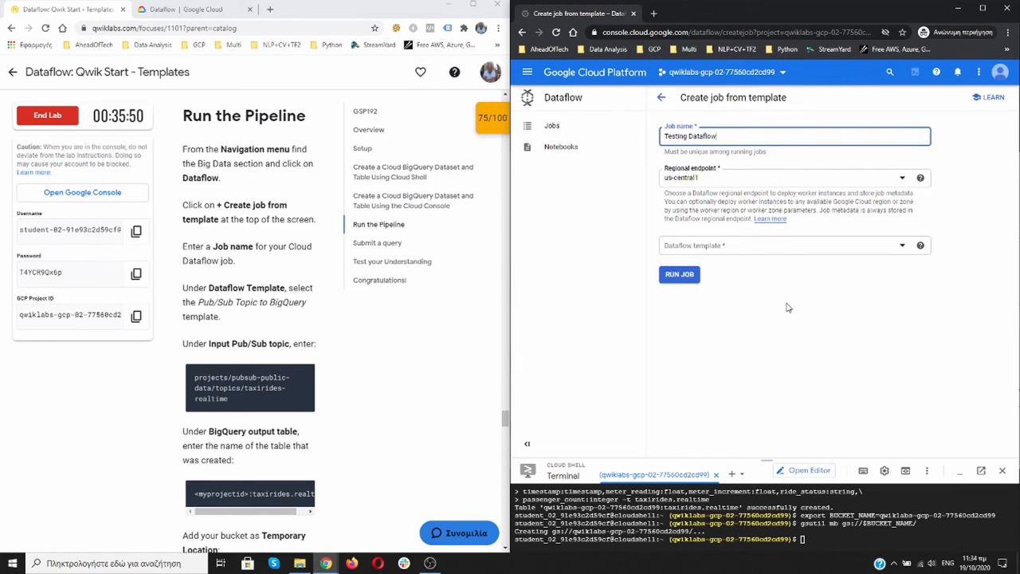
mouse_move(237, 318)
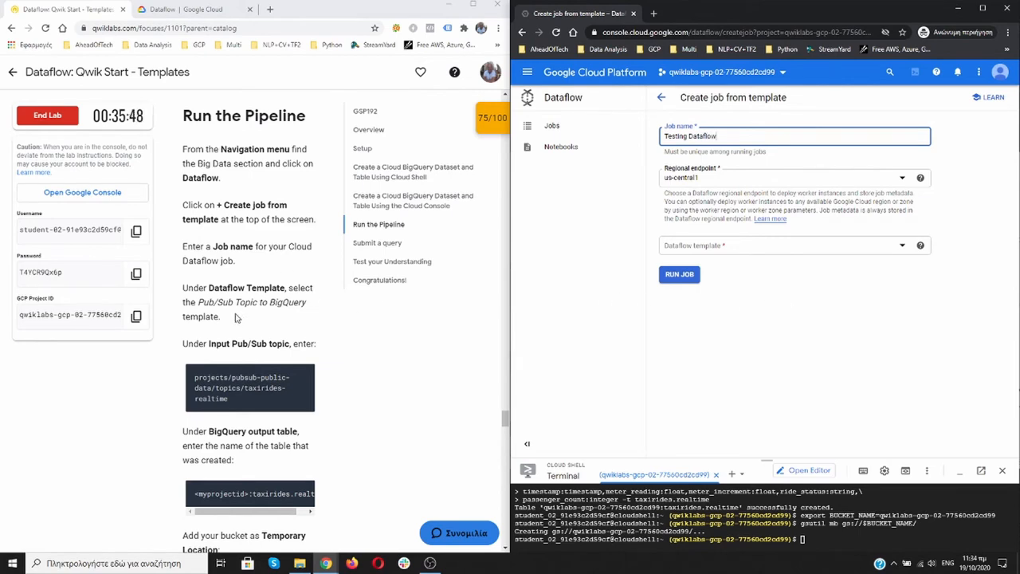
mouse_move(279, 301)
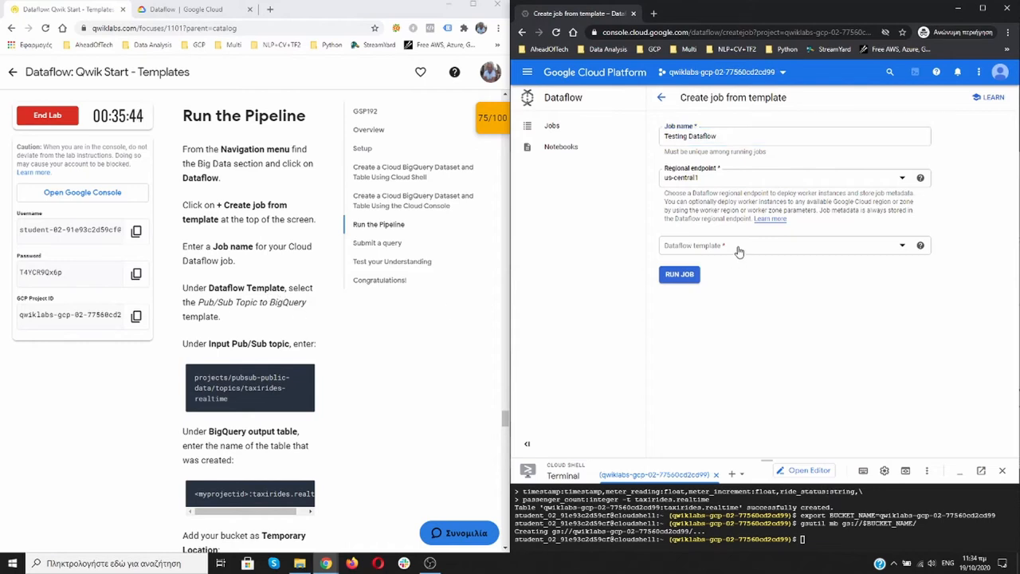
left_click(793, 246)
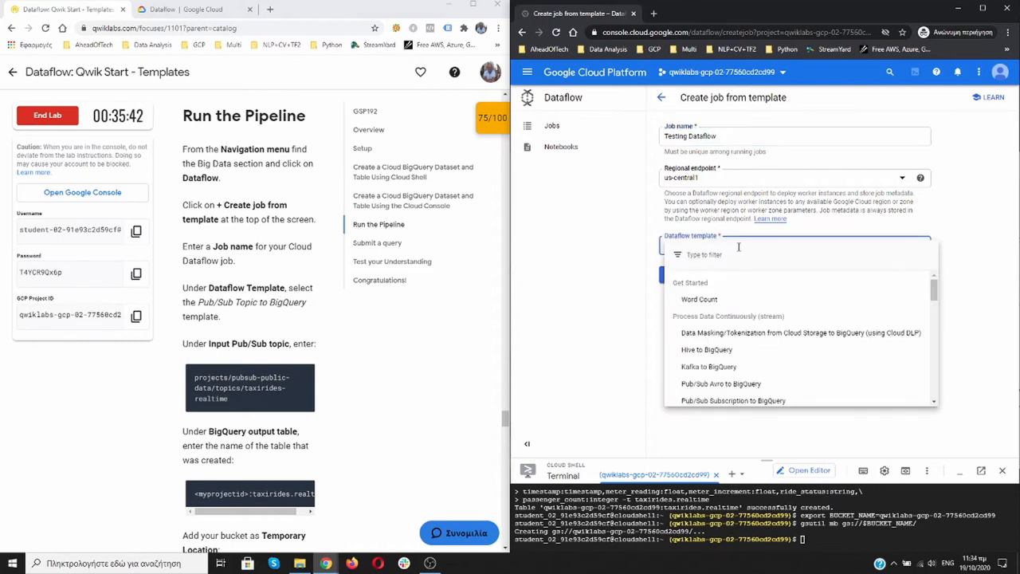
mouse_move(776, 353)
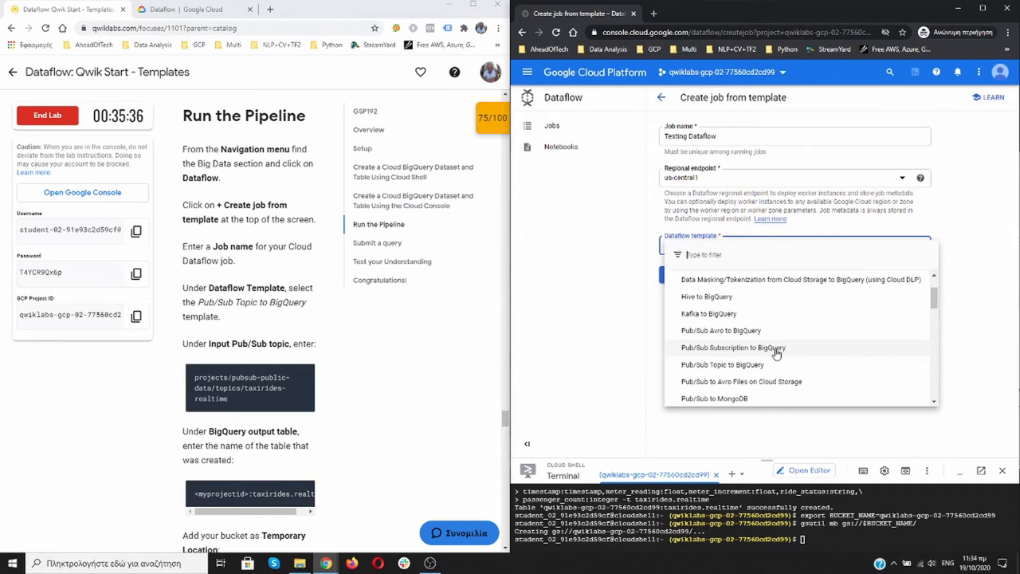
mouse_move(754, 373)
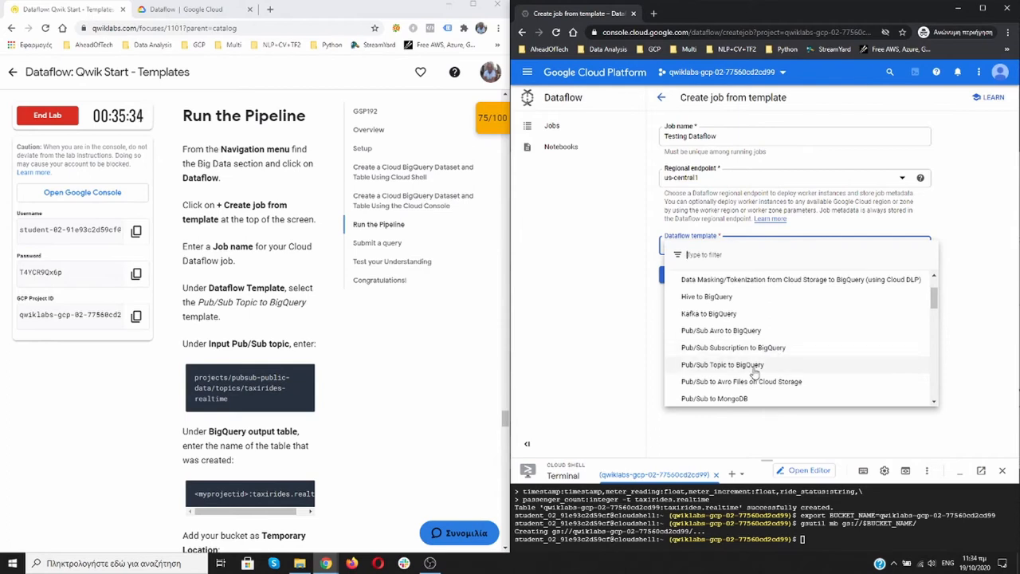
left_click(722, 364)
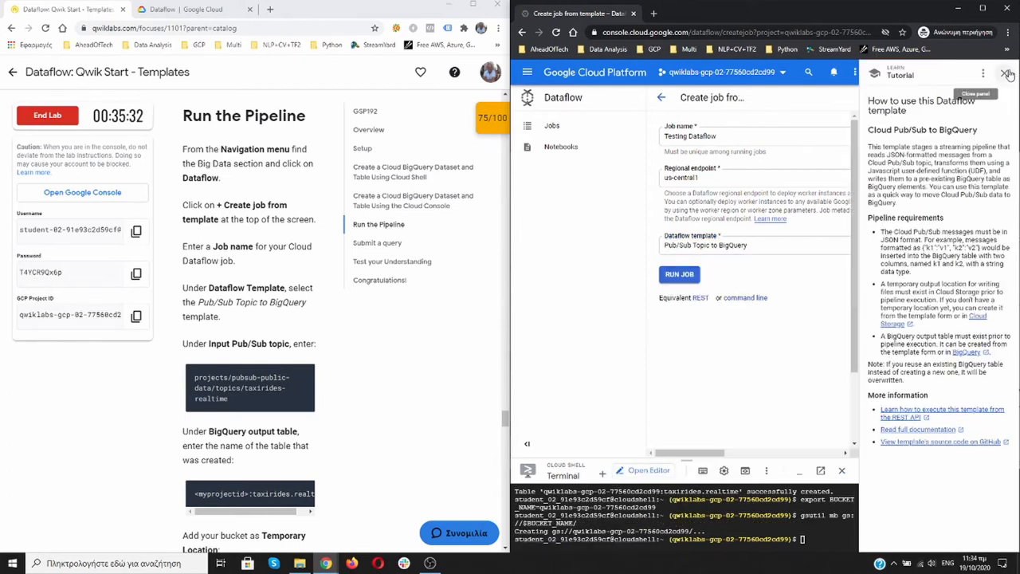
left_click(1007, 73)
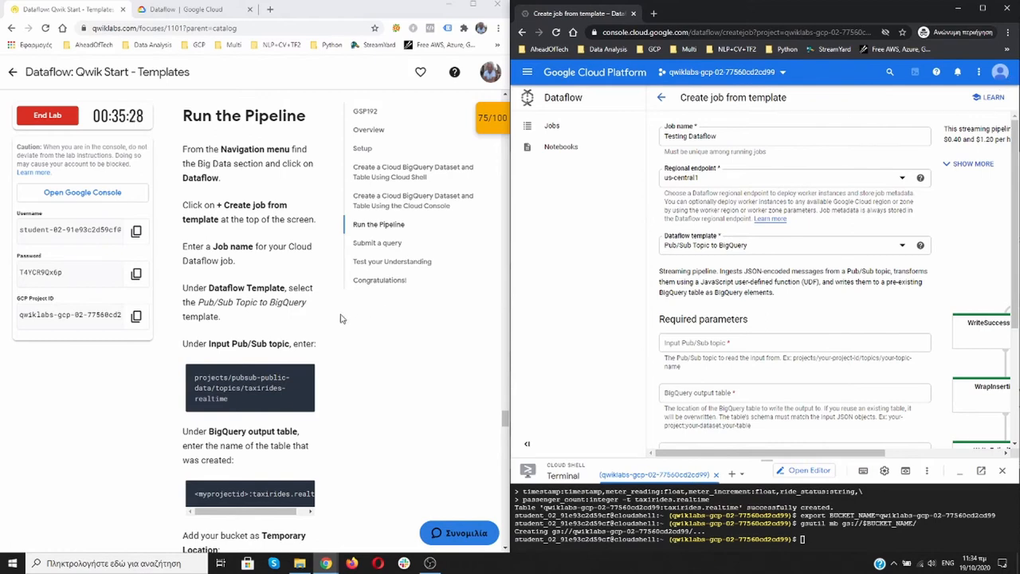
scroll("down", 3)
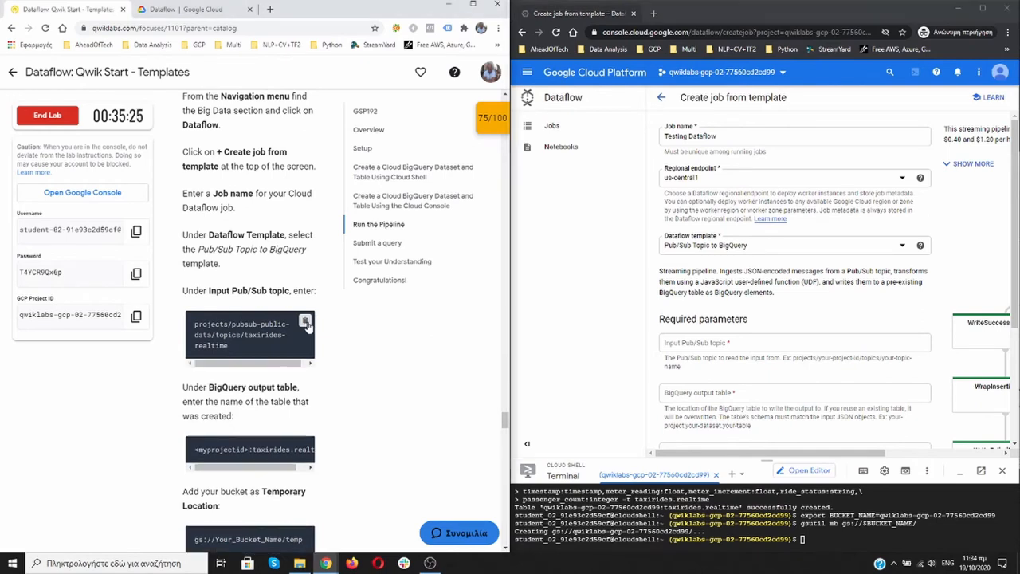
Set input topic projects/pubsub-public-data/topics/taxirides-realtime and output table <myprojectid>:taxirides.realtime
left_click(795, 342)
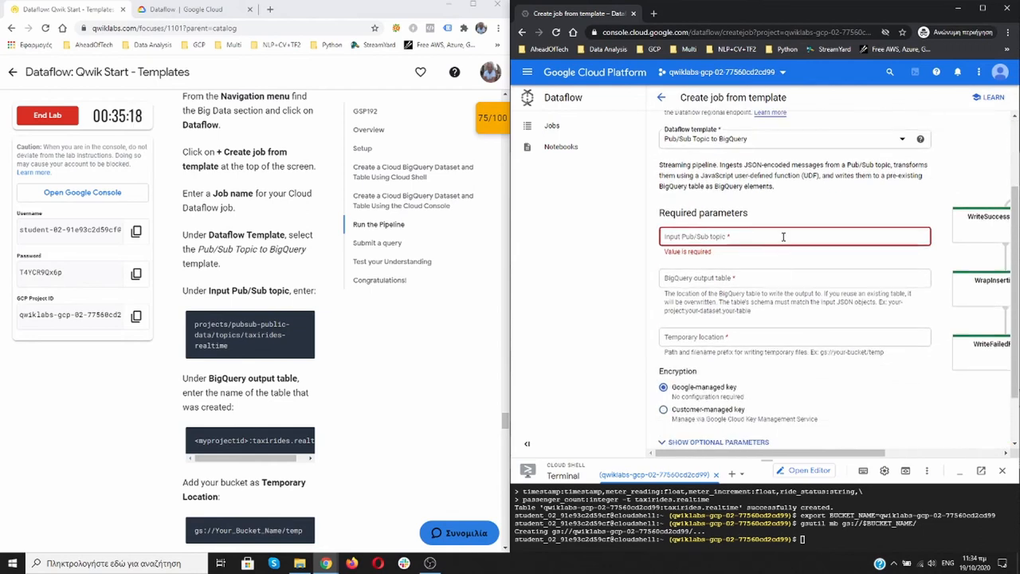
type("projects/pubsub-public-data/topics/taxirides-realtime")
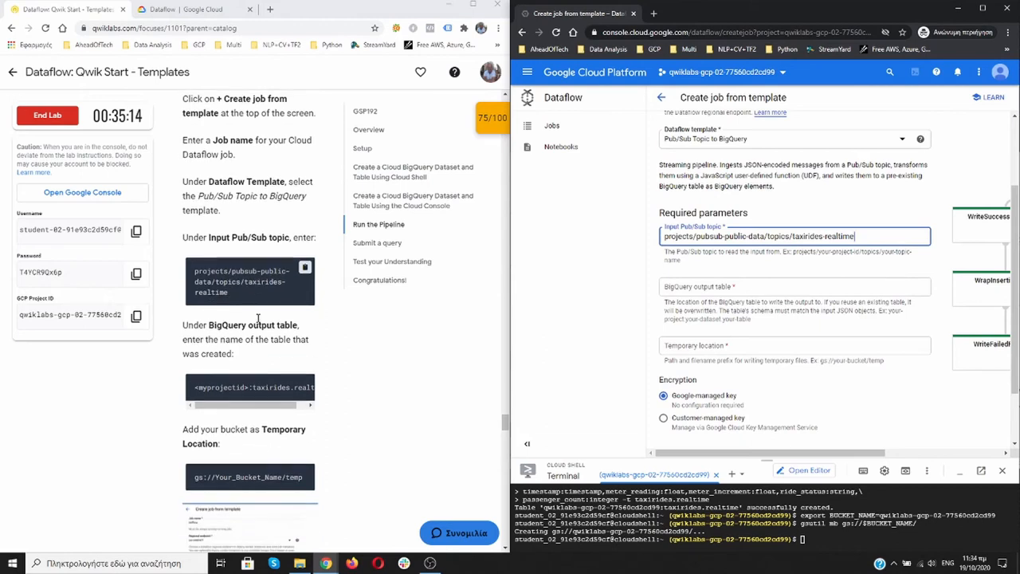
scroll("down", 3)
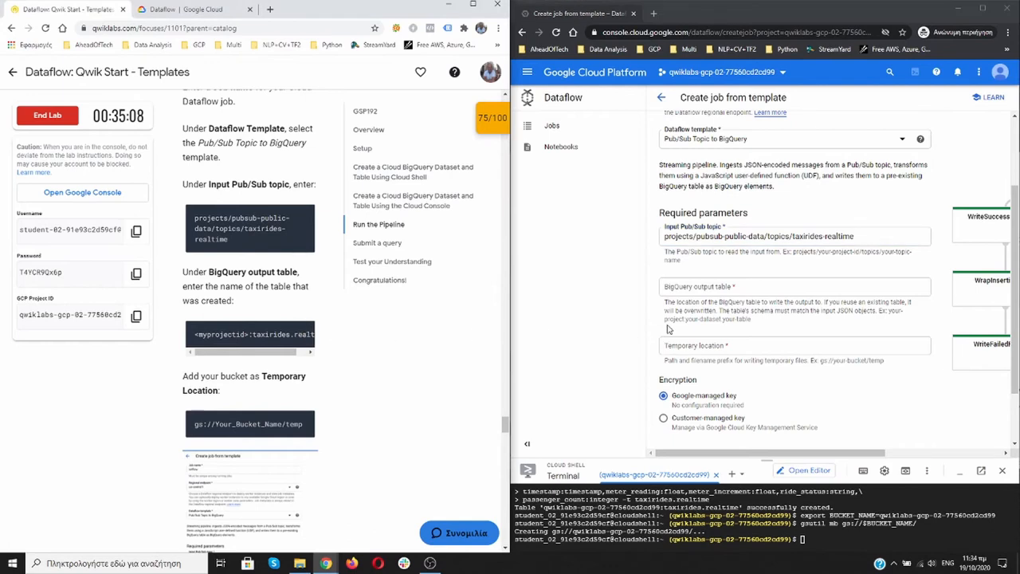
left_click(794, 286)
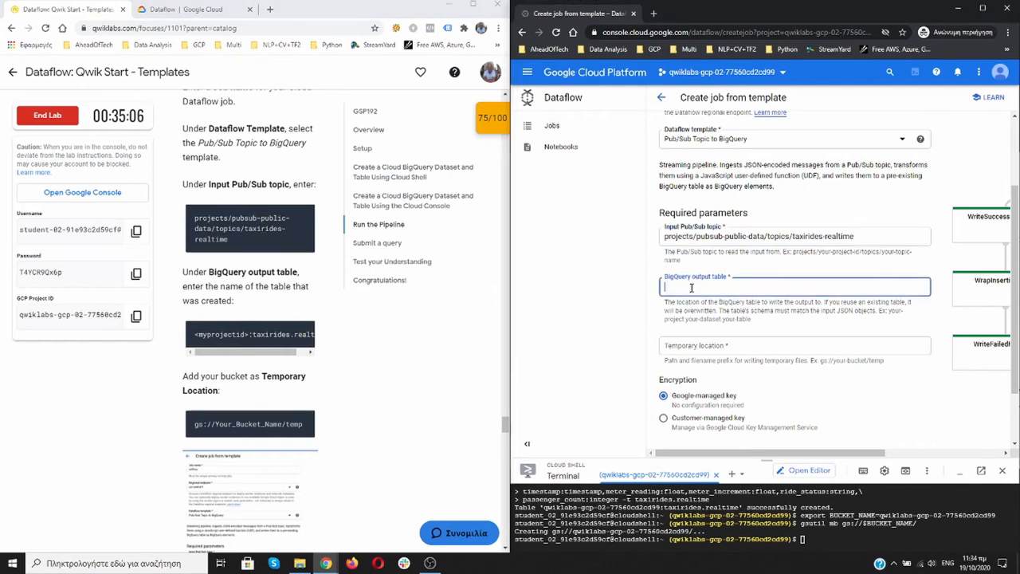
type("<myprojectid>:taxirides.realtime")
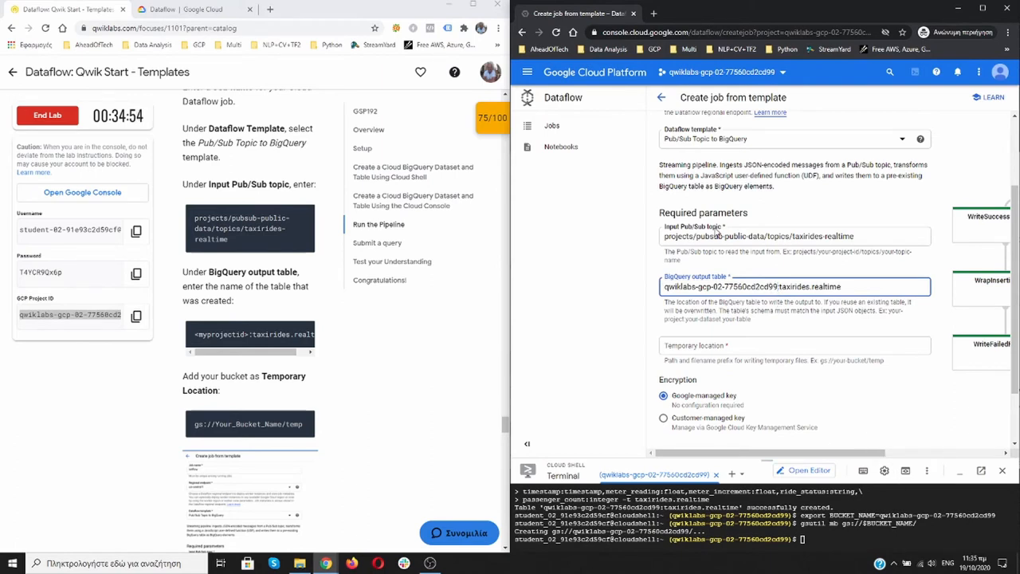
mouse_move(385, 401)
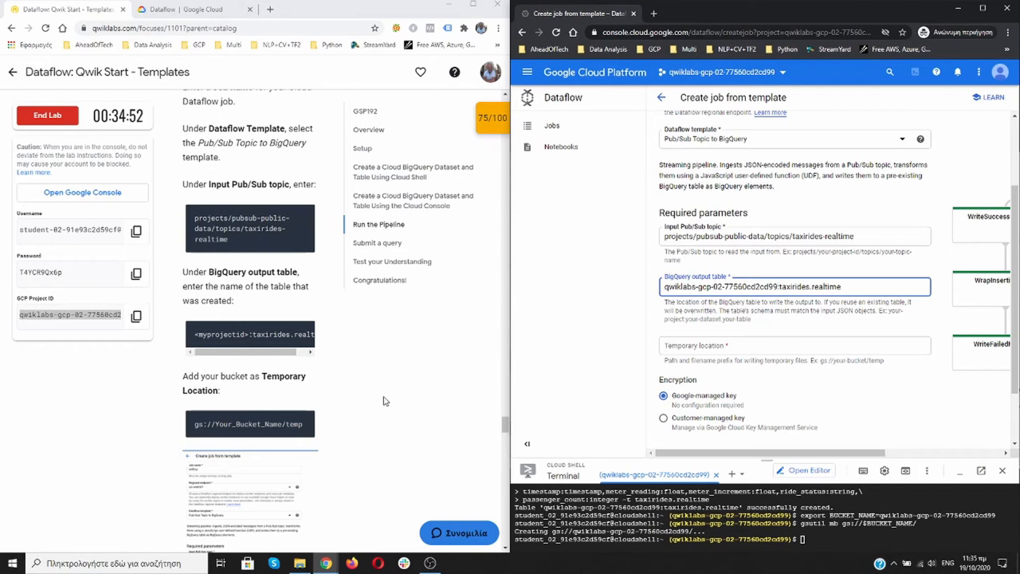
Enter temp location gs://Your_Bucket_Name/temp and select the placeholder bucket name to replace it
scroll("down", 3)
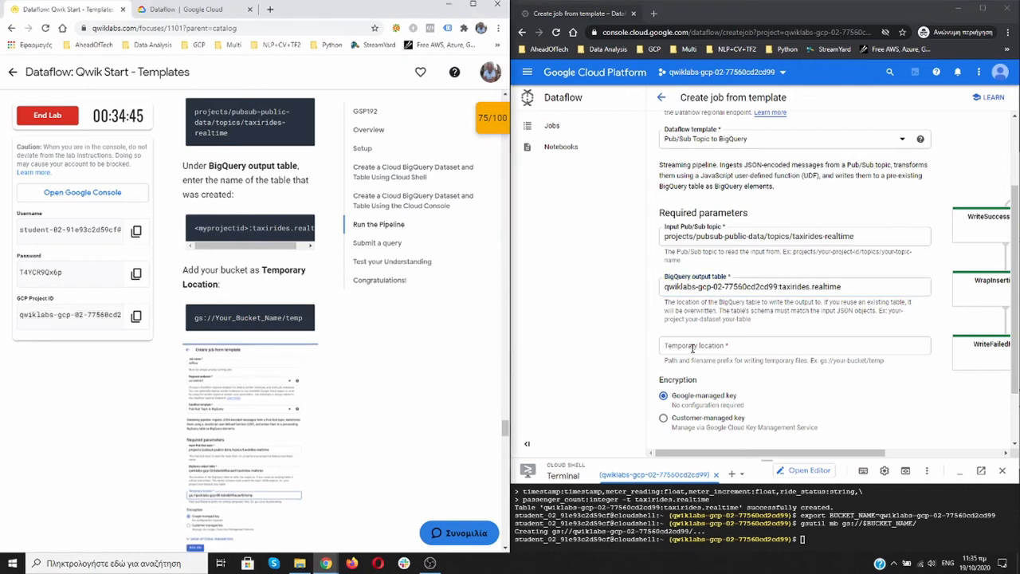
type("gs://Your_Bucket_Name/temp")
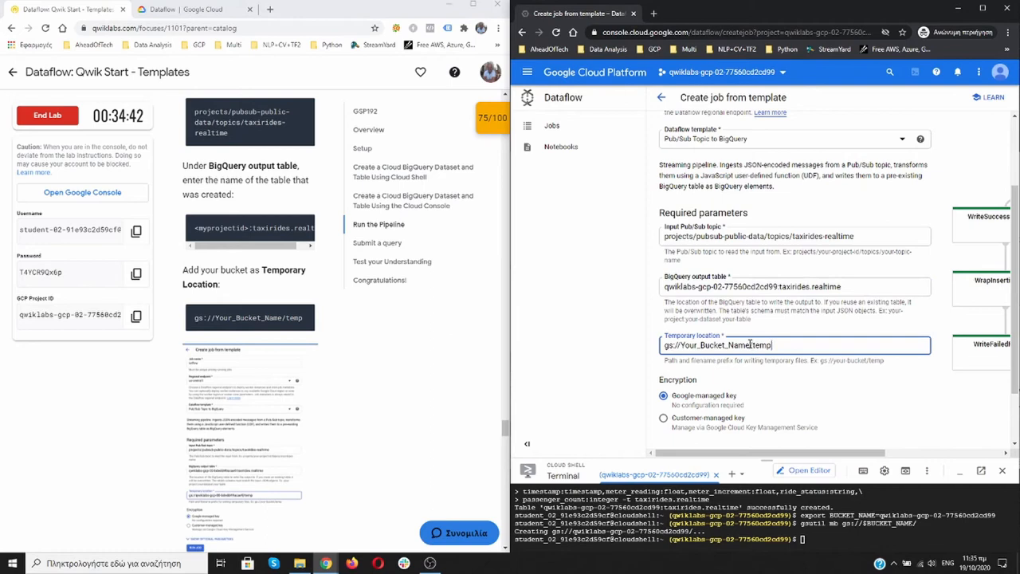
double_click(715, 344)
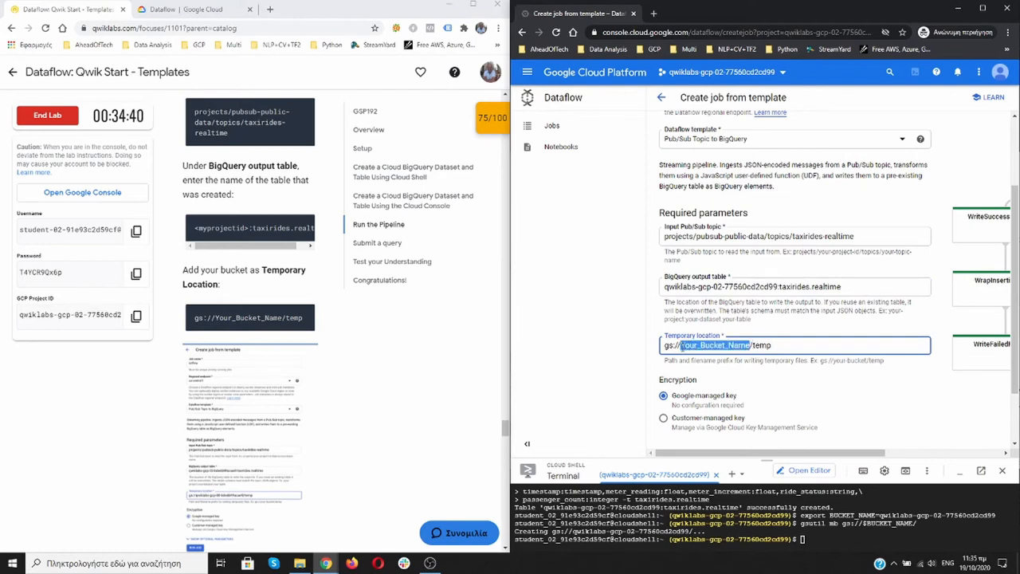
left_click(136, 314)
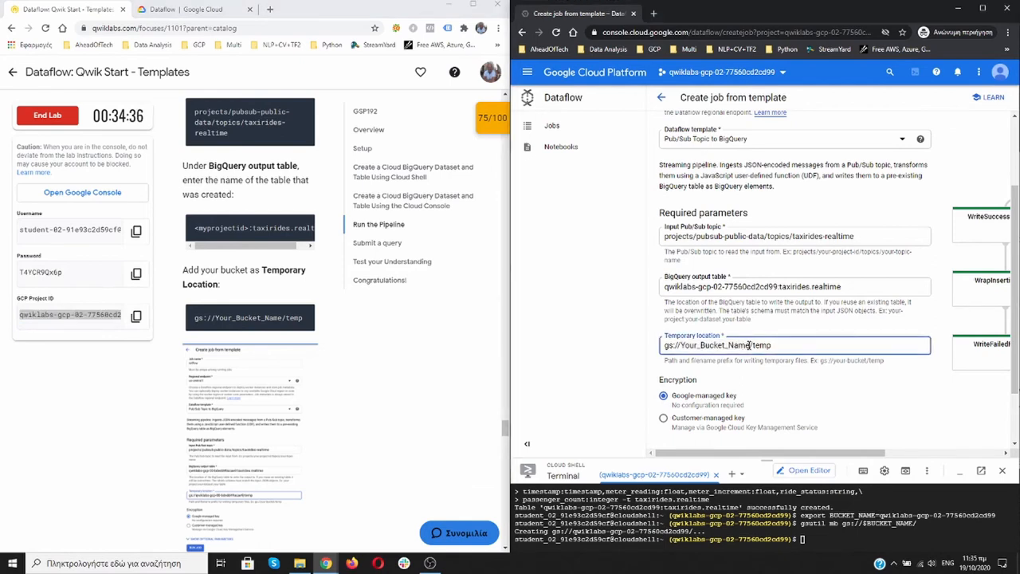
double_click(713, 345)
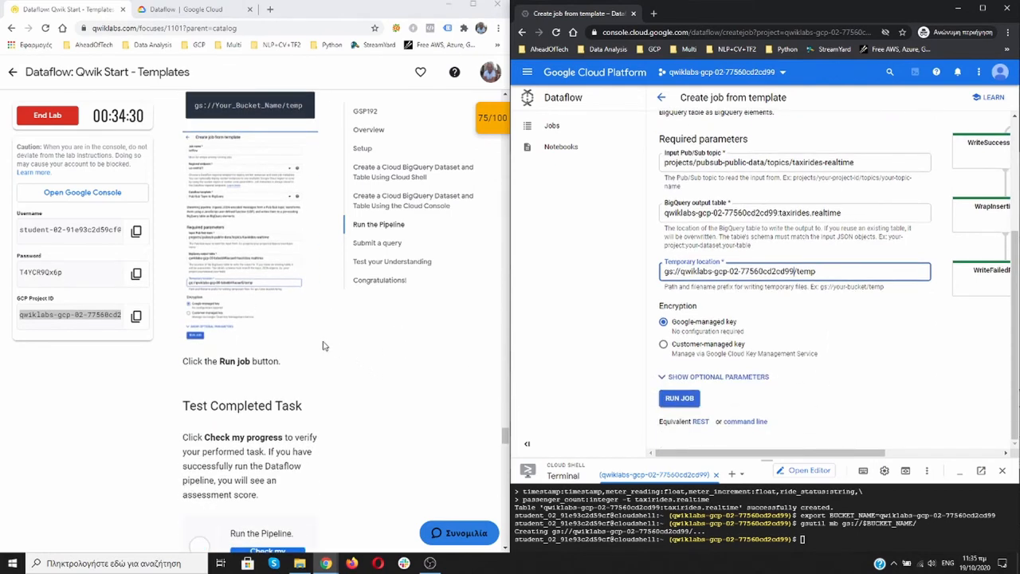
scroll("down", 3)
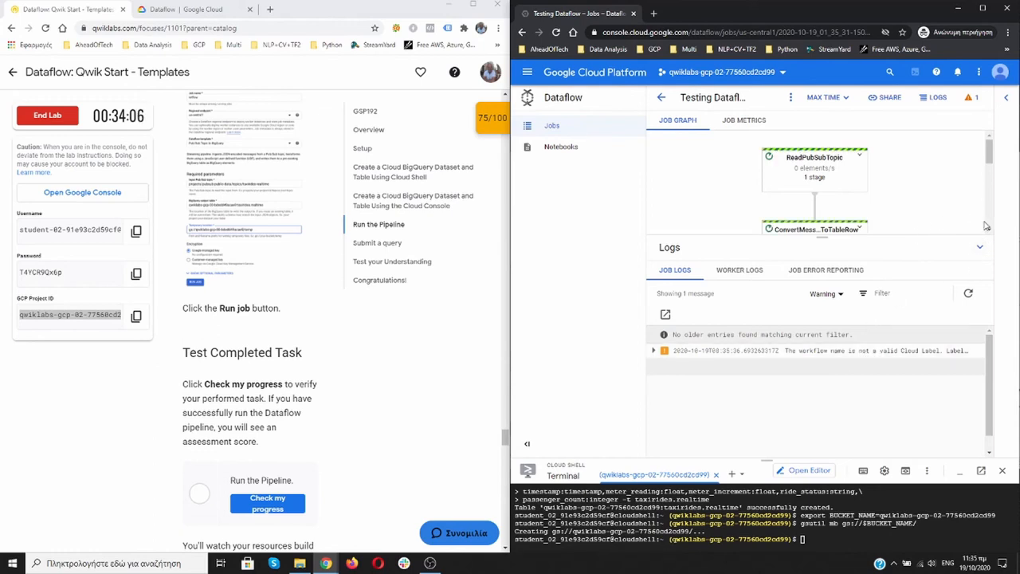
Inspect the running Testing job's Job Metrics, then return to its Job Graph
scroll("down", 3)
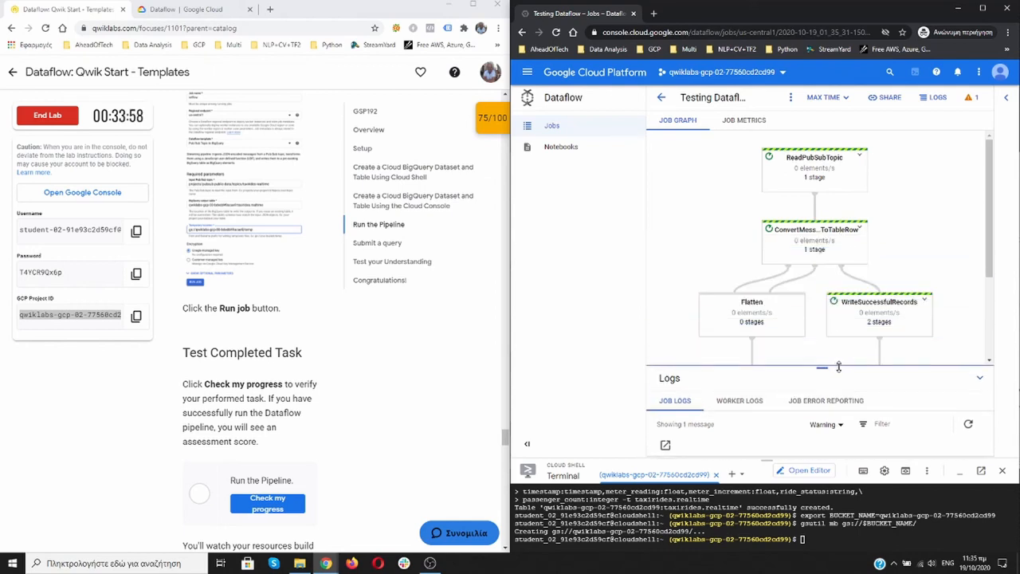
scroll("down", 3)
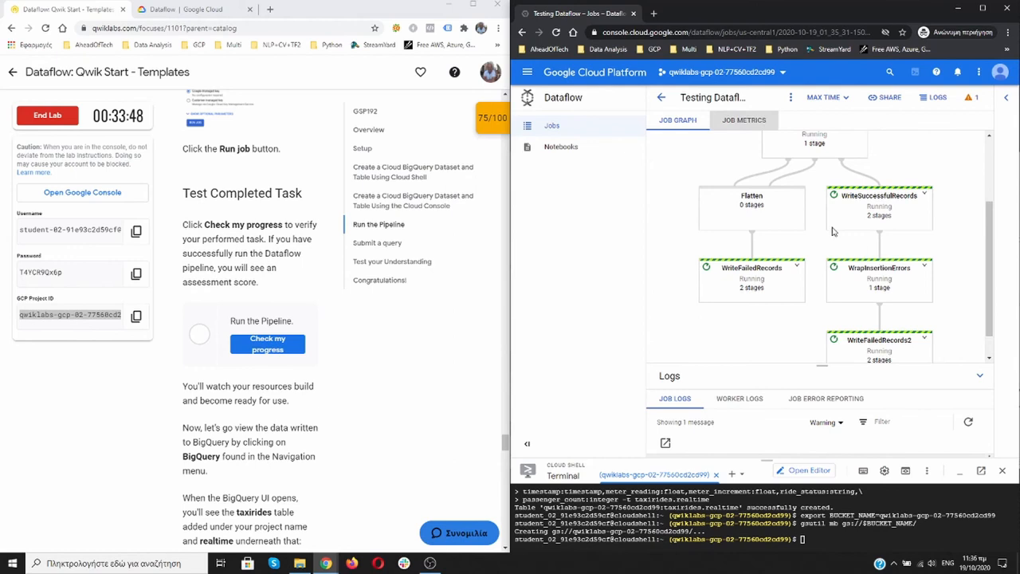
left_click(743, 119)
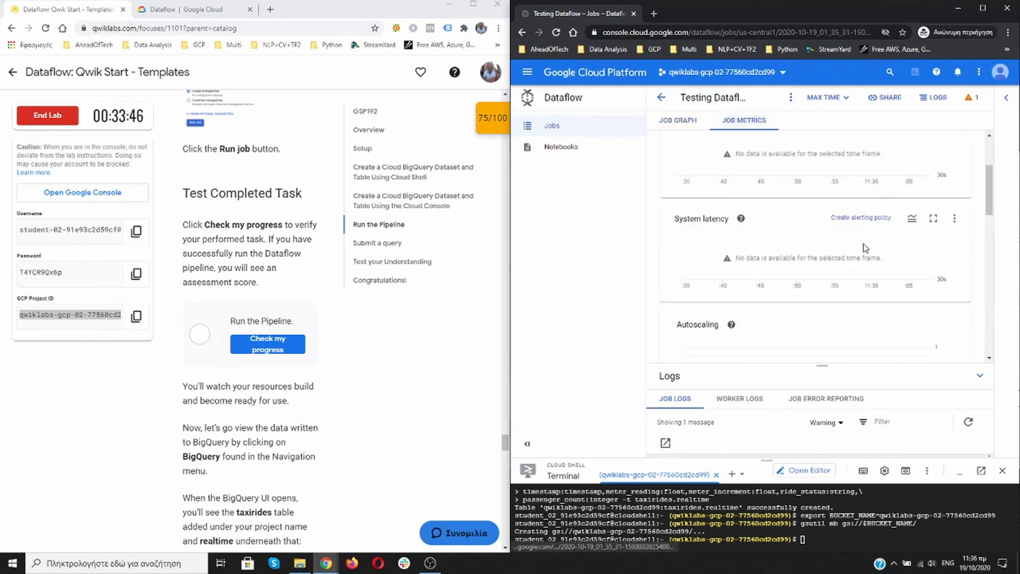
left_click(677, 119)
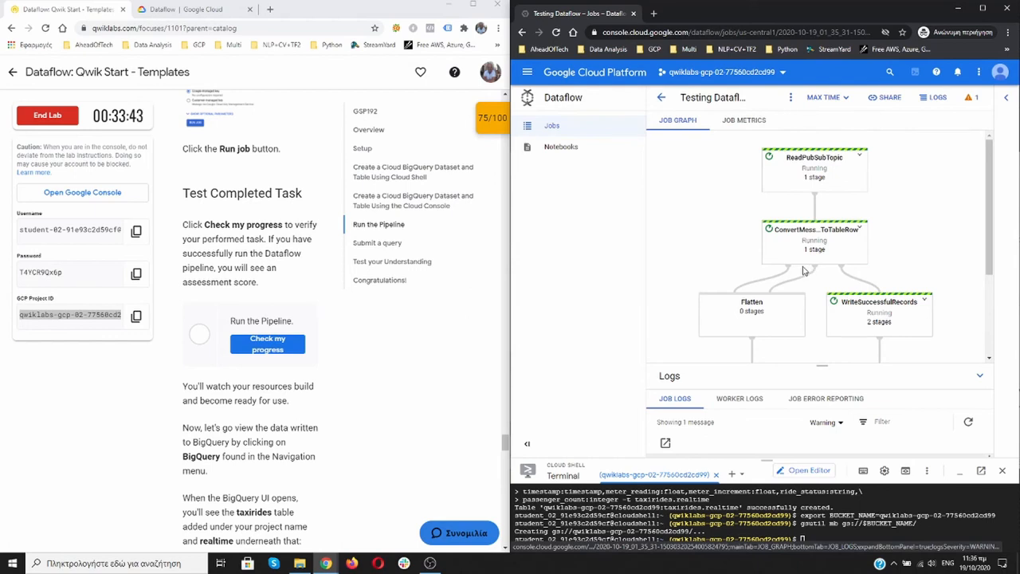
Confirm the Run the Pipeline task (score 100/100) and scroll to the BigQuery viewing instructions
left_click(267, 343)
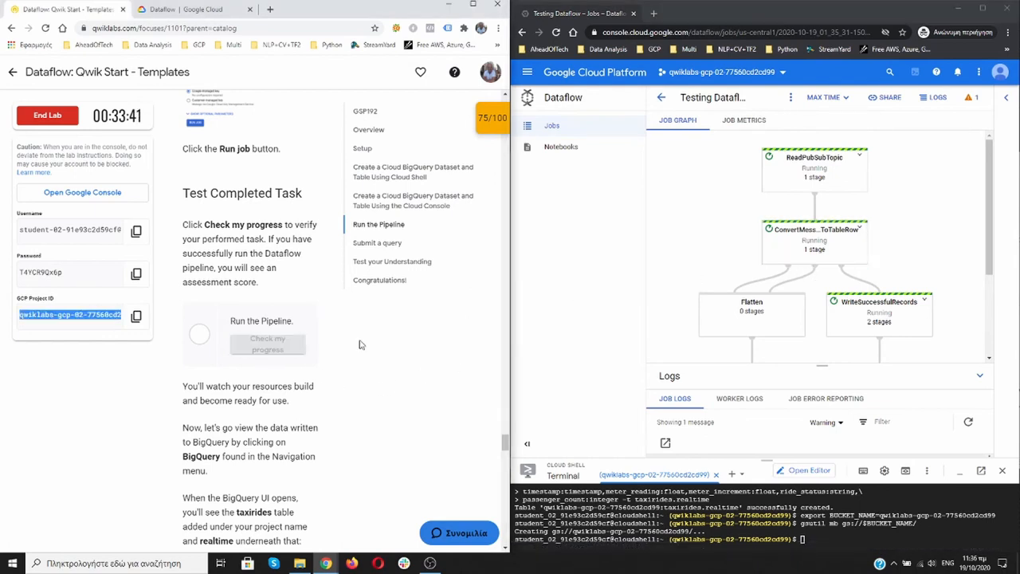
left_click(267, 344)
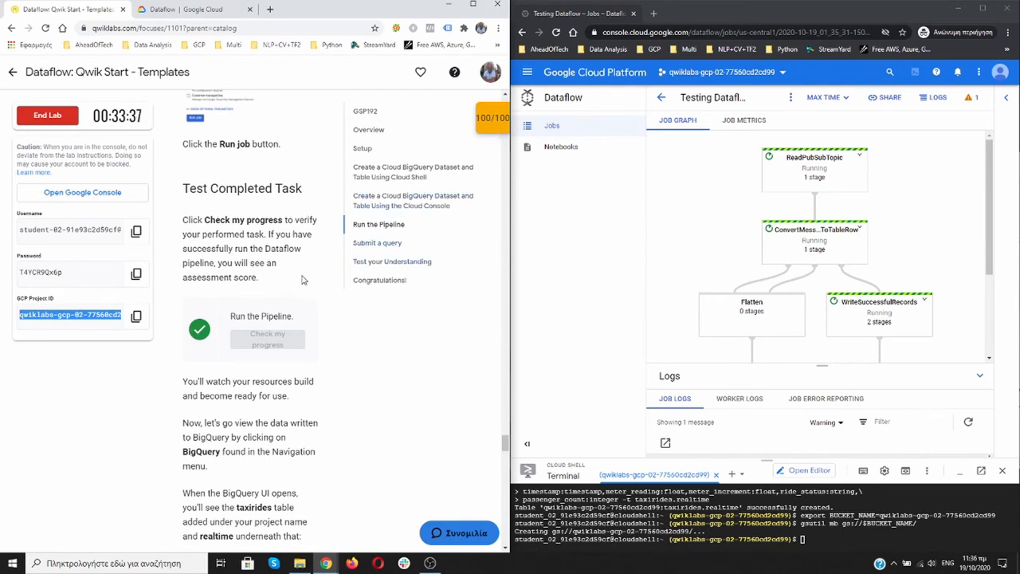
scroll("down", 3)
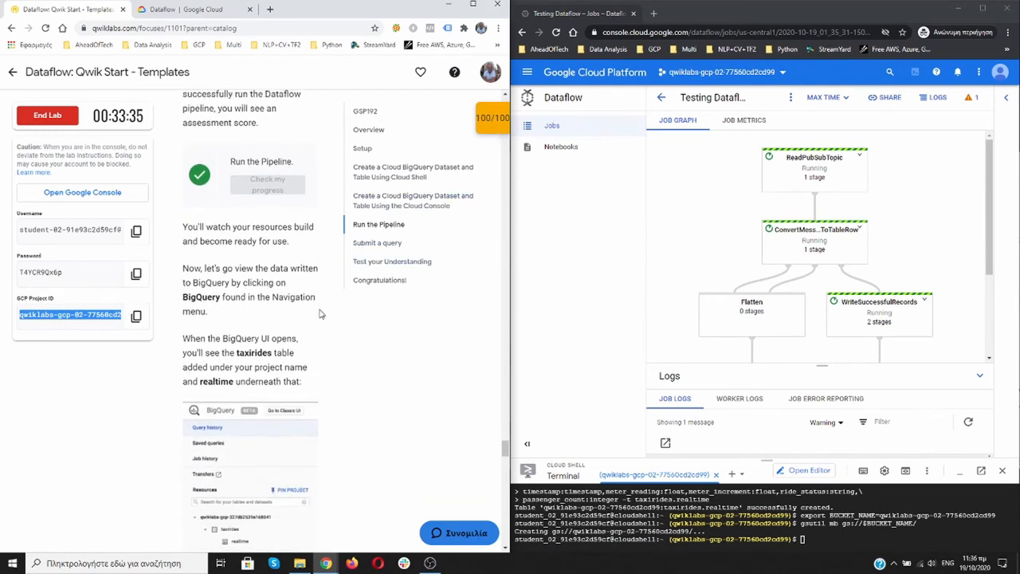
mouse_move(311, 336)
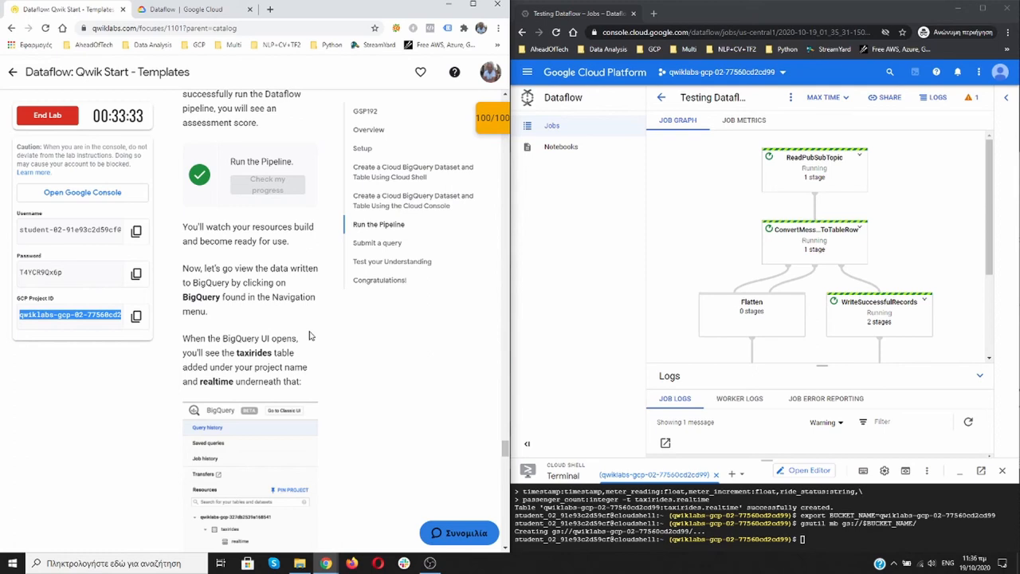
scroll("down", 3)
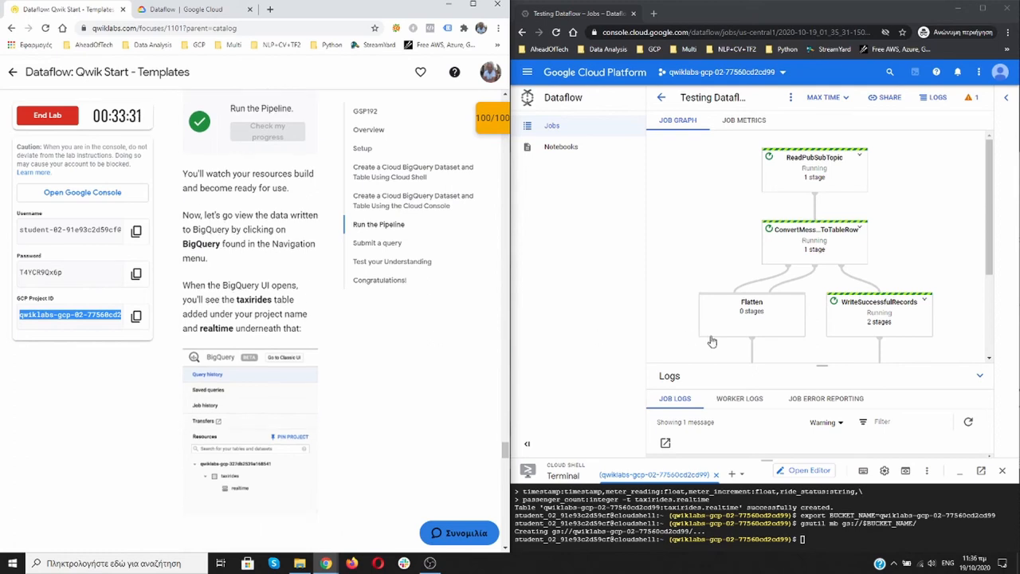
mouse_move(802, 210)
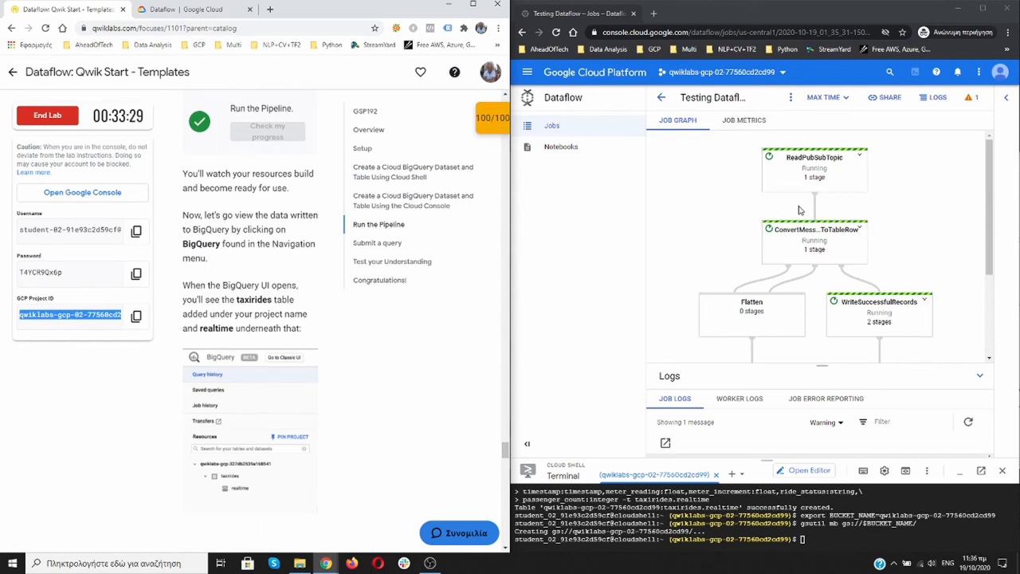
scroll("down", 3)
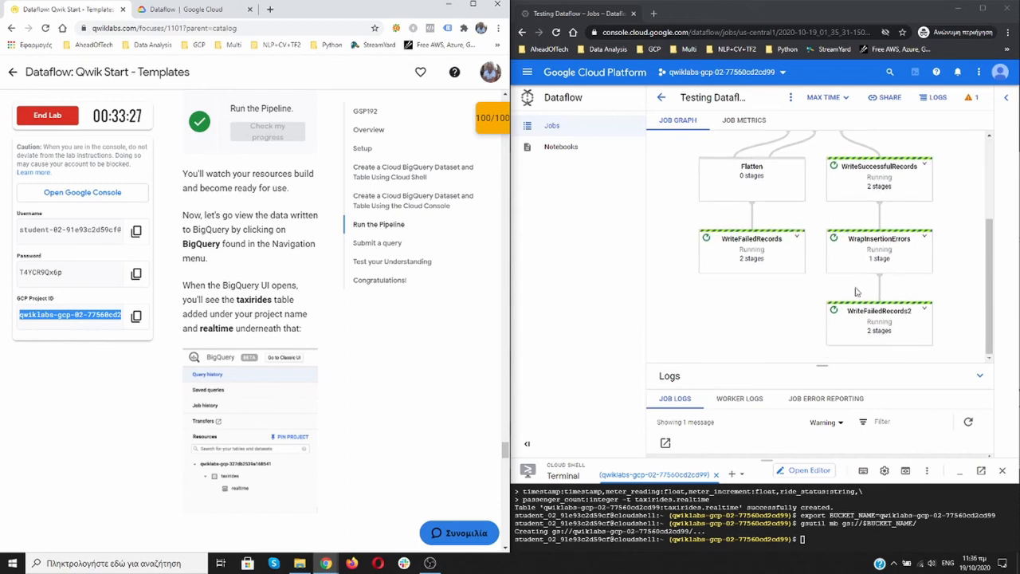
mouse_move(725, 271)
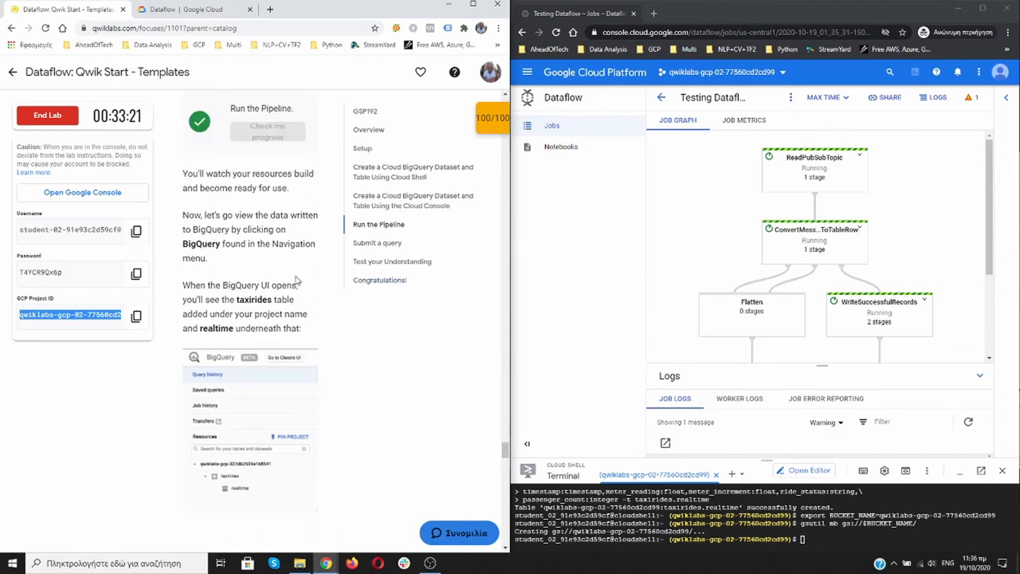
scroll("down", 3)
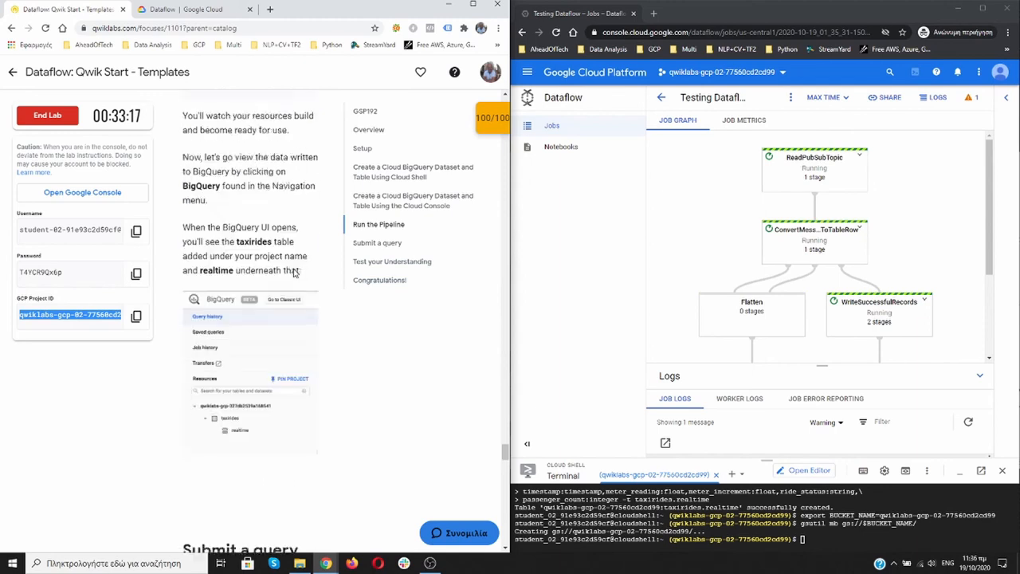
scroll("down", 3)
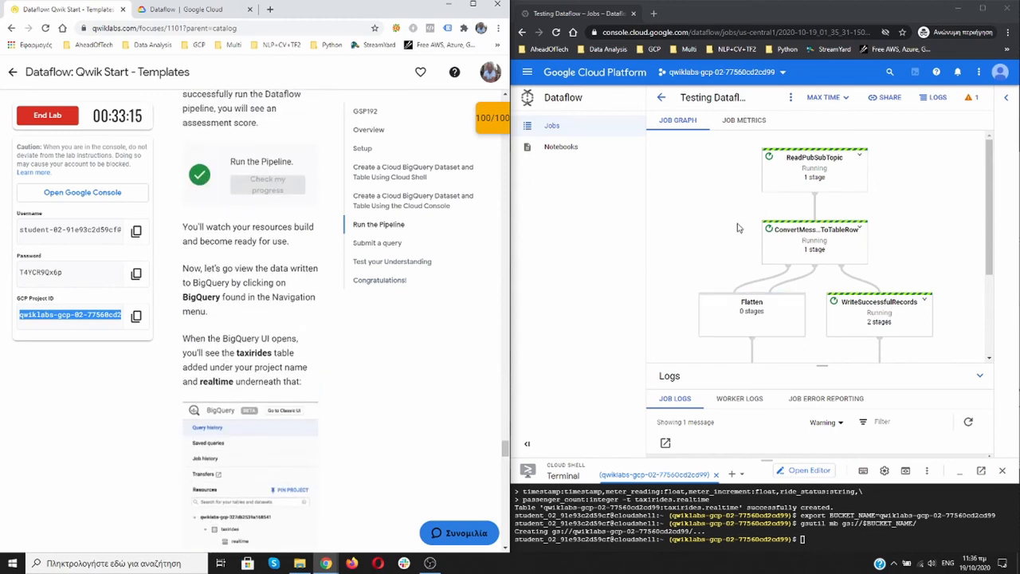
mouse_move(654, 247)
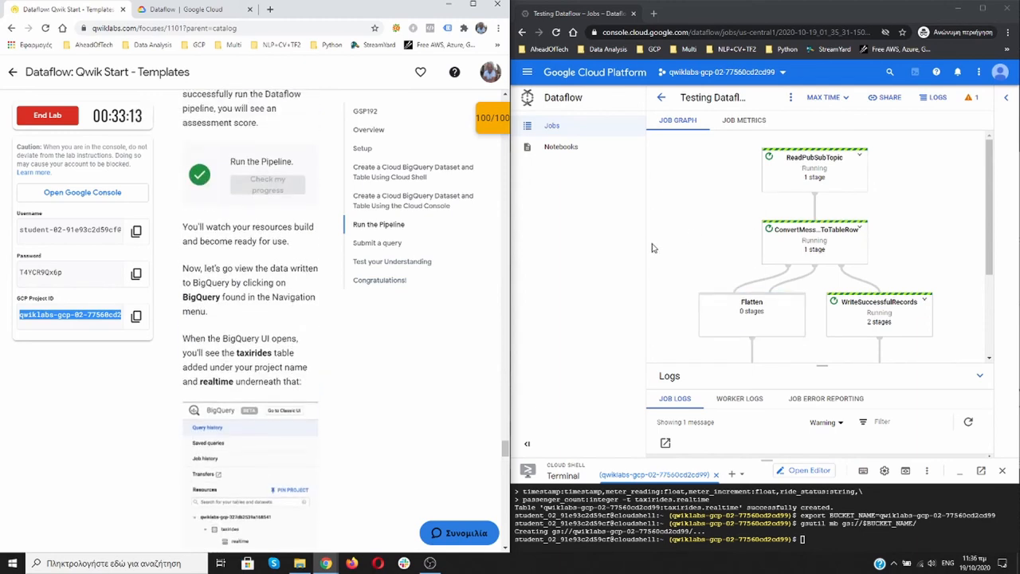
mouse_move(527, 72)
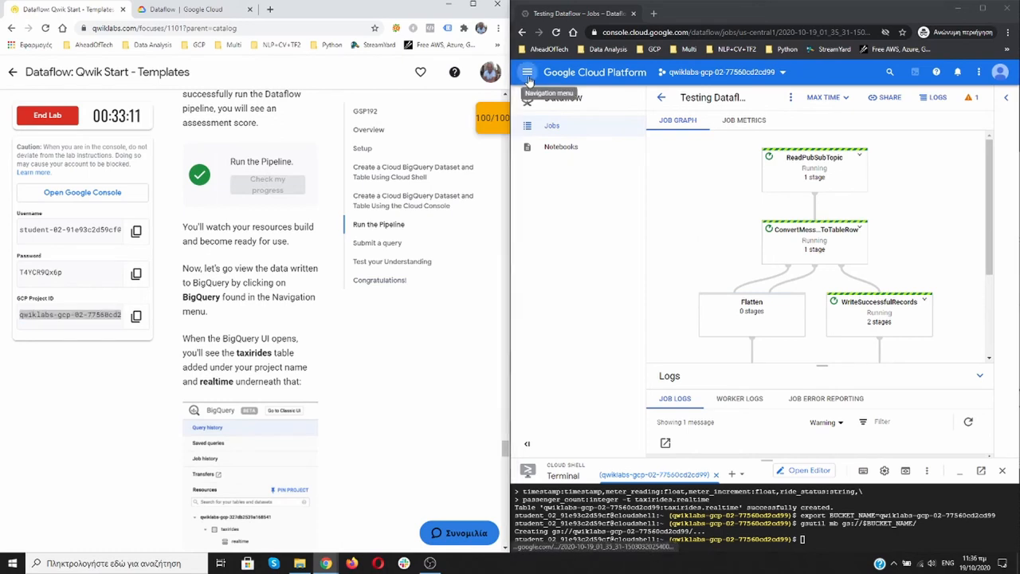
Open BigQuery from Big Data in the Navigation menu and expand the taxirides dataset
left_click(527, 72)
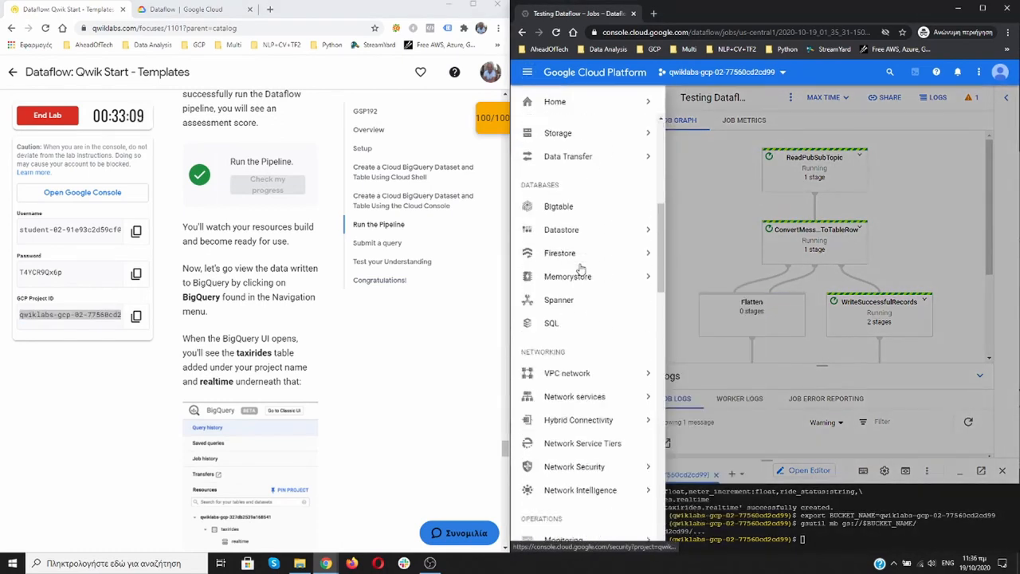
scroll("down", 3)
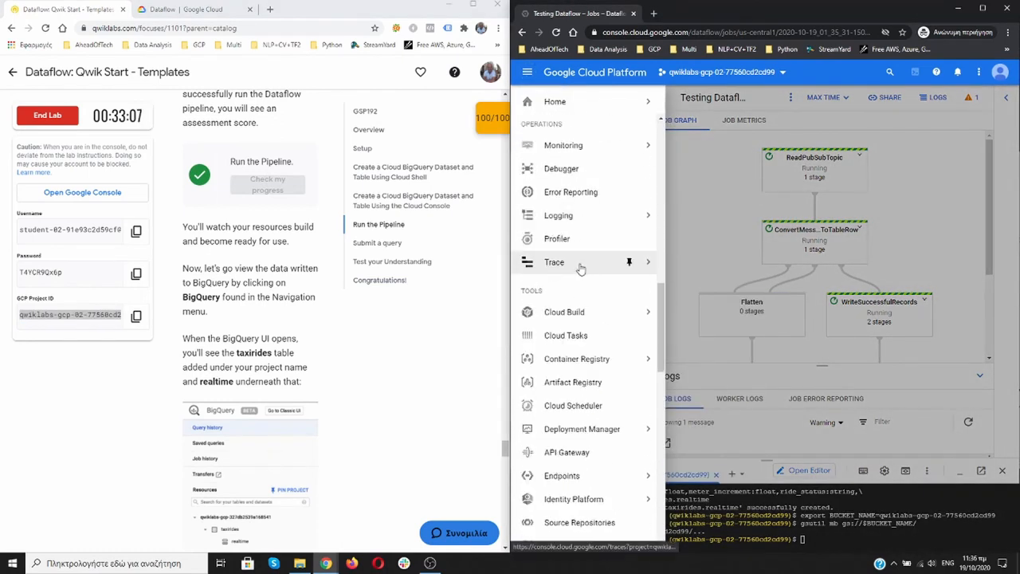
scroll("down", 3)
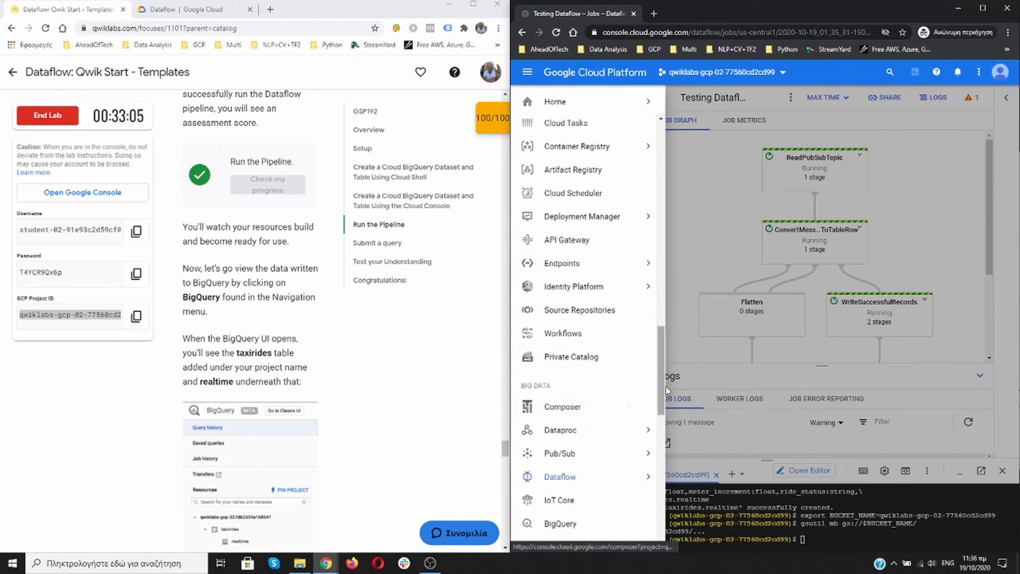
left_click(559, 523)
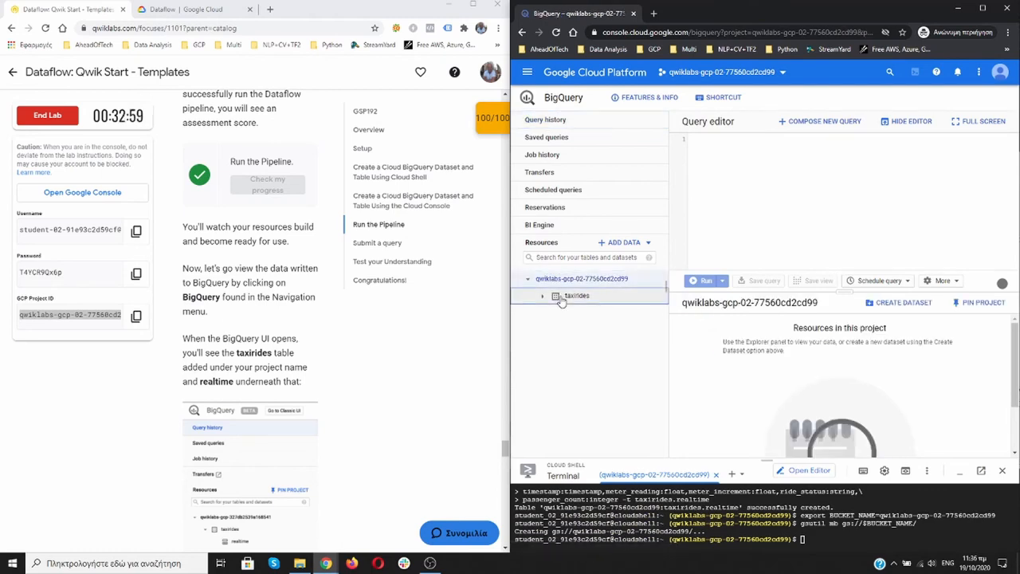
left_click(576, 295)
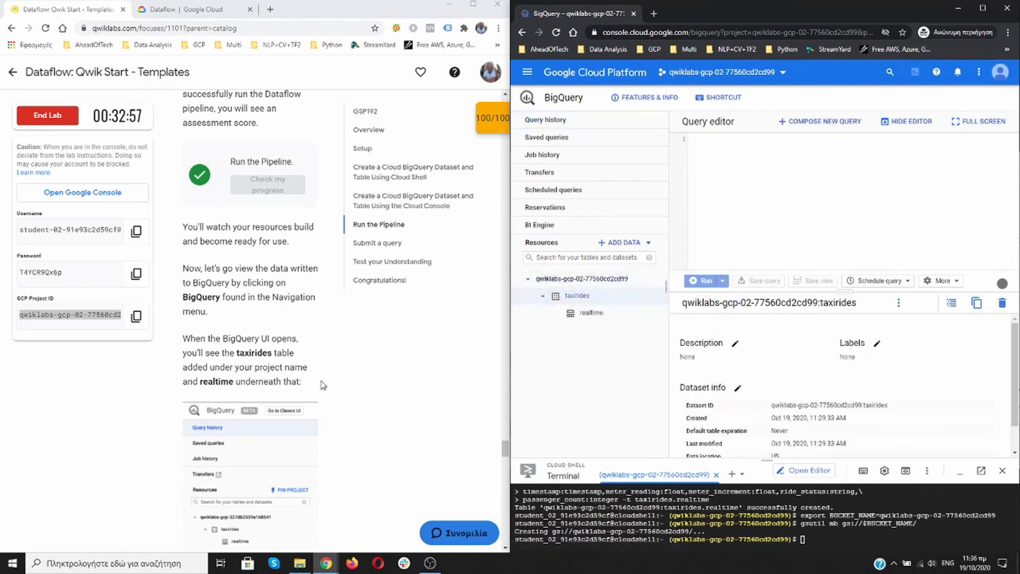
triple_click(69, 314)
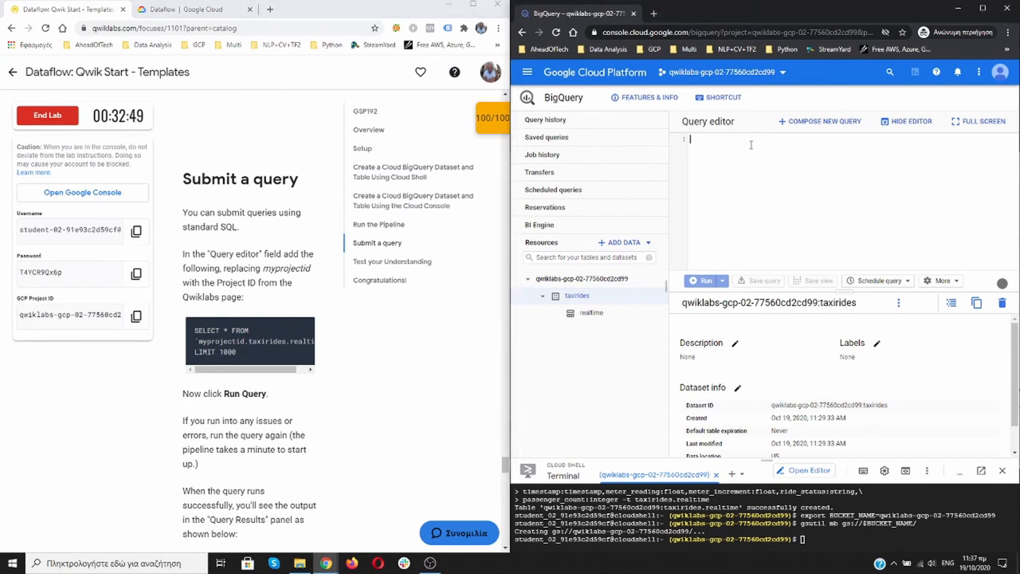
Enter and format SELECT * FROM taxirides.realtime LIMIT 1000 using project qwiklabs-gcp-02-77560cd2cd99
type("SELECT * FROM `myprojectid.taxirides.realtime` LIMIT 1000")
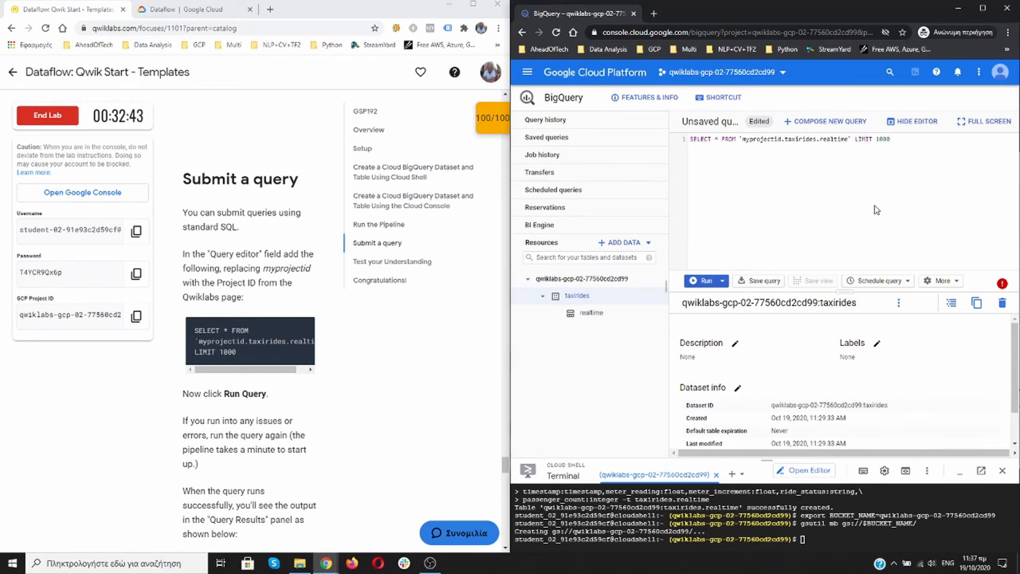
left_click(943, 279)
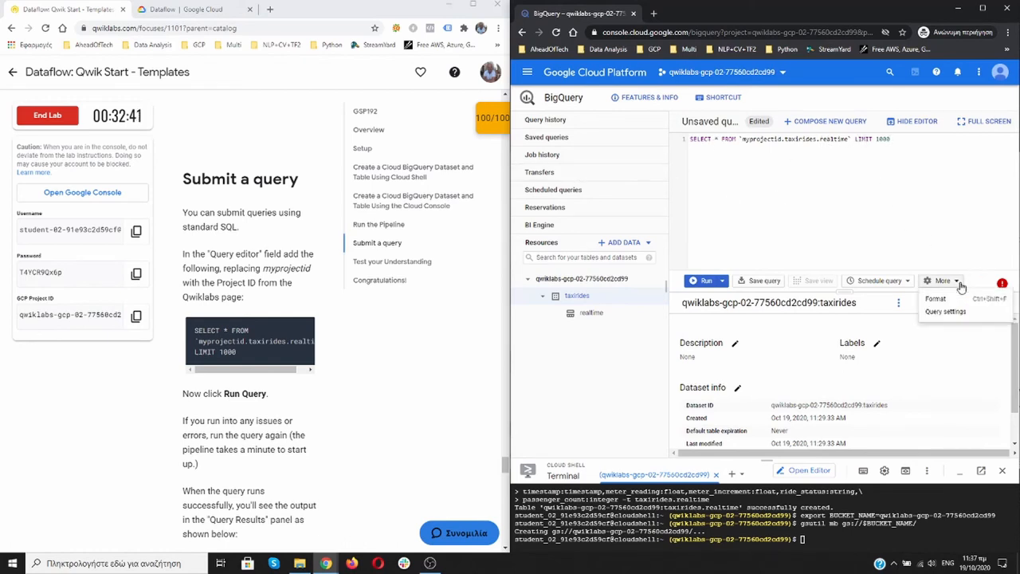
left_click(935, 298)
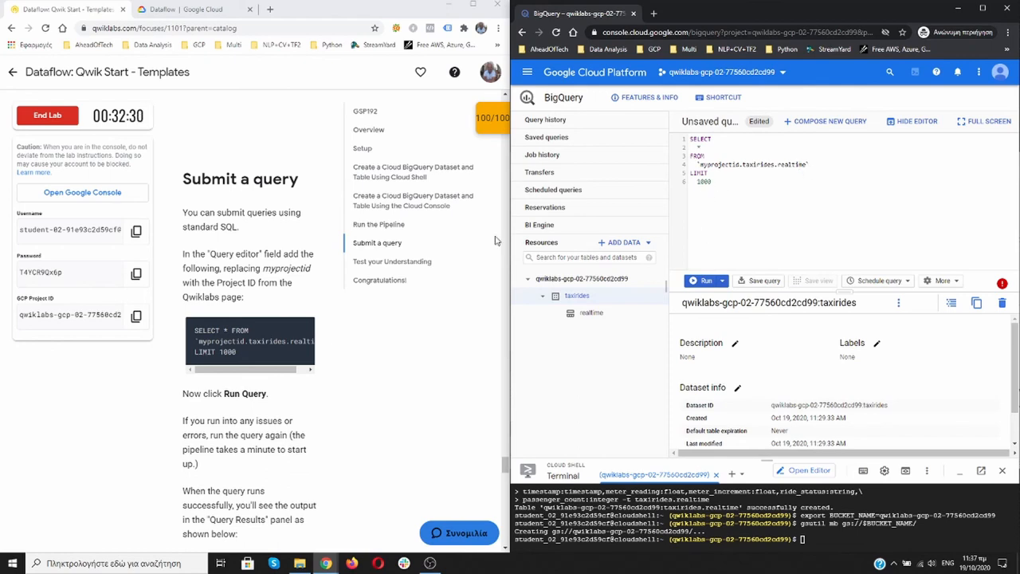
left_click(135, 316)
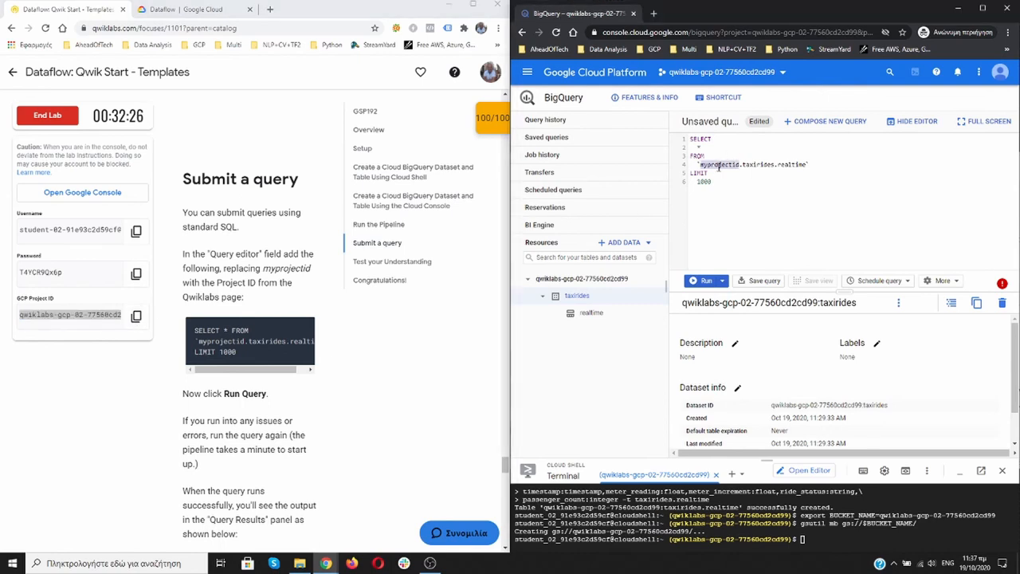
type("qwiklabs-gcp-02-77560cd2cd99")
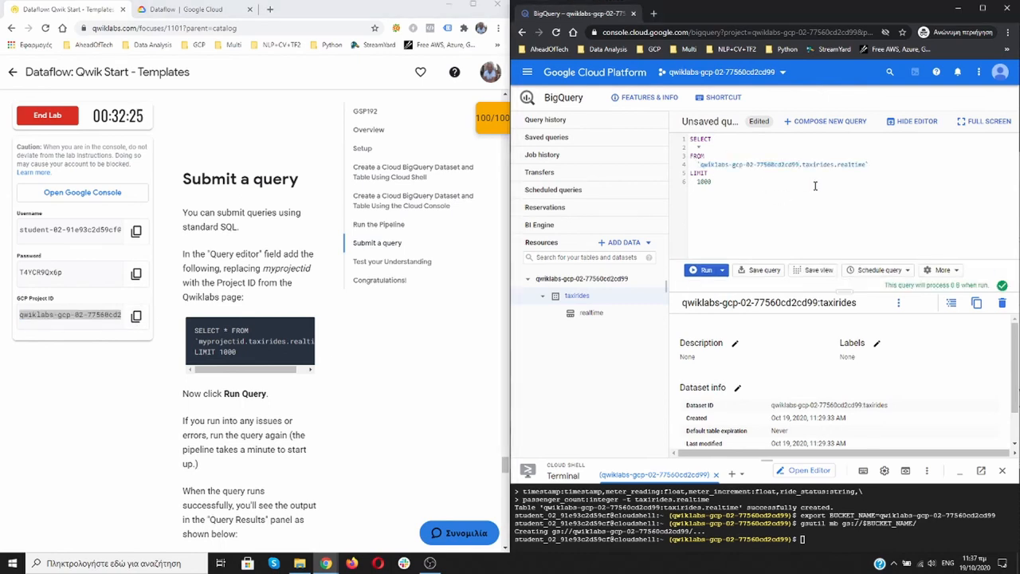
mouse_move(1003, 285)
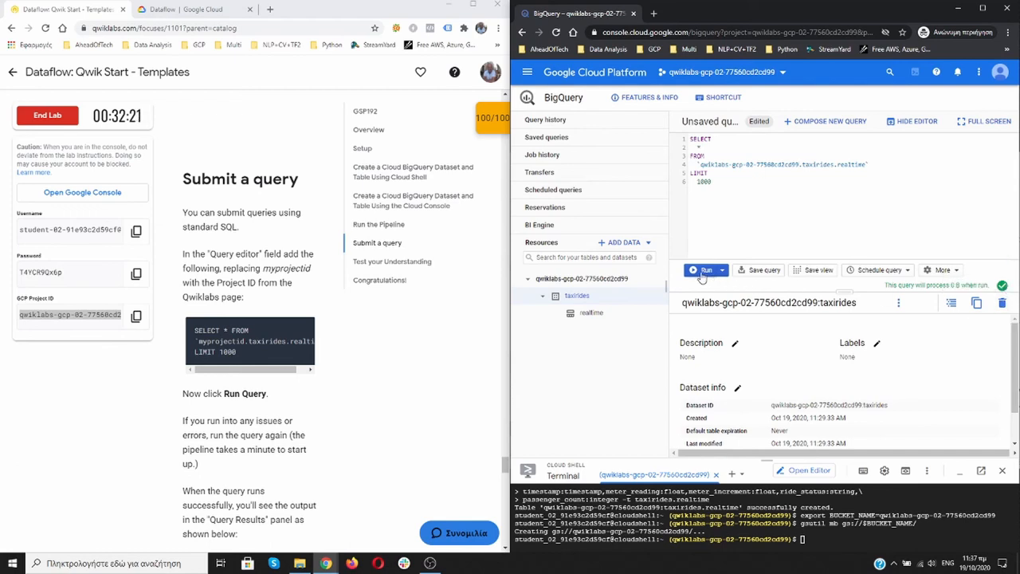
Run the query and view its Results, JSON, Execution details and Job information tabs
left_click(704, 270)
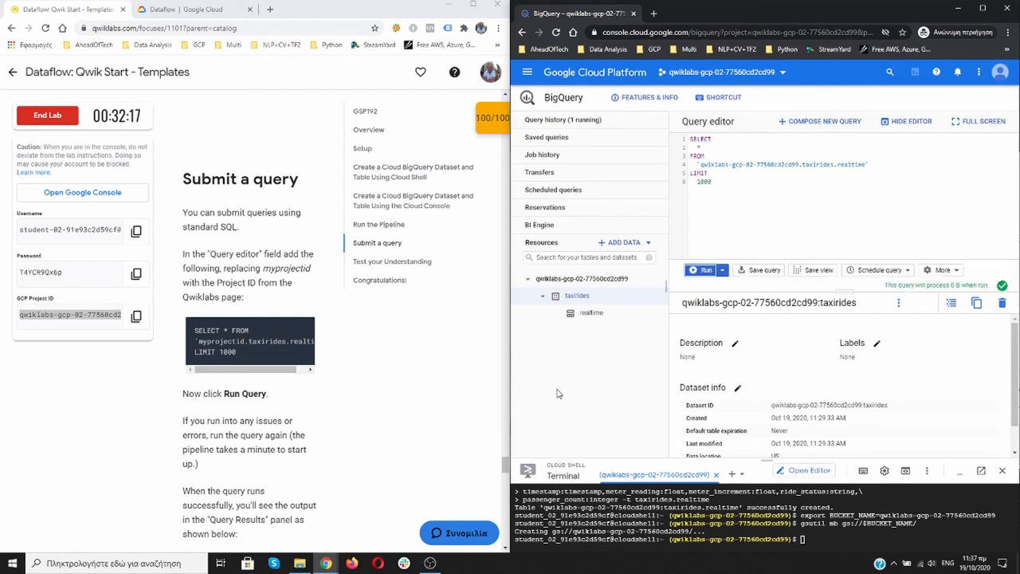
left_click(705, 270)
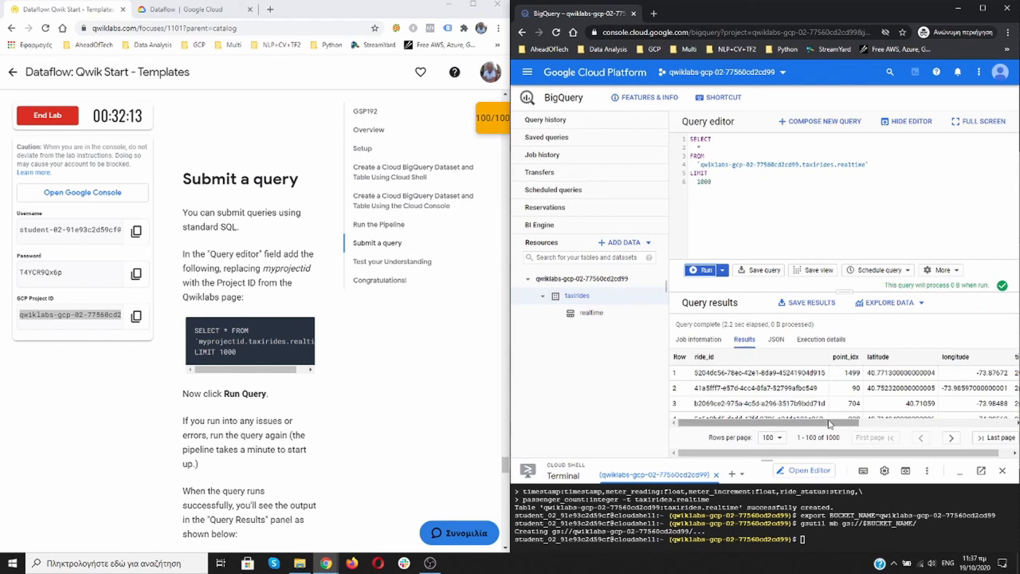
left_click(775, 338)
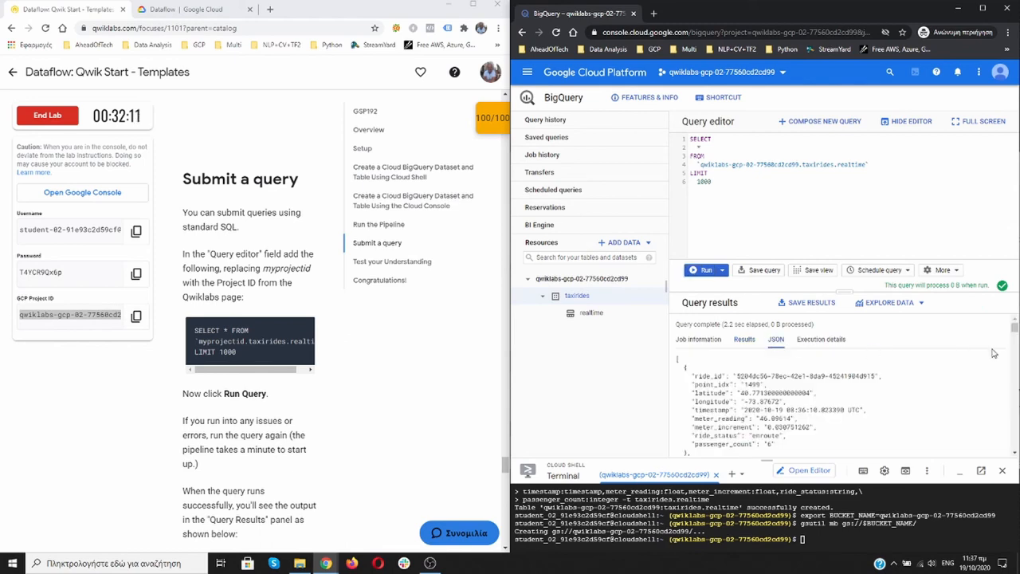
scroll("down", 3)
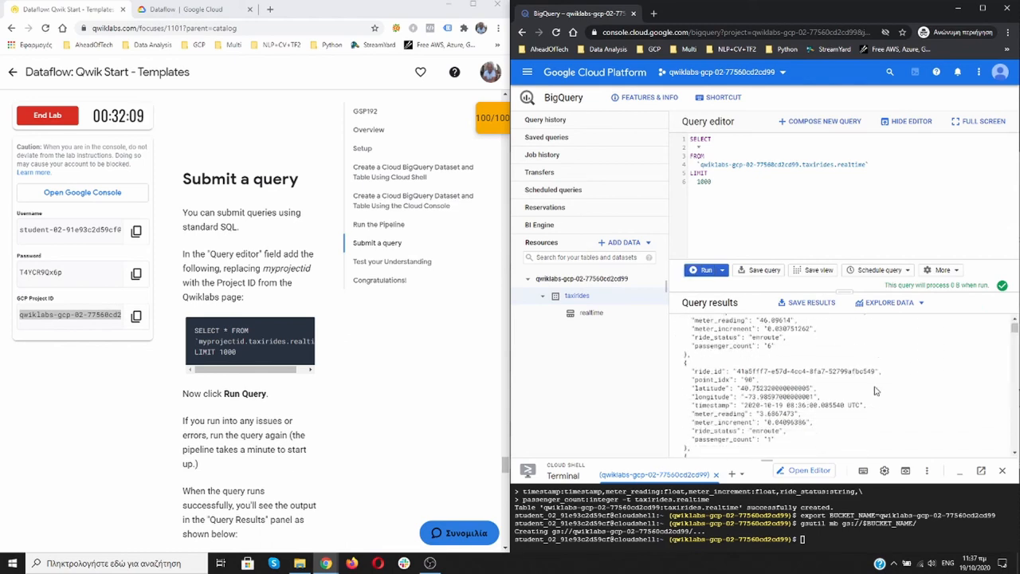
left_click(775, 339)
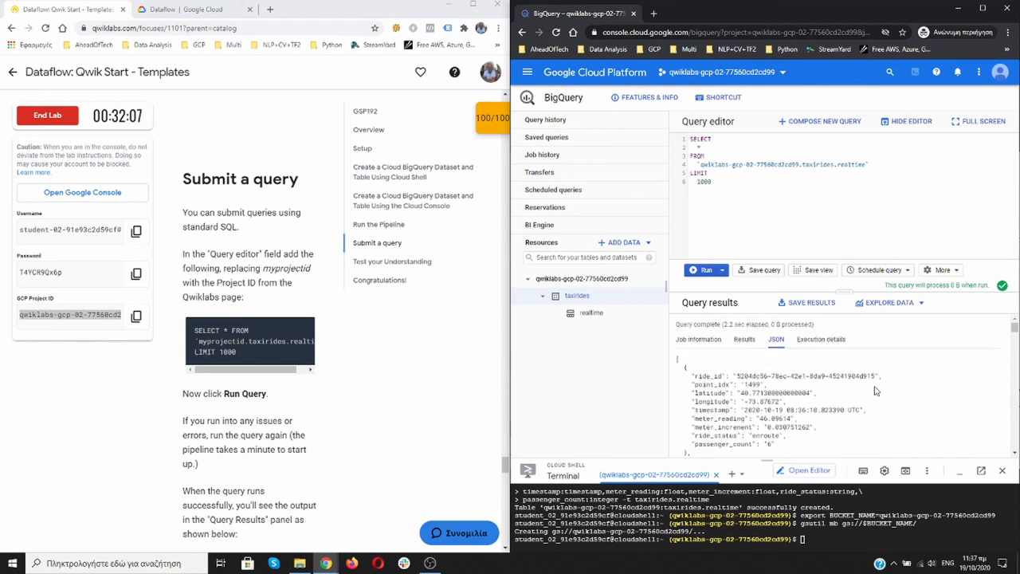
left_click(820, 339)
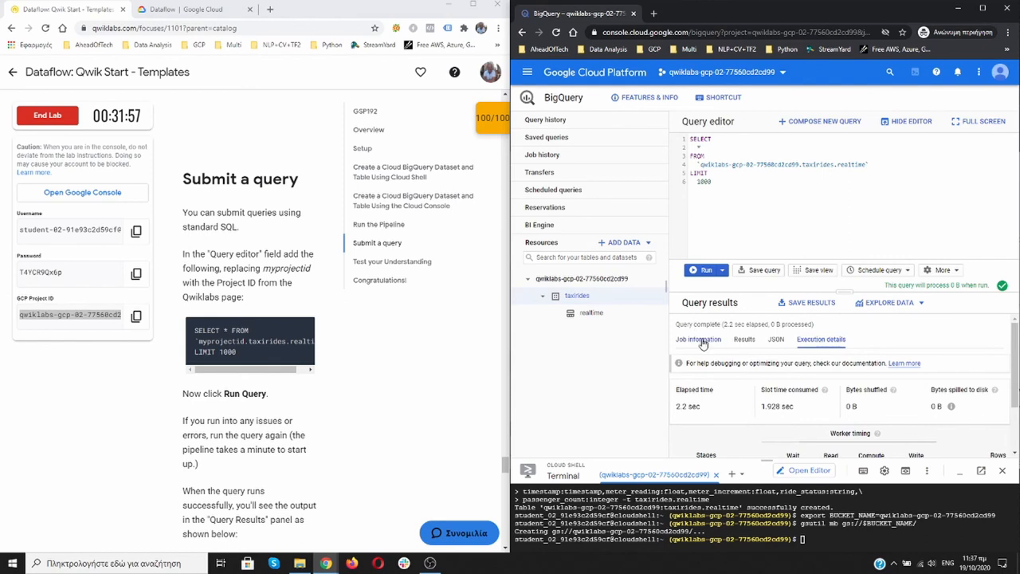
left_click(698, 339)
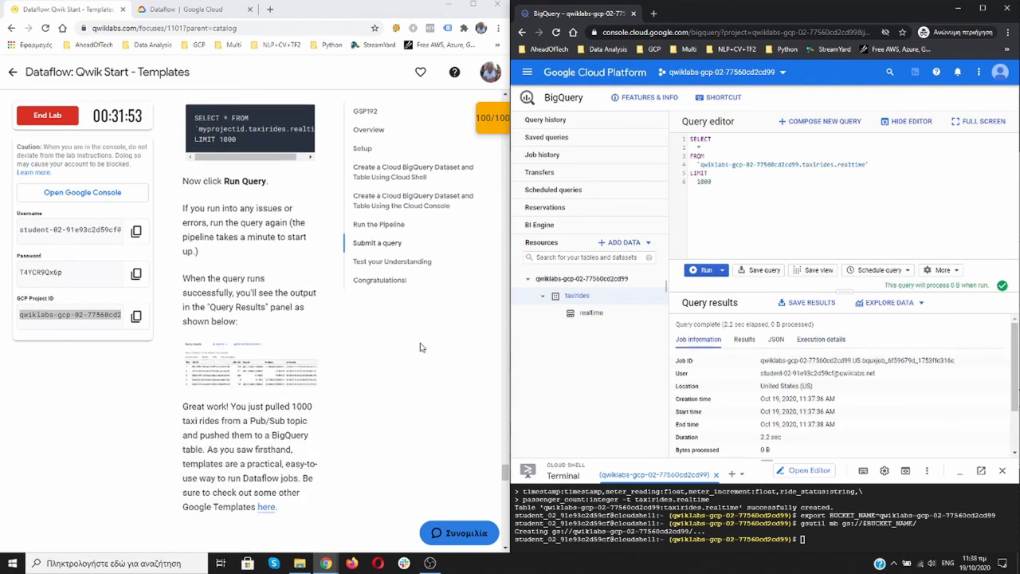
scroll("down", 3)
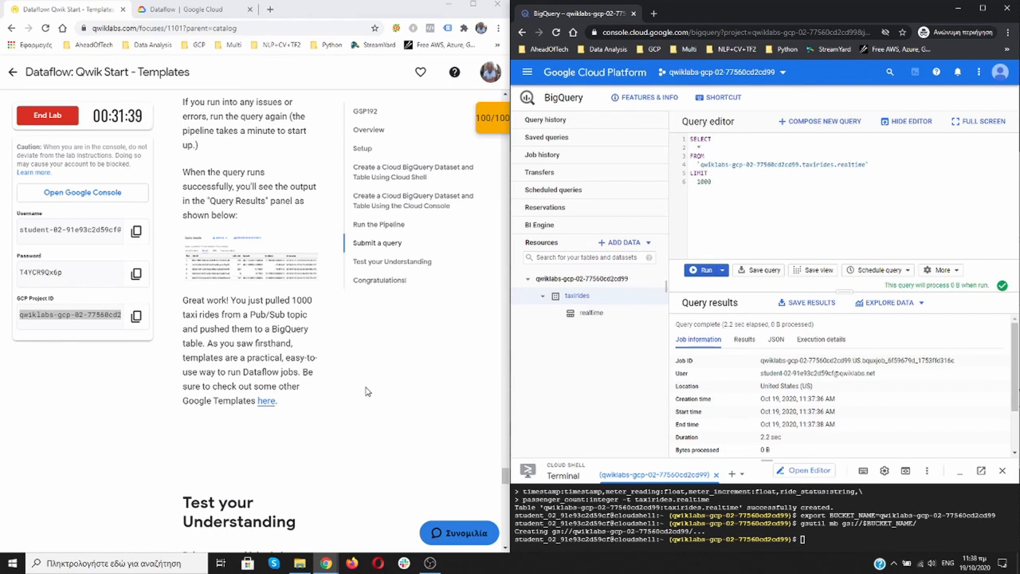
Open the 'Get started with Google-provided templates' docs in a new tab, then return to Qwiklabs
right_click(266, 400)
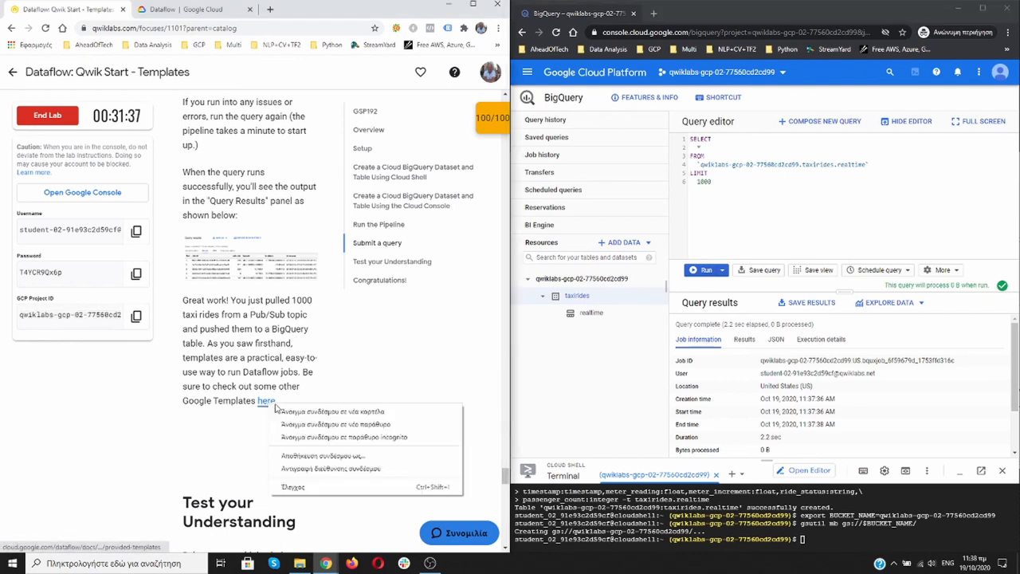
left_click(329, 411)
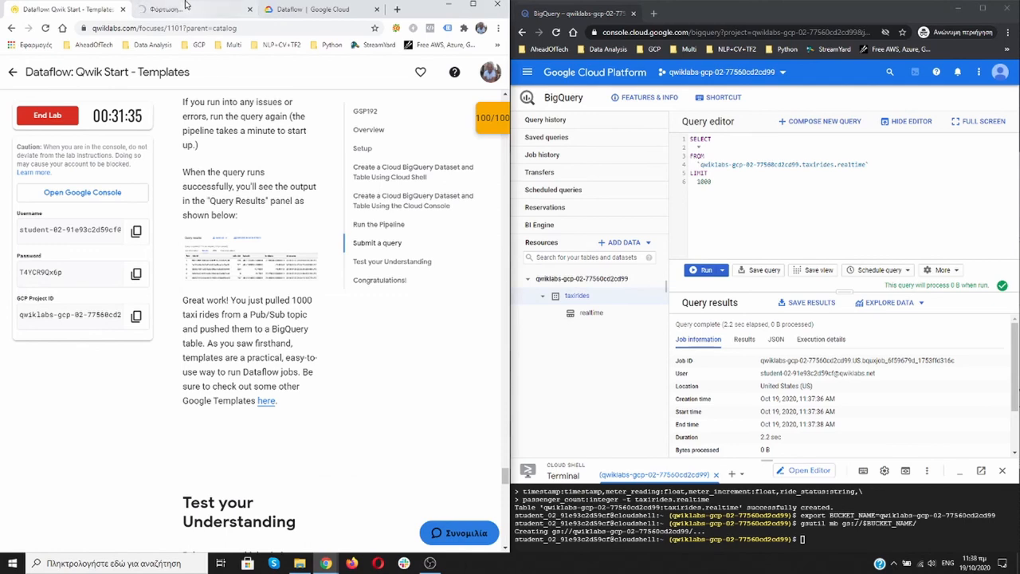
mouse_move(196, 9)
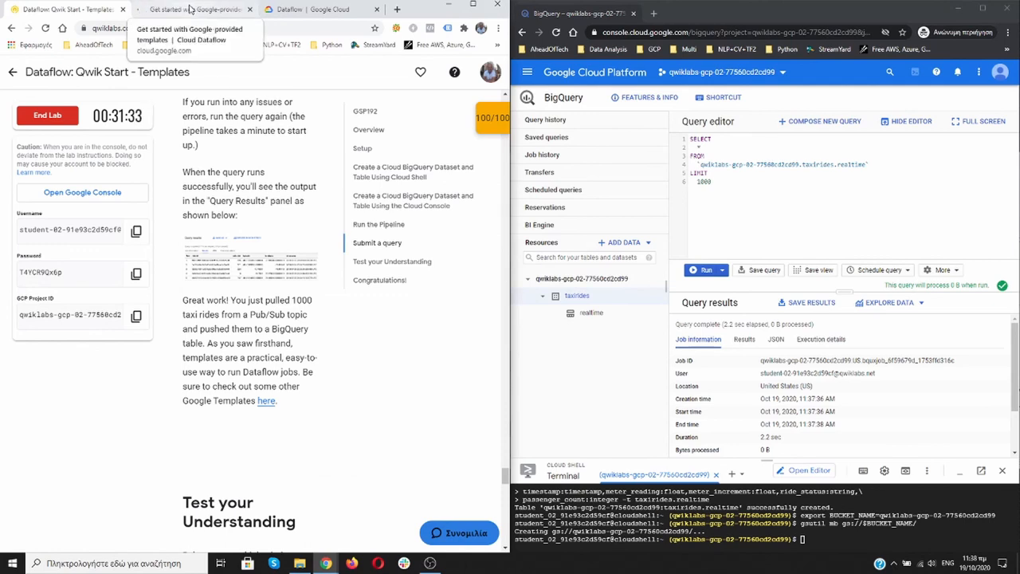
left_click(196, 8)
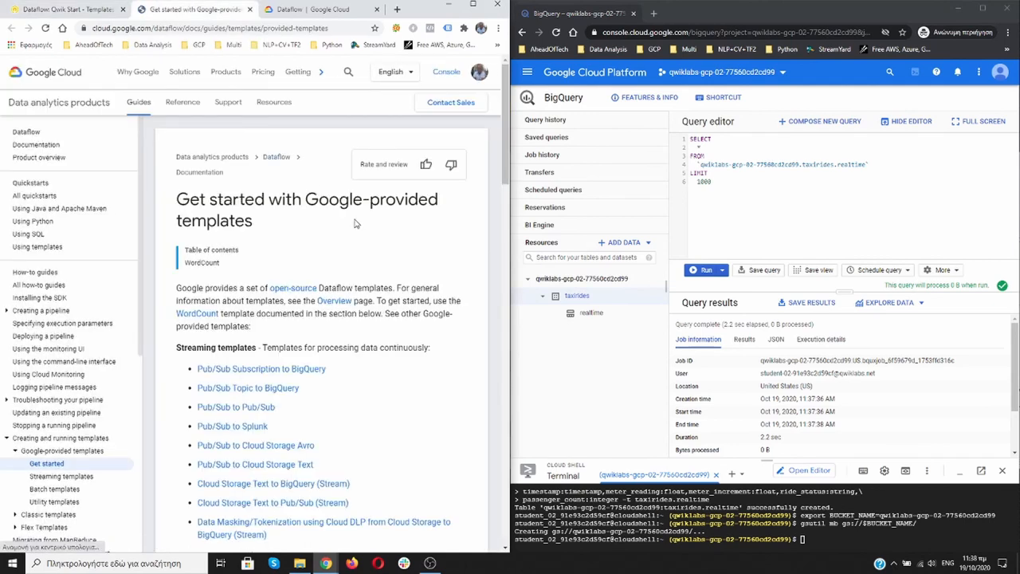
mouse_move(317, 58)
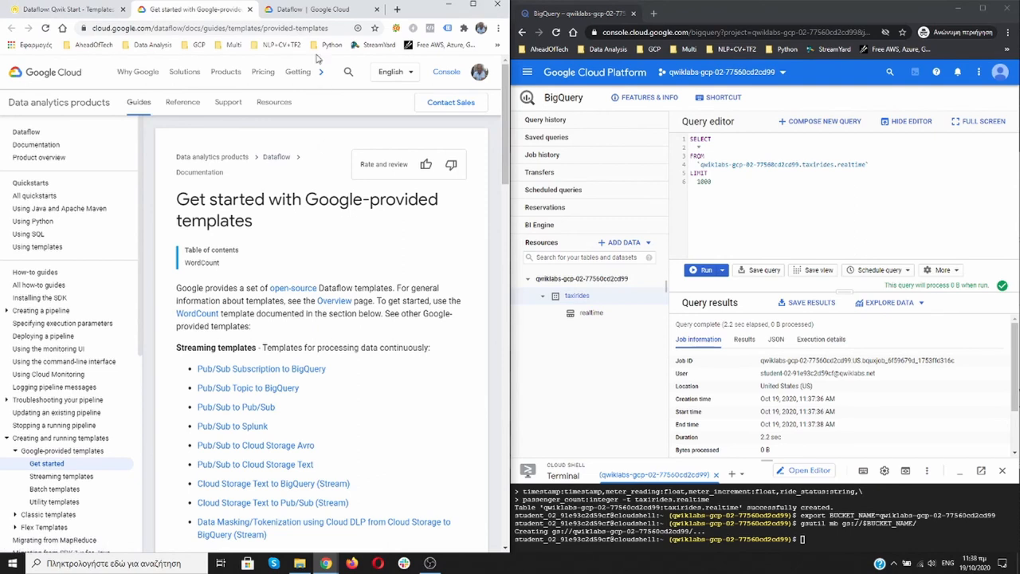
left_click(319, 9)
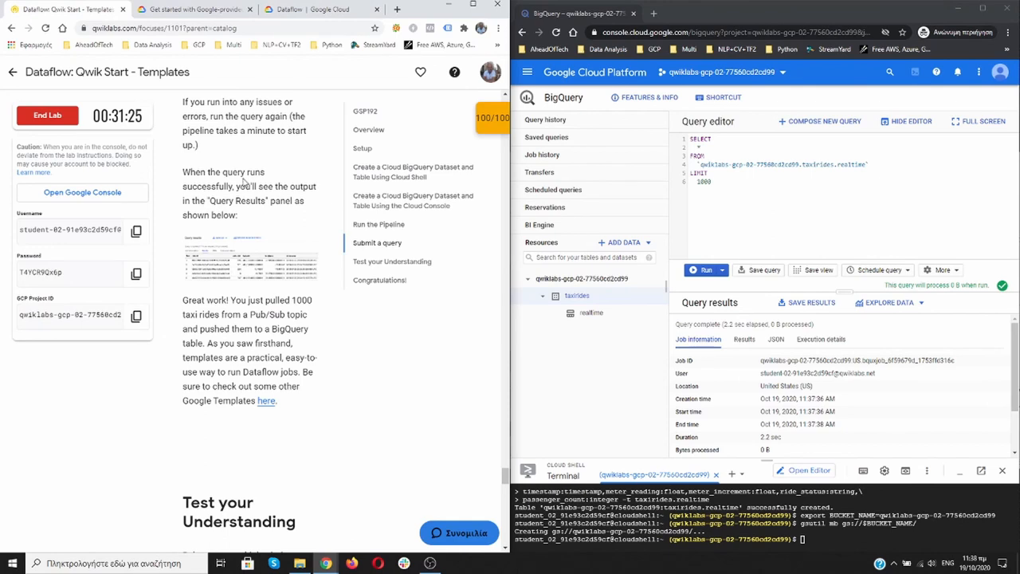
Check the score panel's four 25/25 checkpoints (100/100), then scroll to Congratulations
scroll("down", 3)
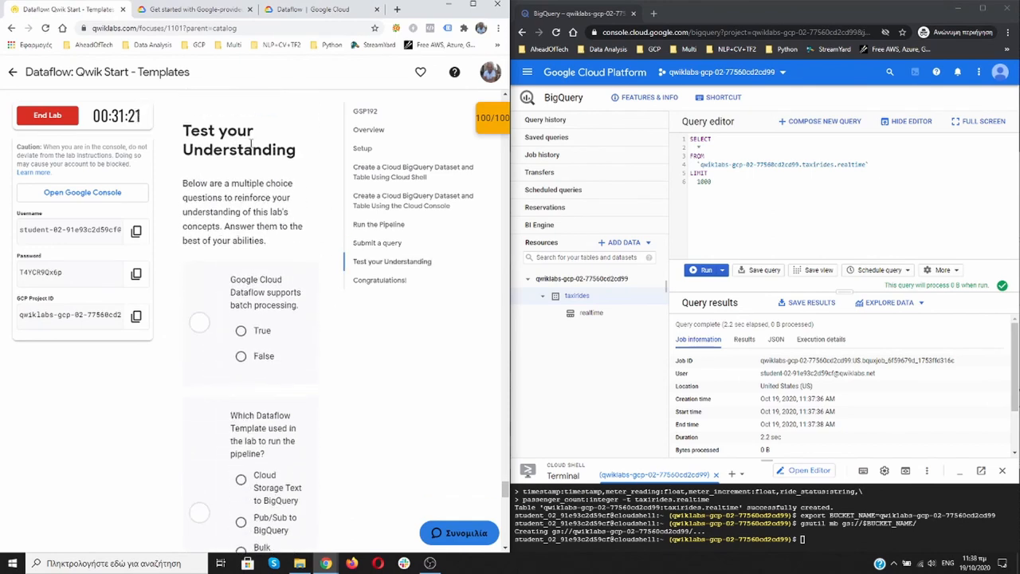
scroll("down", 3)
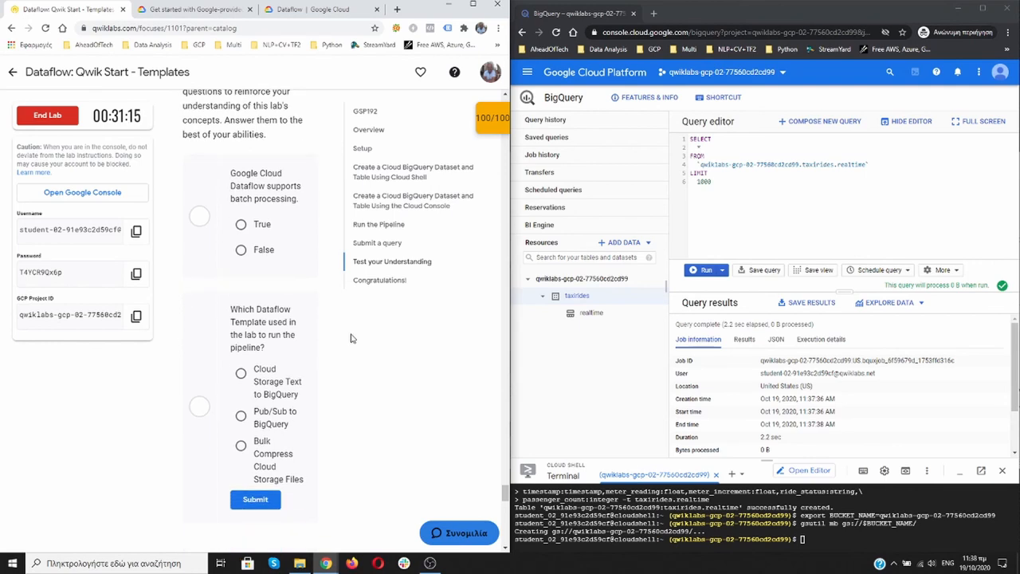
scroll("down", 3)
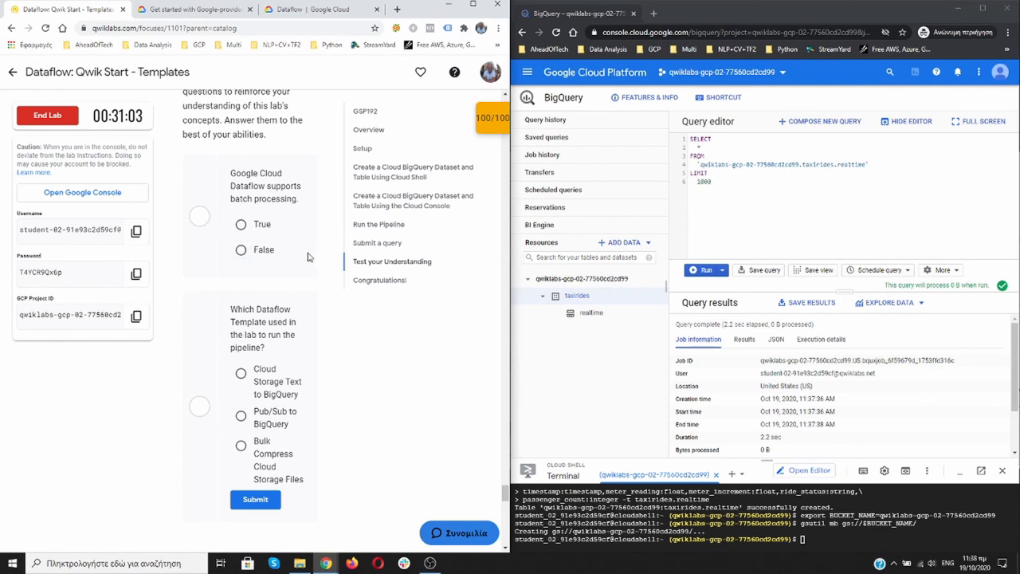
mouse_move(226, 254)
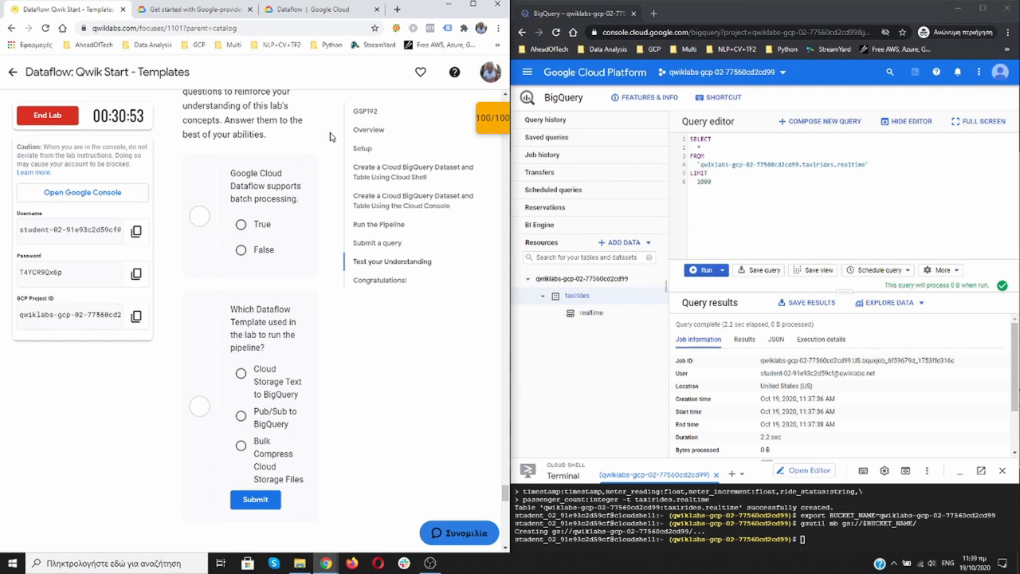
left_click(492, 117)
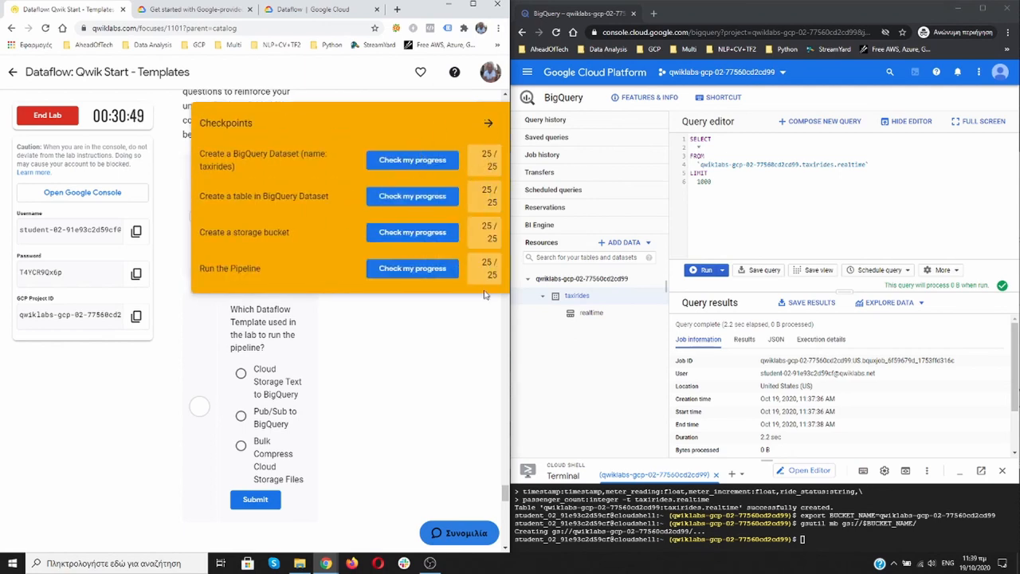
left_click(489, 123)
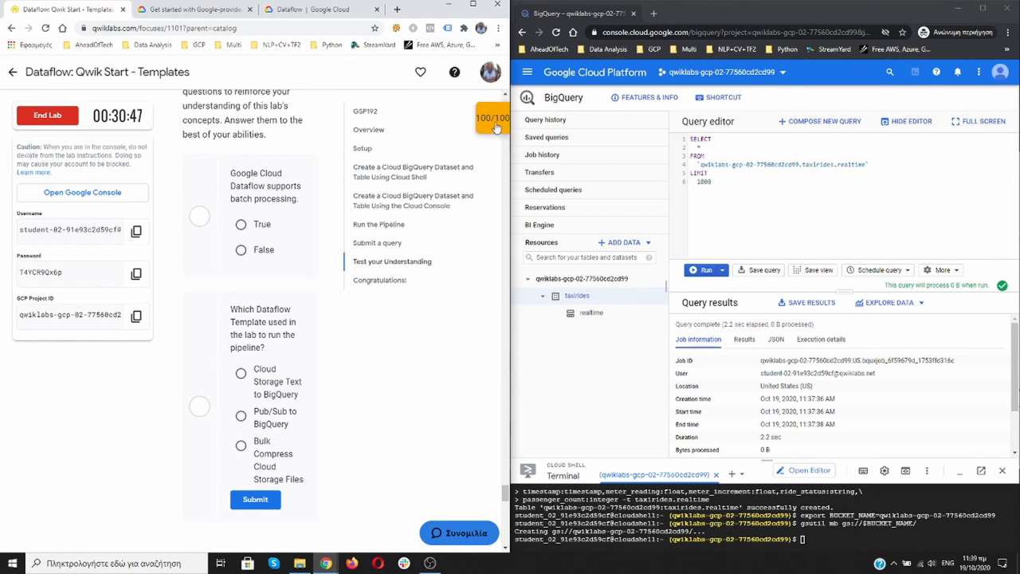
scroll("down", 3)
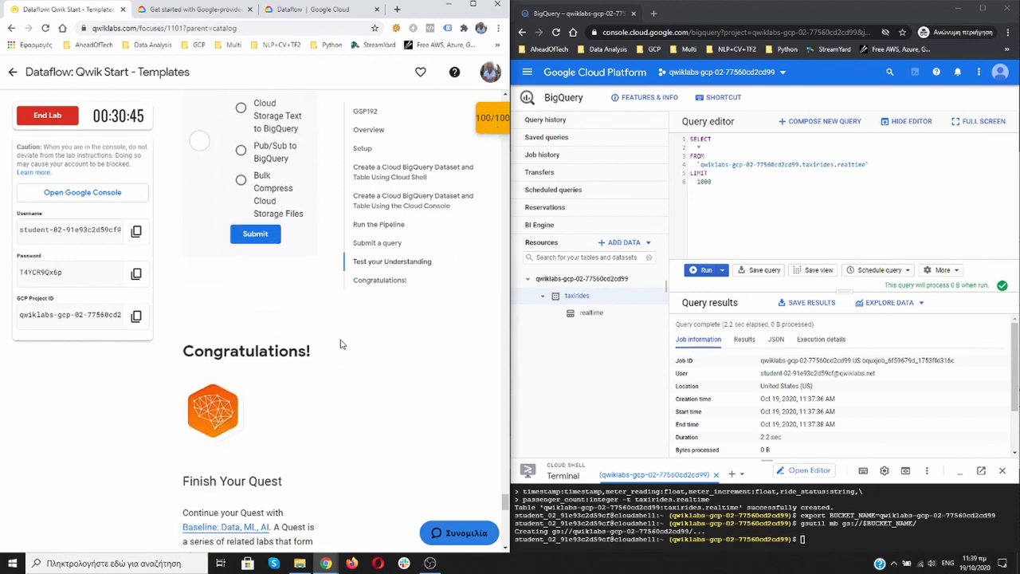
scroll("down", 3)
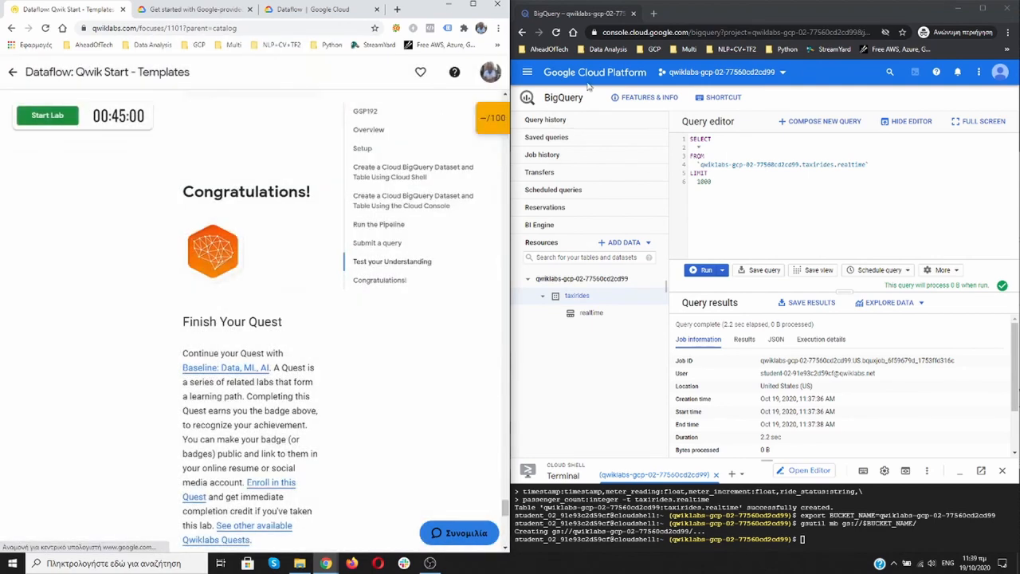
mouse_move(634, 14)
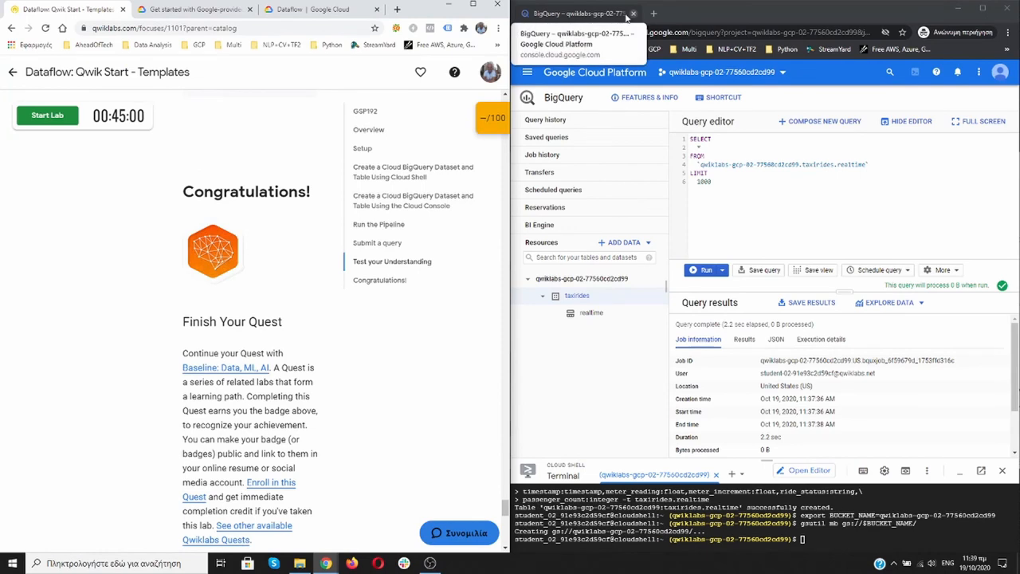
mouse_move(829, 210)
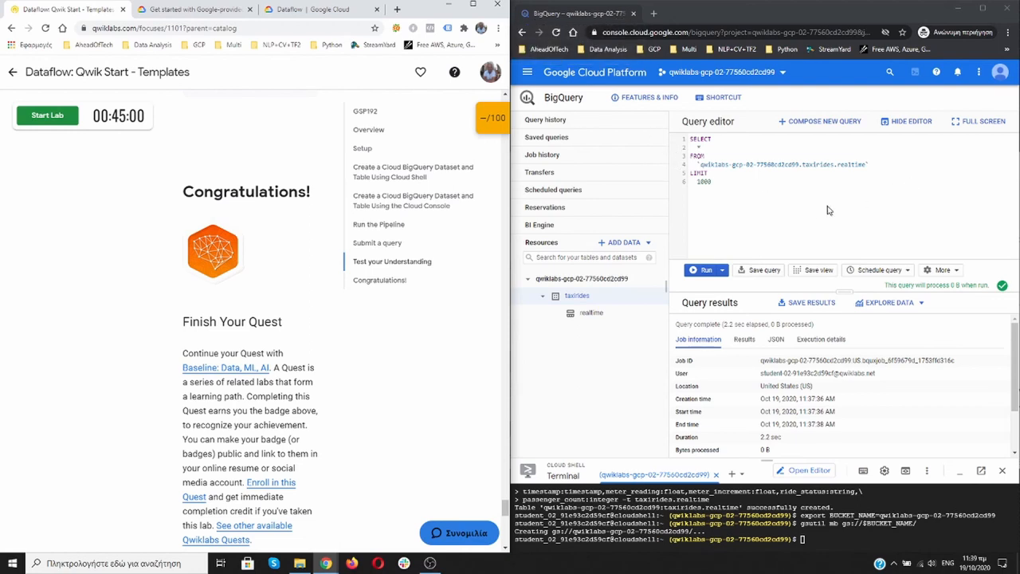
mouse_move(1000, 72)
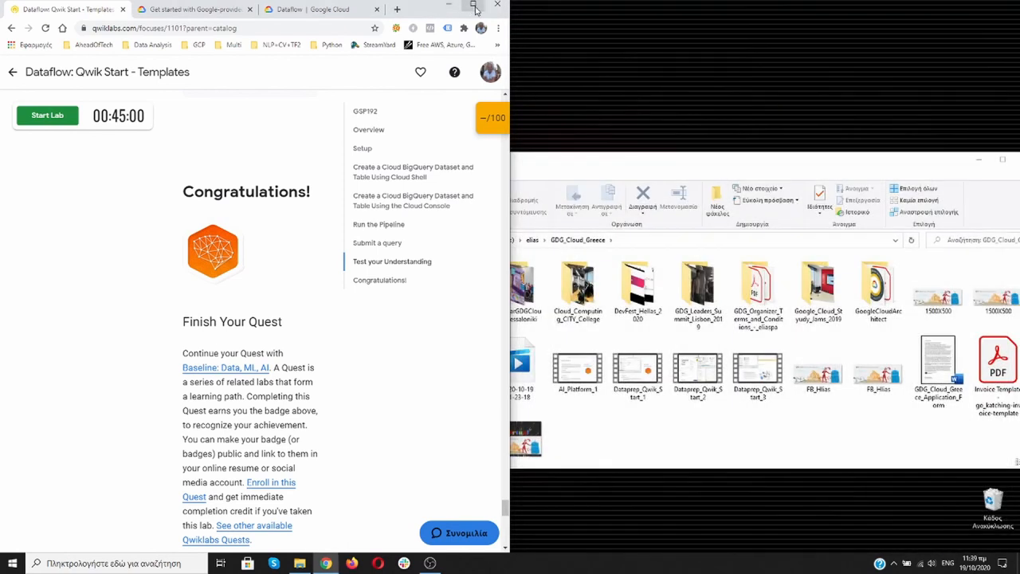
Maximize the Qwiklabs window so the ended lab's page fills the screen
left_click(473, 5)
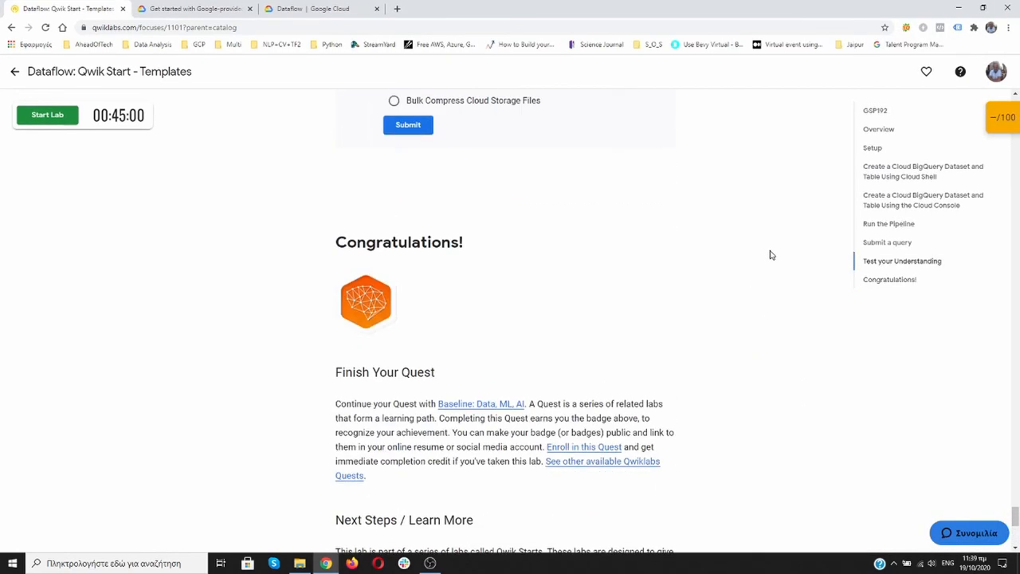
mouse_move(267, 255)
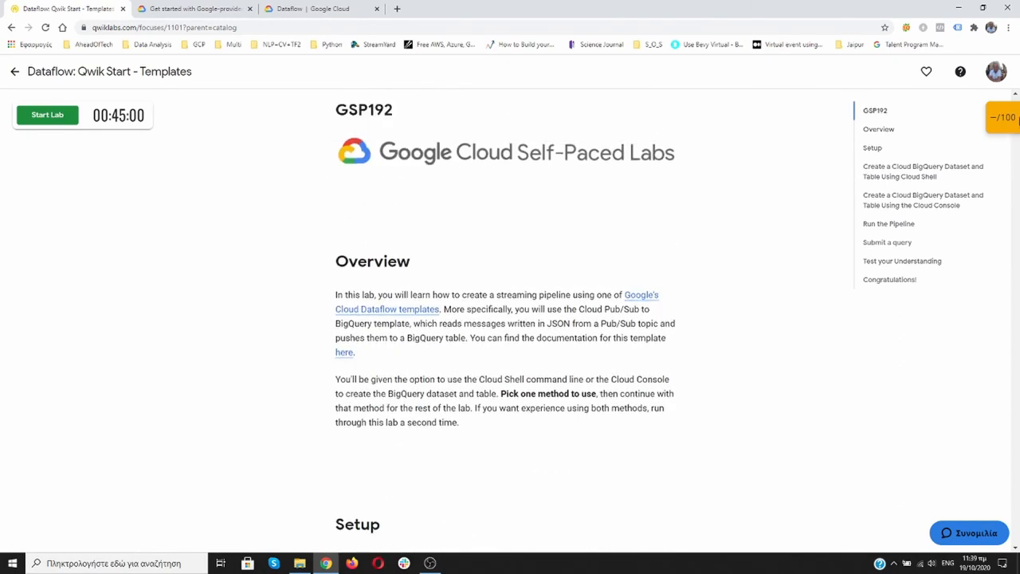
scroll("down", 3)
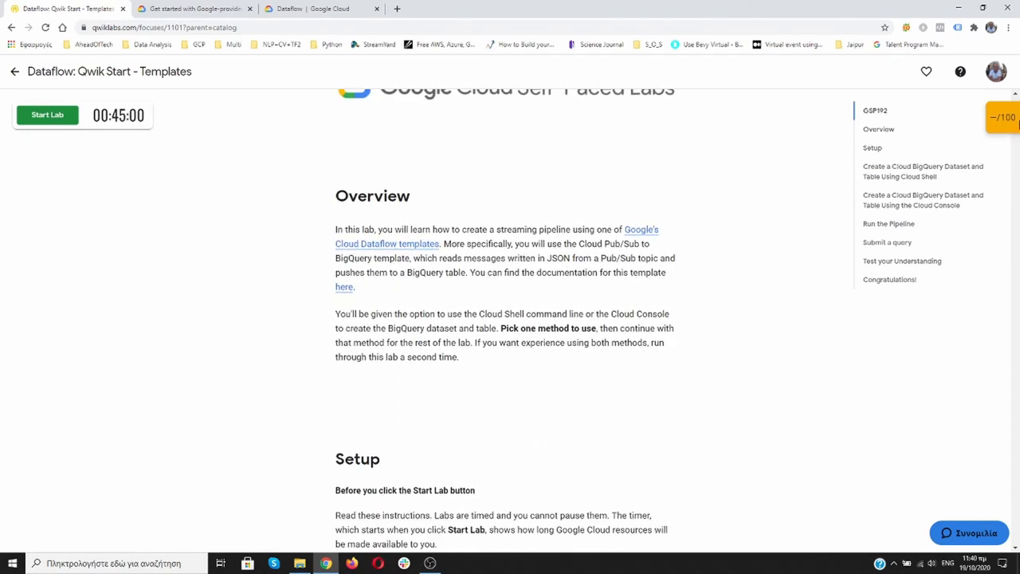
Browse the 'Dataflow | Google Cloud' page through Benefits, Use cases, All features and Pricing
left_click(319, 9)
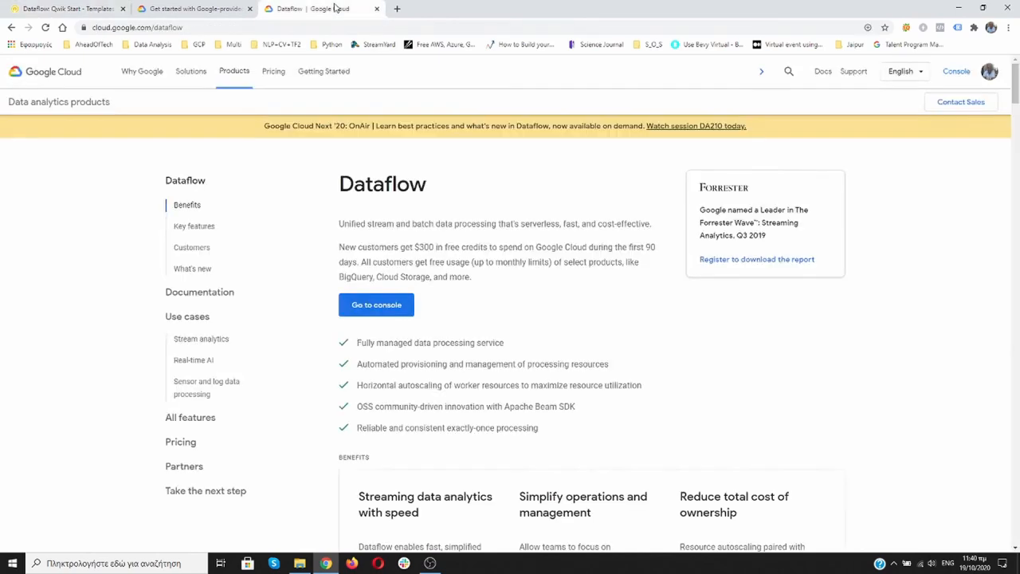
mouse_move(300, 249)
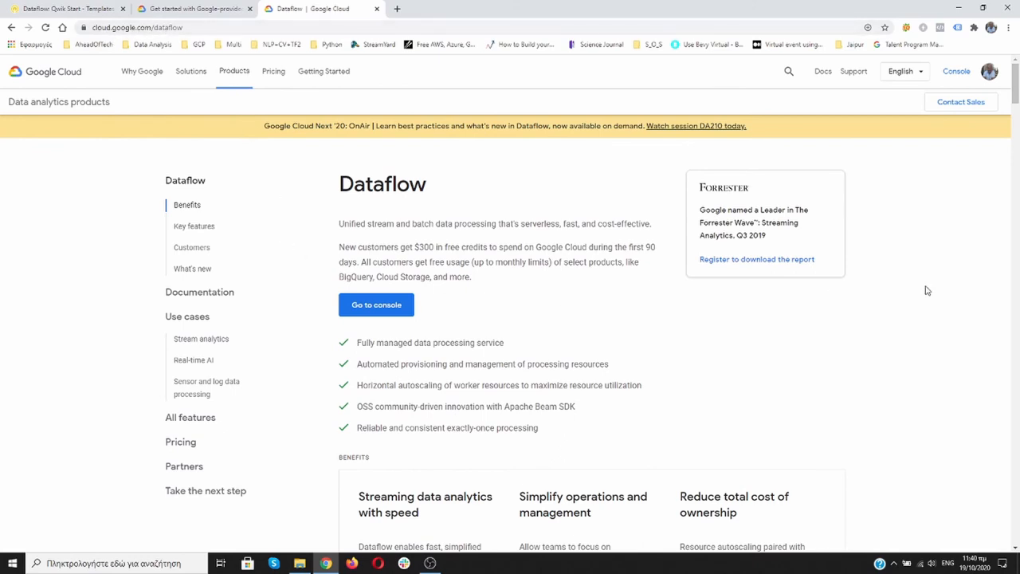
scroll("down", 3)
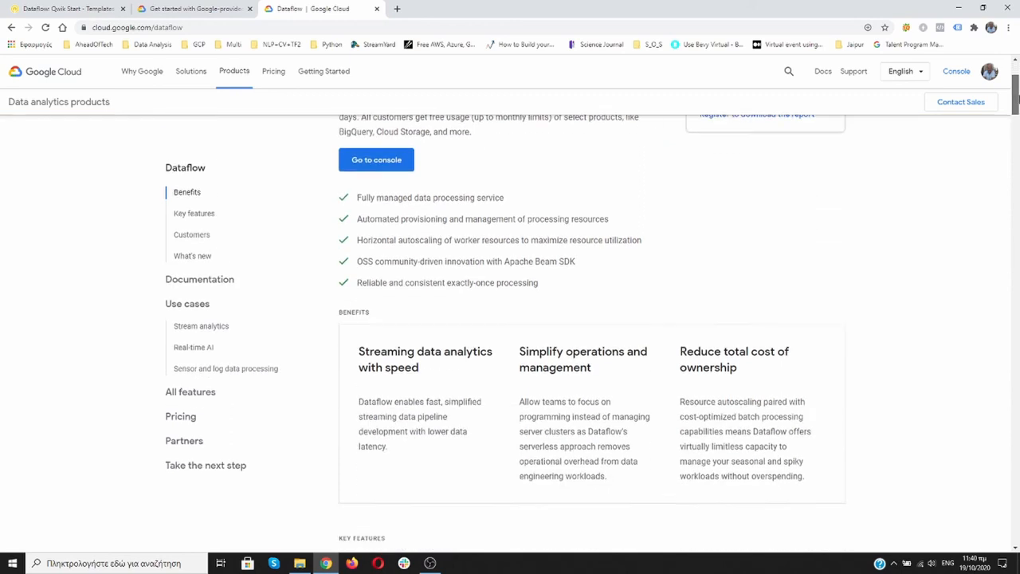
scroll("down", 3)
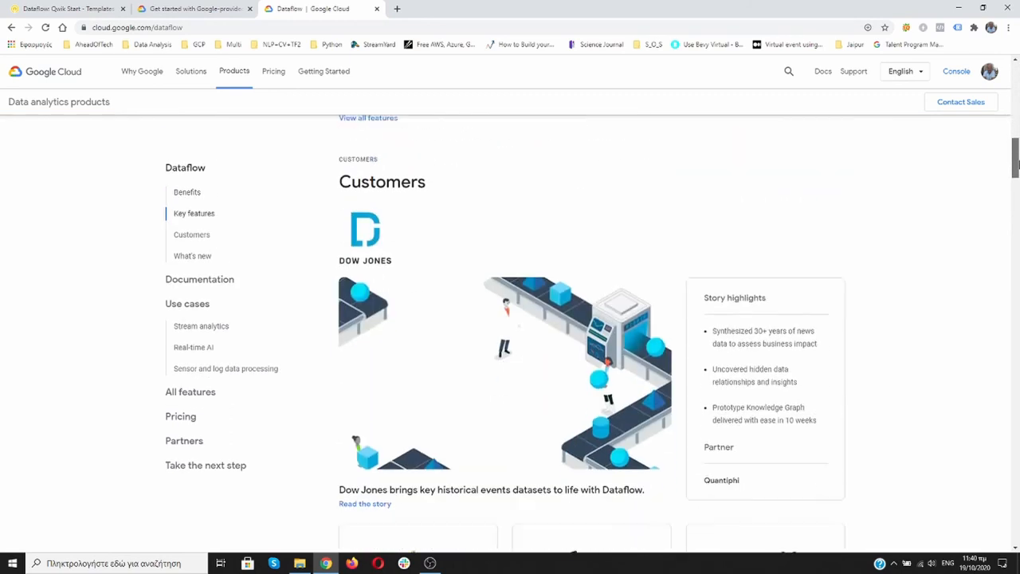
left_click(199, 279)
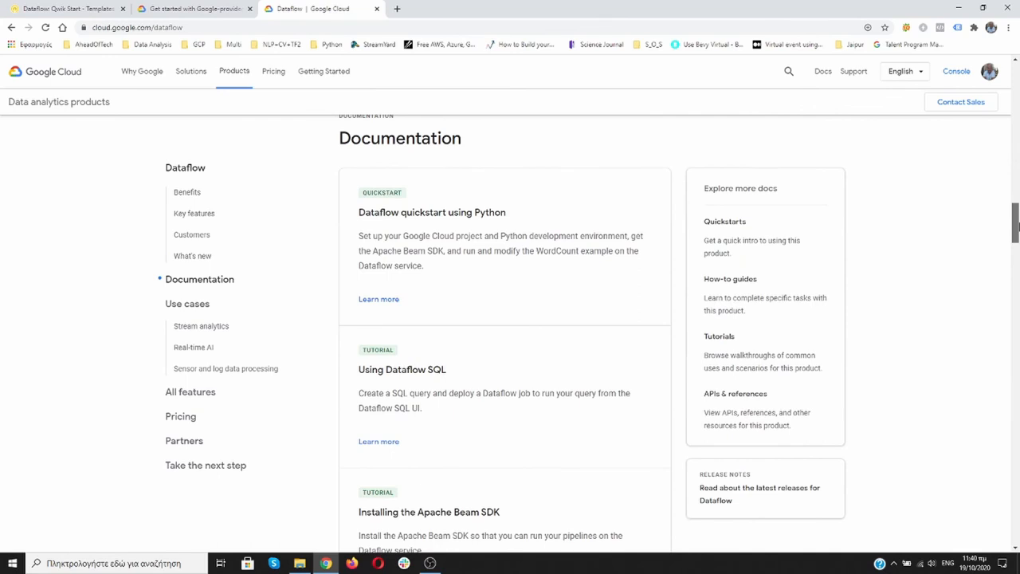
scroll("down", 3)
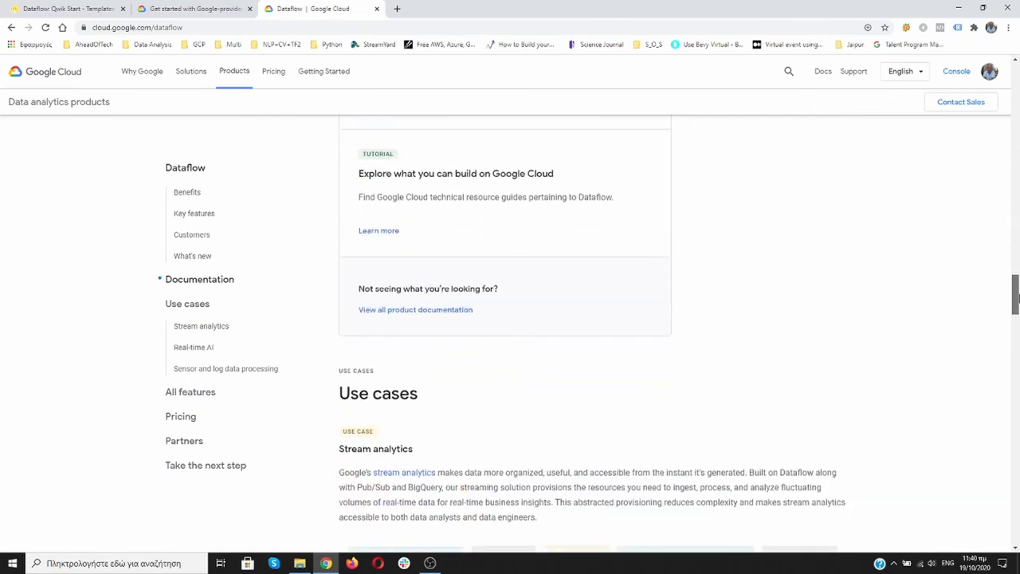
scroll("down", 3)
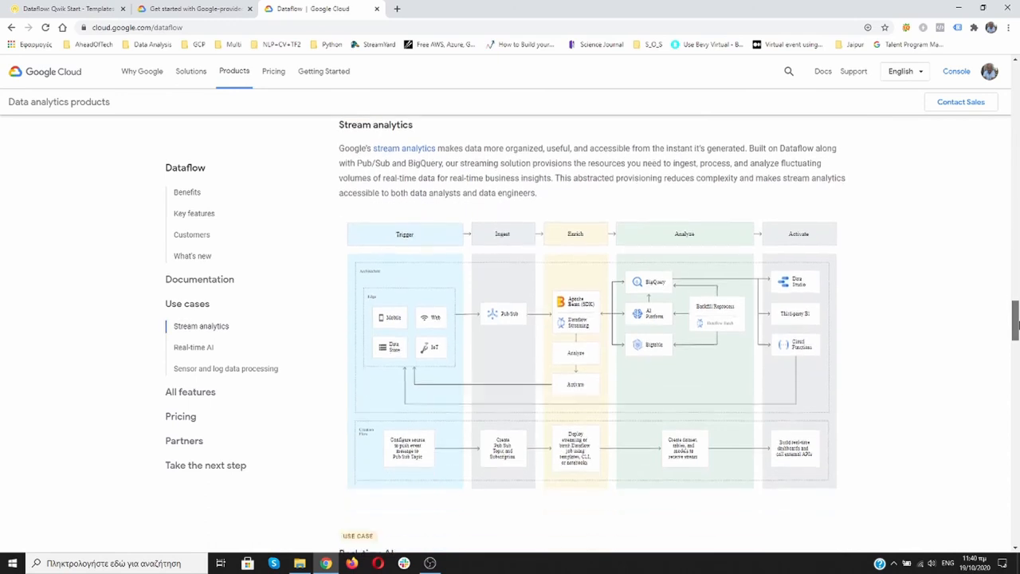
scroll("down", 3)
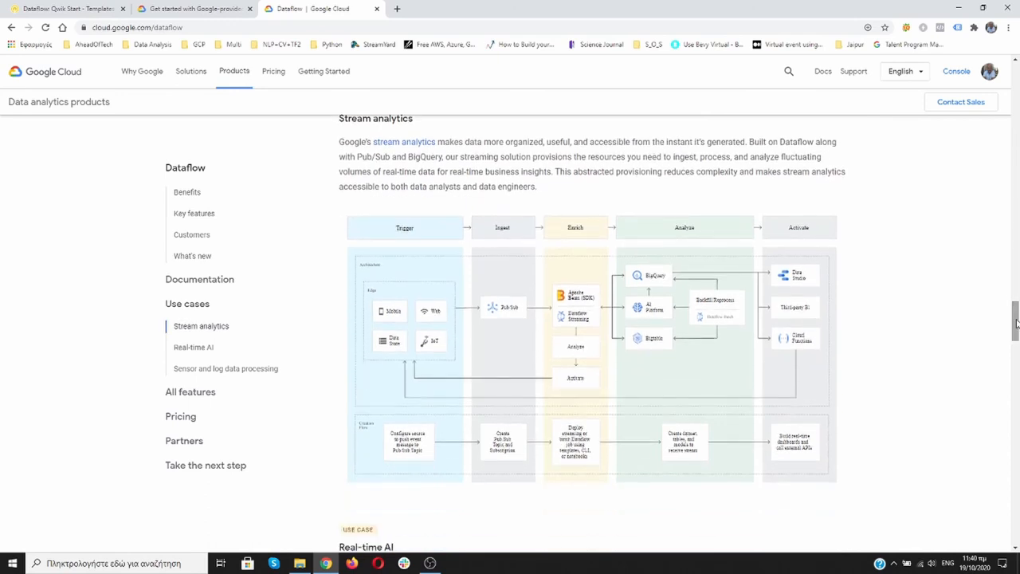
mouse_move(899, 258)
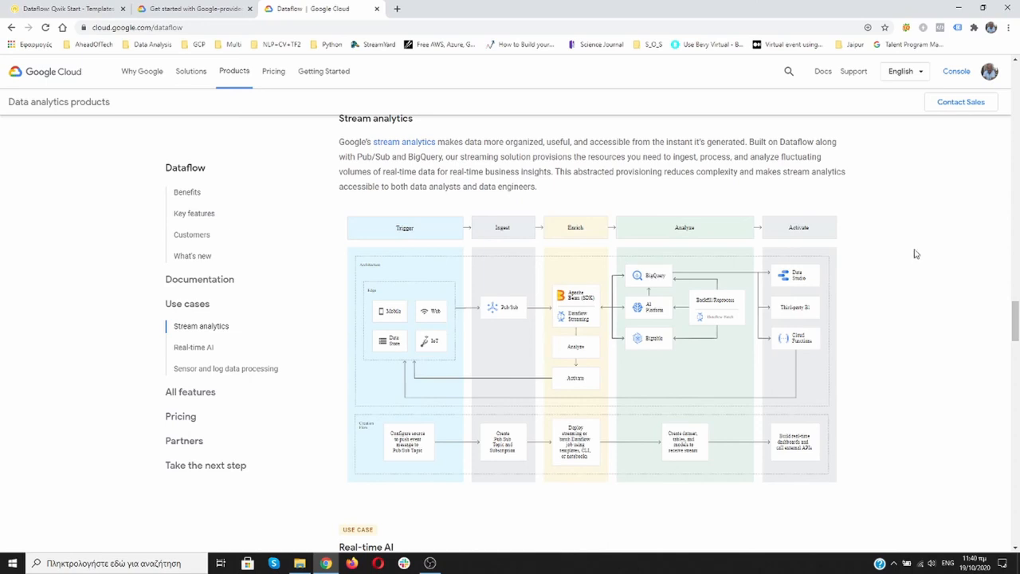
scroll("down", 3)
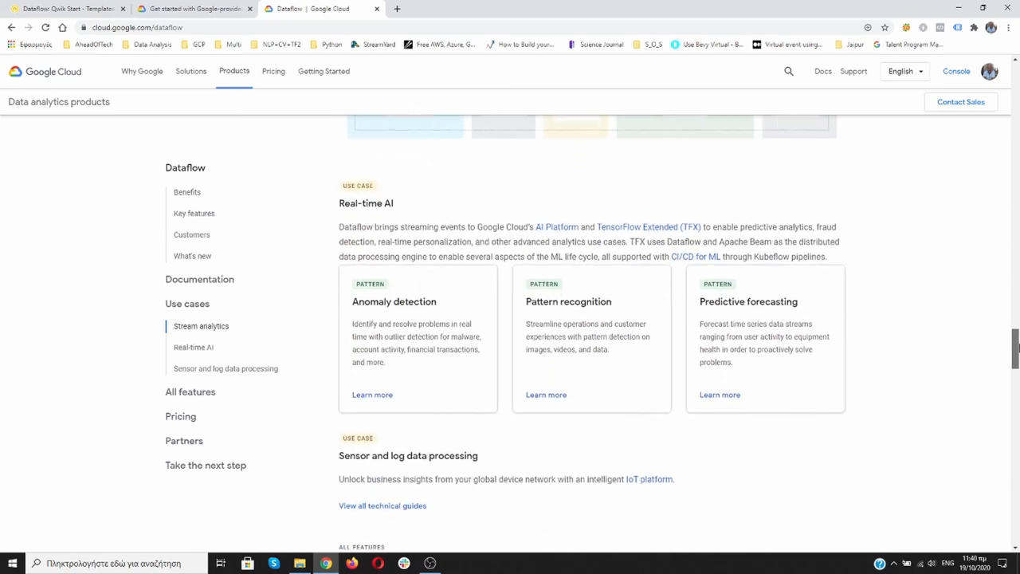
scroll("down", 3)
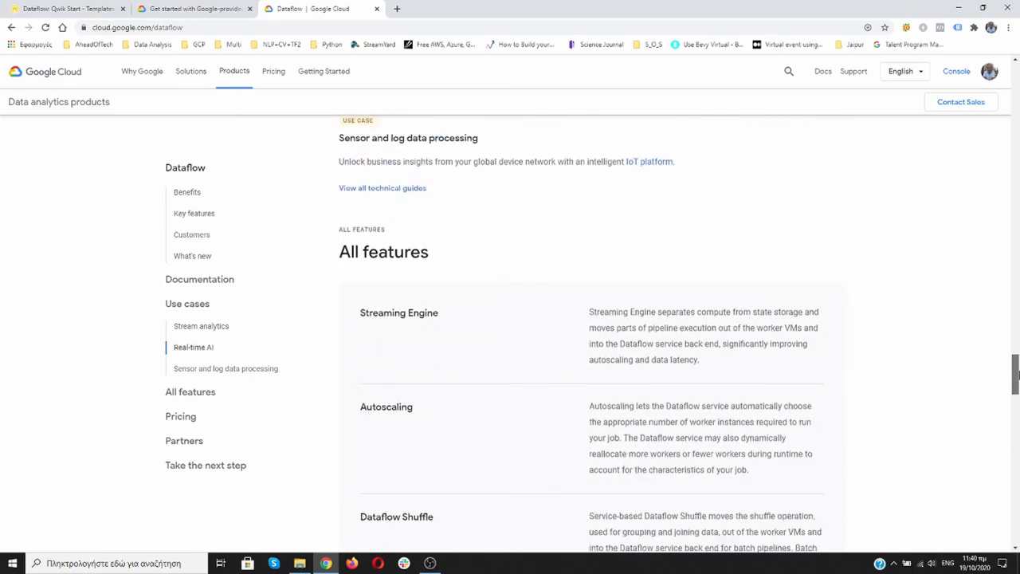
scroll("down", 3)
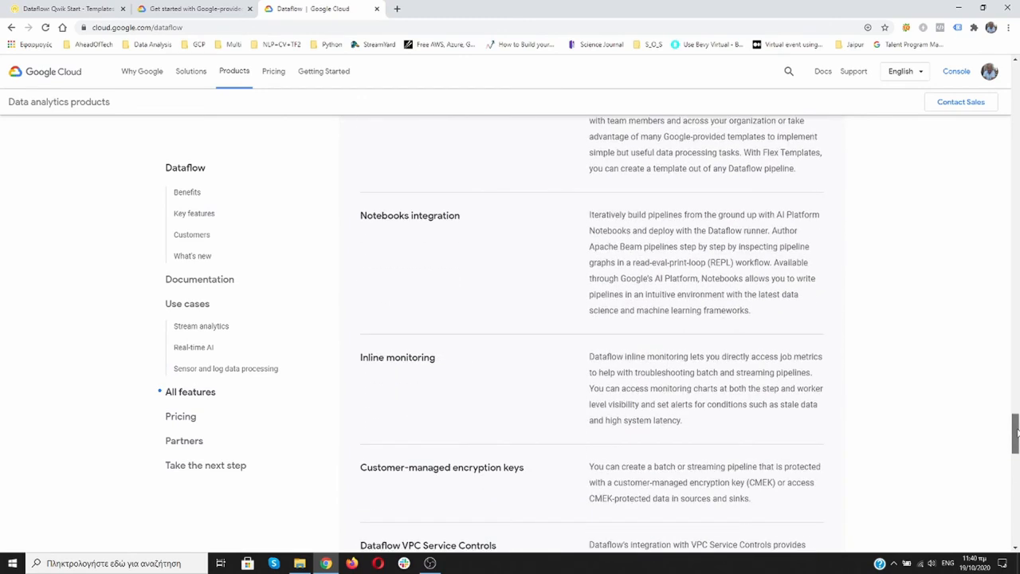
scroll("down", 3)
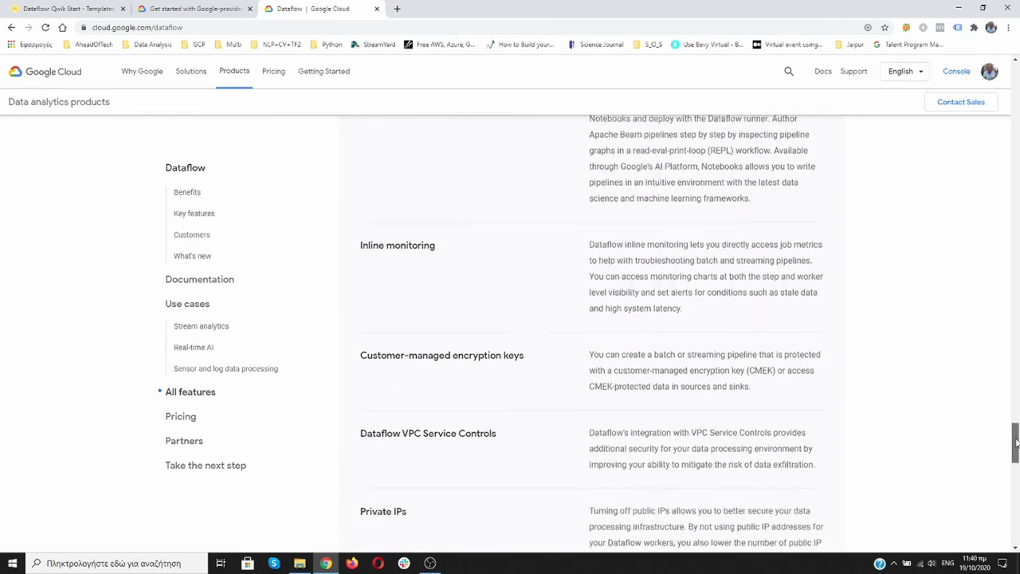
scroll("down", 3)
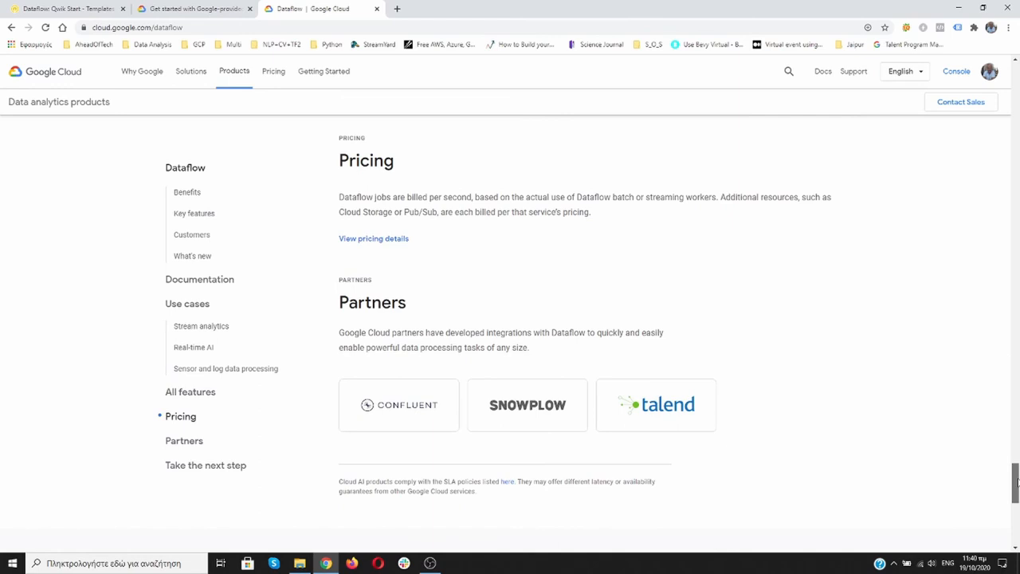